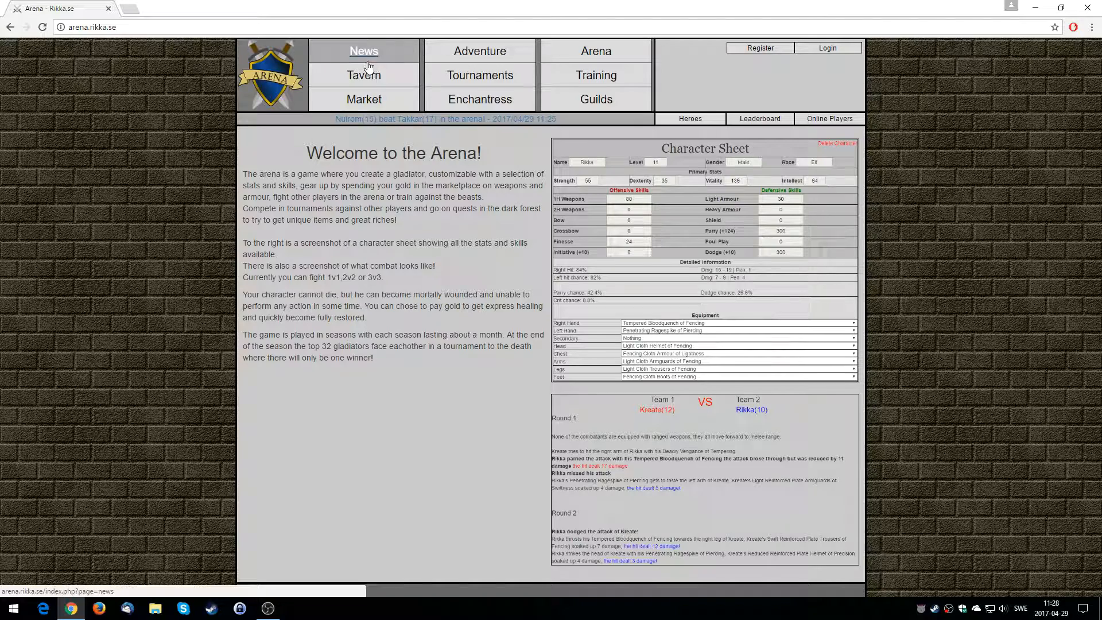
pyautogui.moveTo(596, 51)
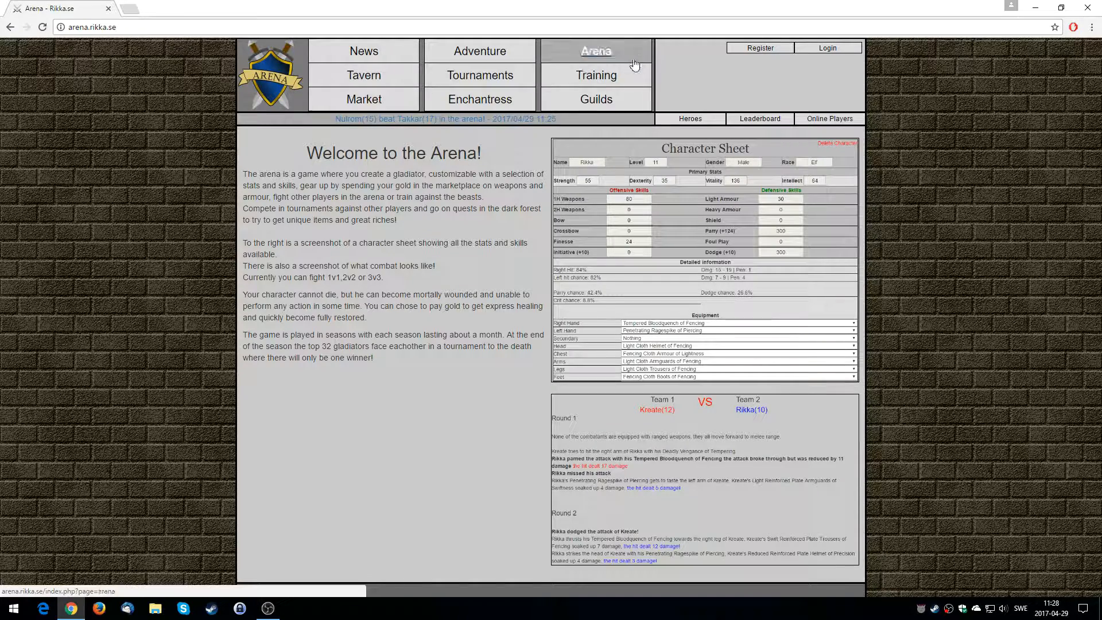
pyautogui.moveTo(273, 65)
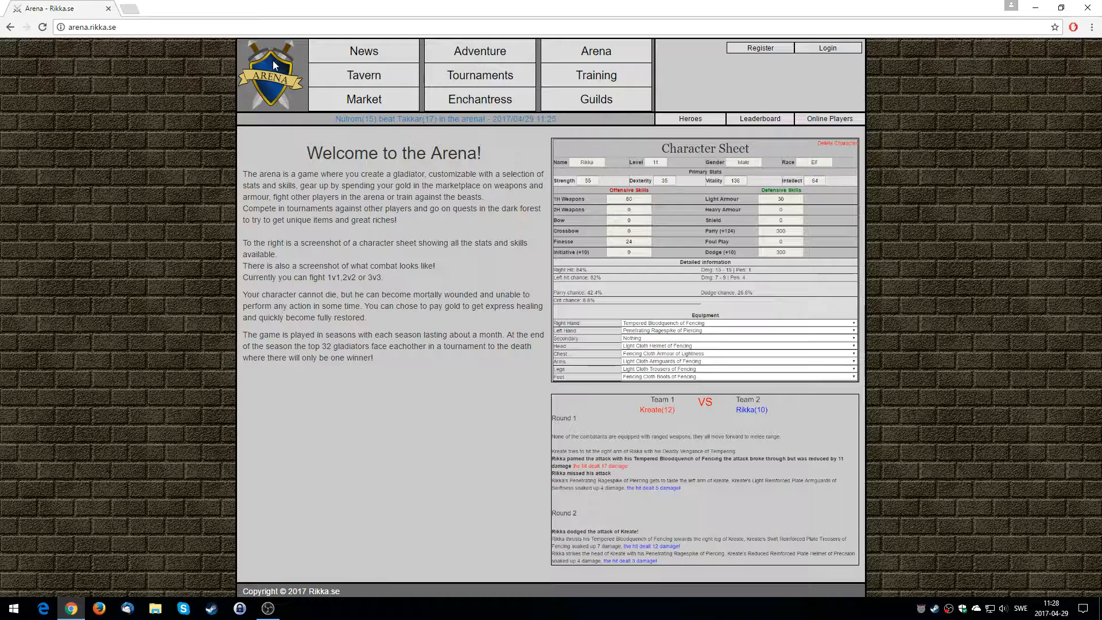
pyautogui.moveTo(228, 49)
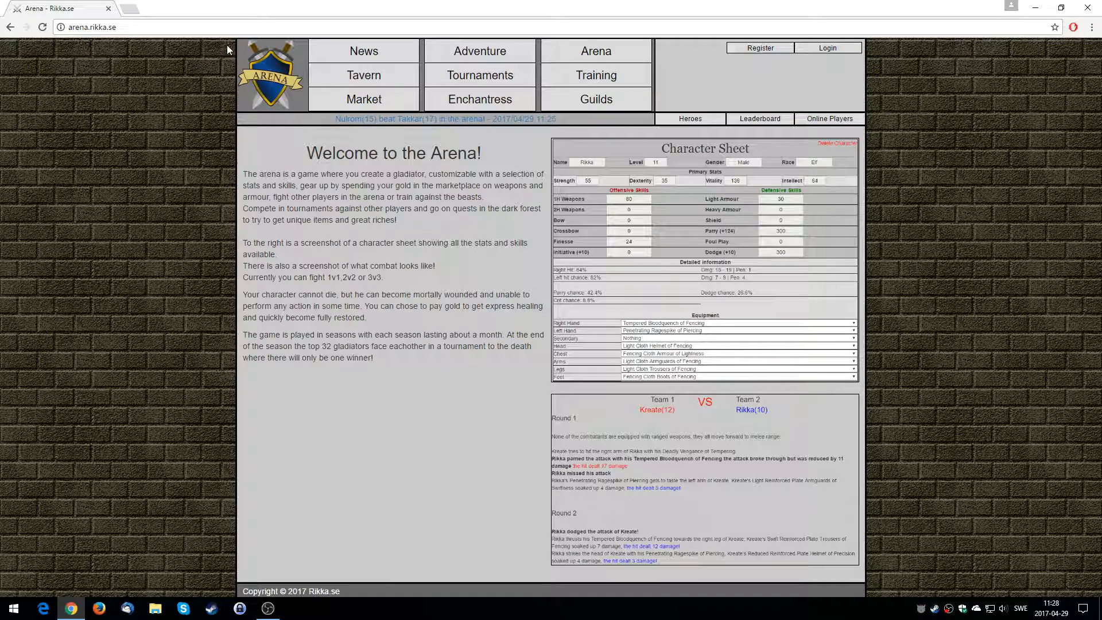
pyautogui.moveTo(332, 345)
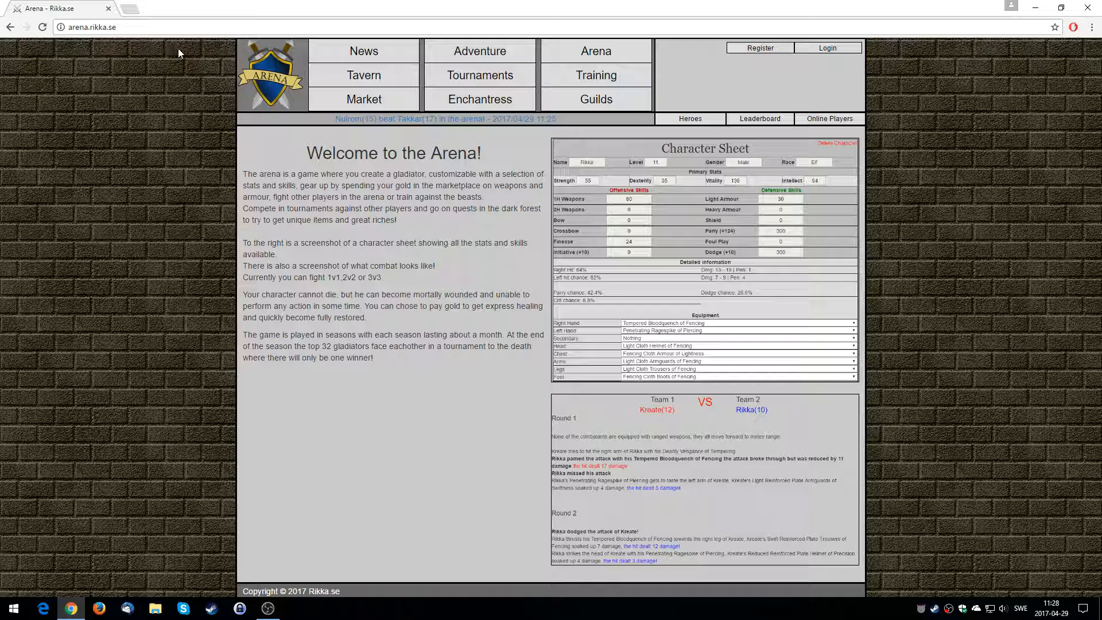
pyautogui.moveTo(364, 76)
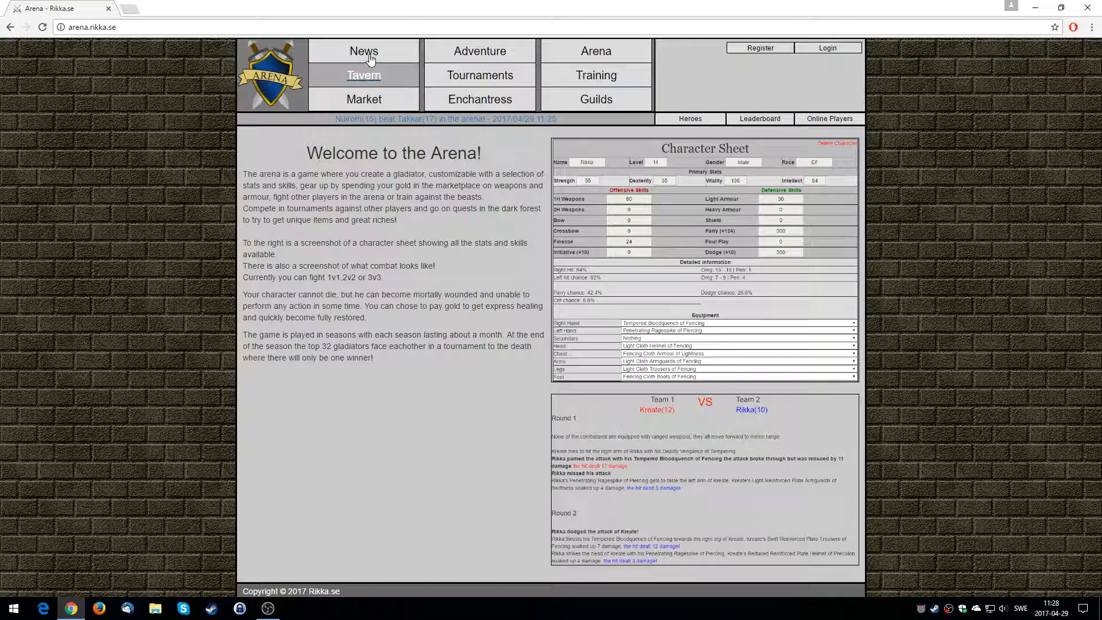
# Step: Log in with the saved credentials and bring up the level 11 gladiator's character sheet
pyautogui.click(828, 48)
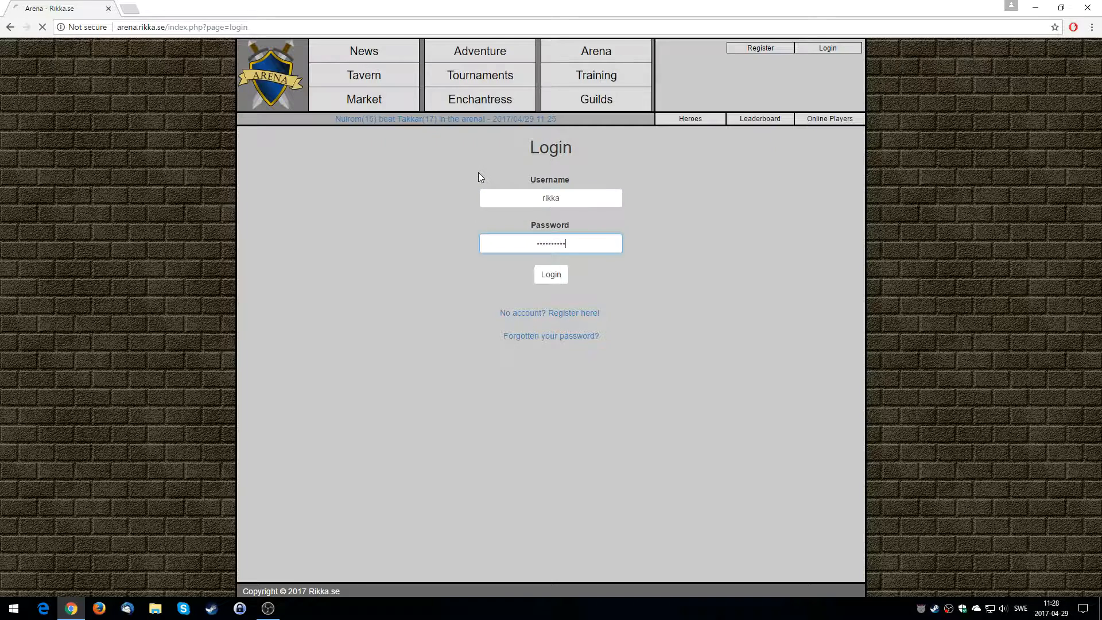
pyautogui.click(550, 274)
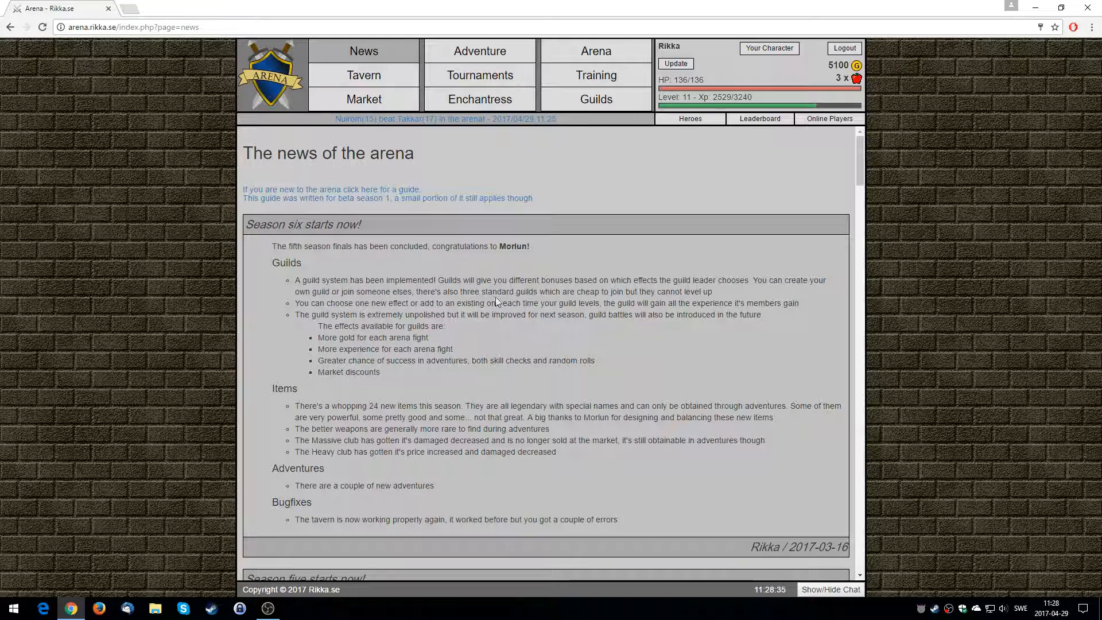
pyautogui.click(769, 48)
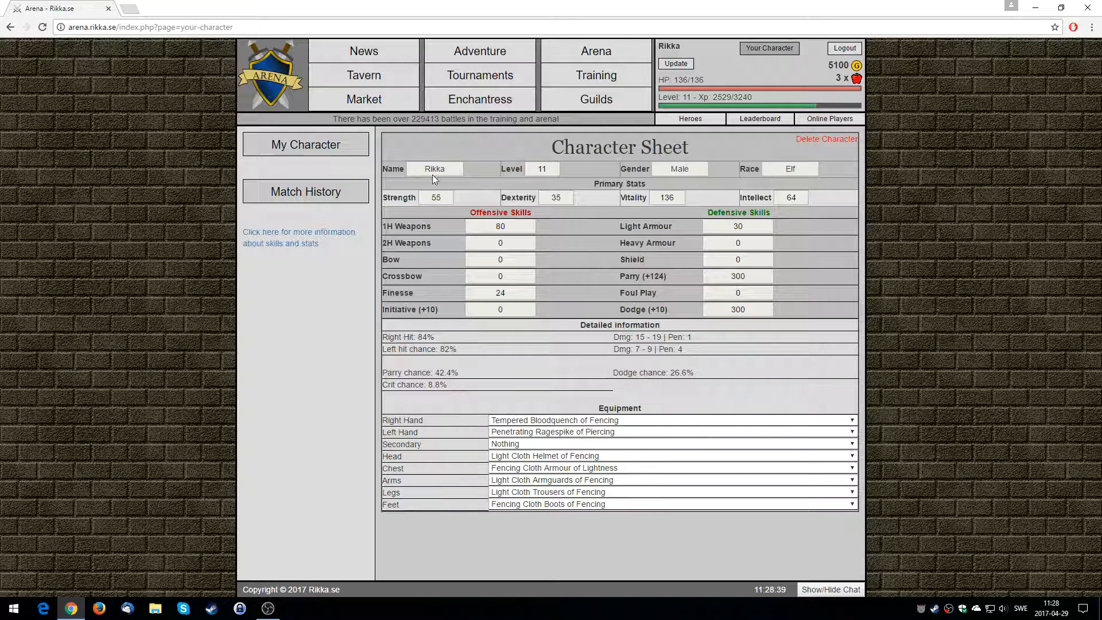
pyautogui.moveTo(505, 202)
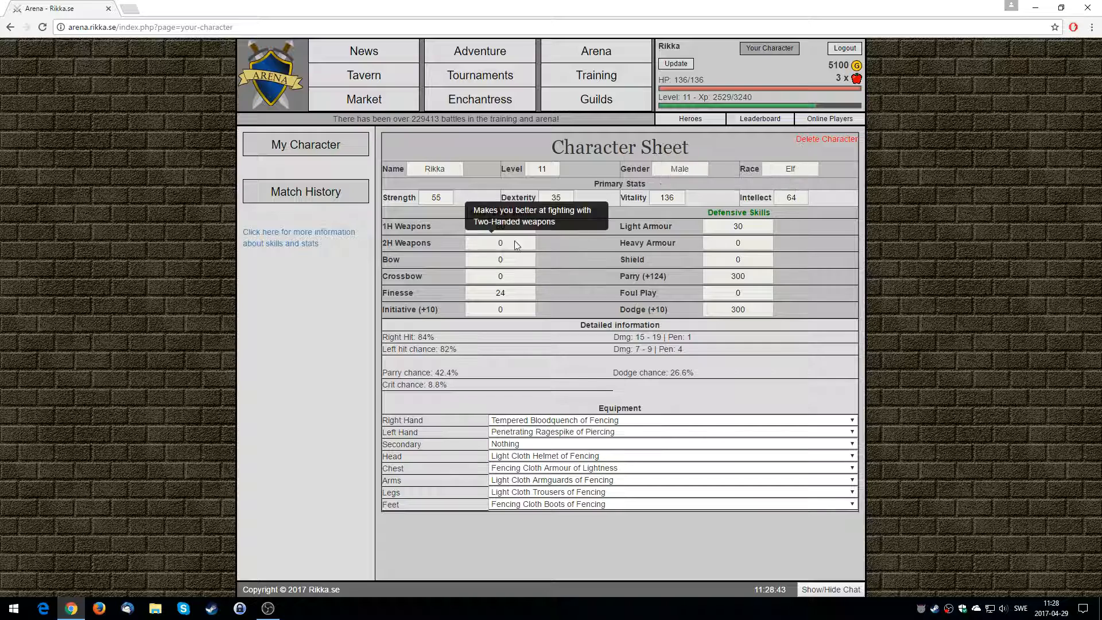
pyautogui.moveTo(441, 371)
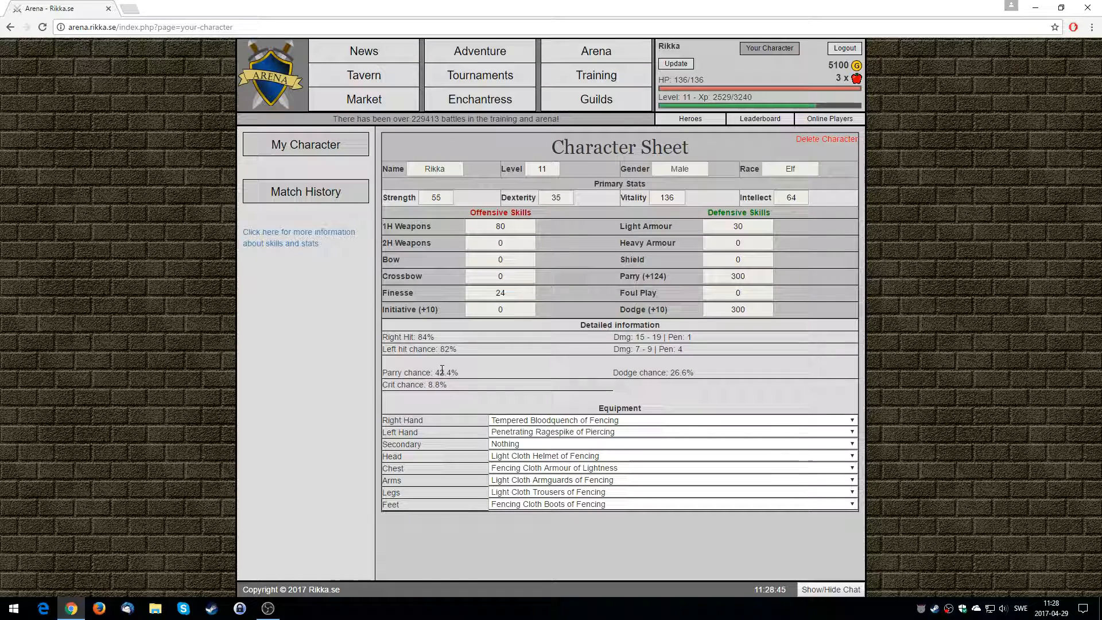
pyautogui.moveTo(550, 373)
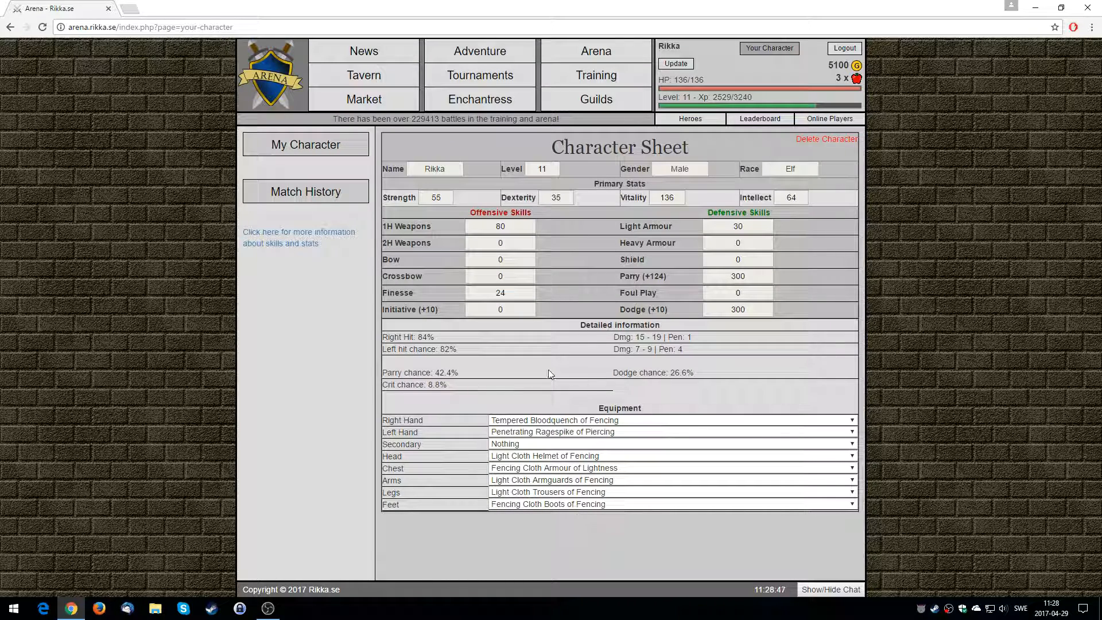
# Step: View the Zulfikar sword under Swords in the Market, then go to Training against the Giant Rat
pyautogui.click(364, 98)
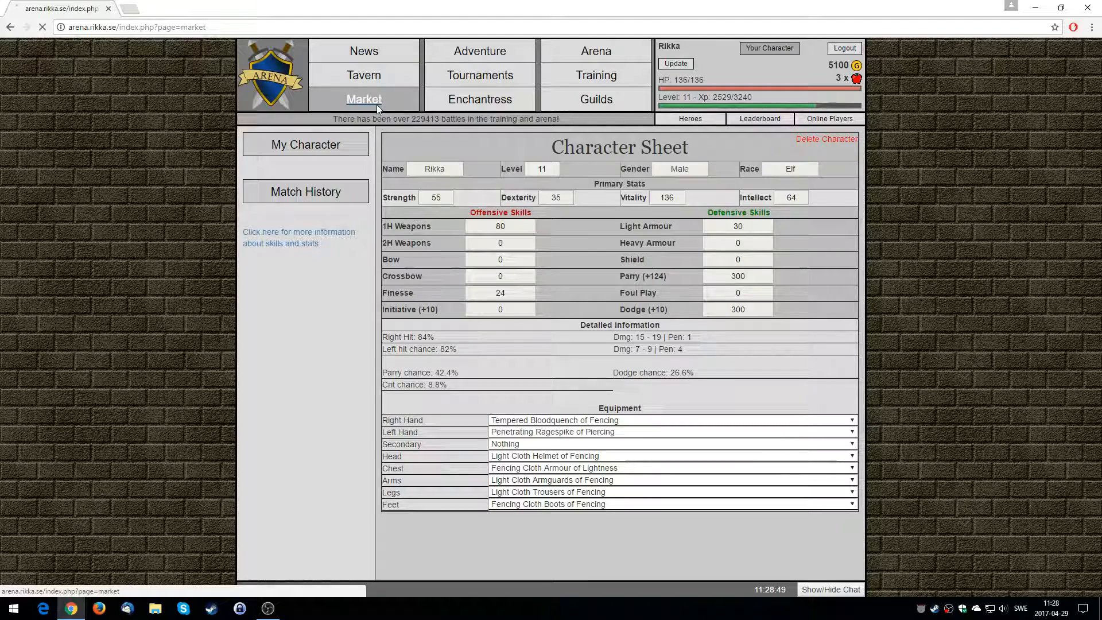
pyautogui.click(364, 98)
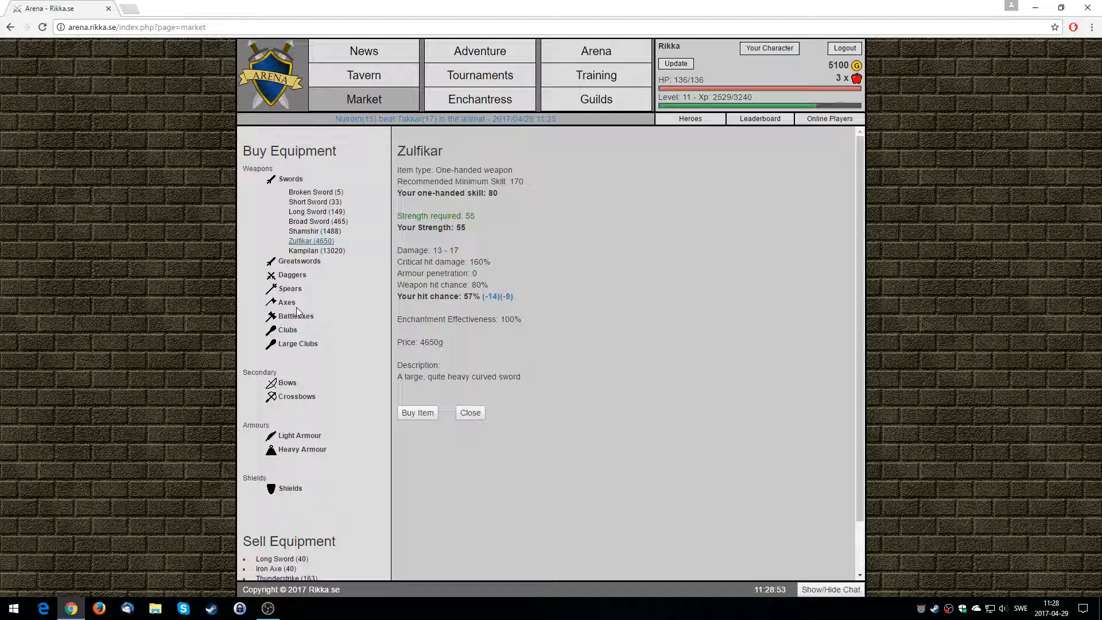
pyautogui.click(596, 76)
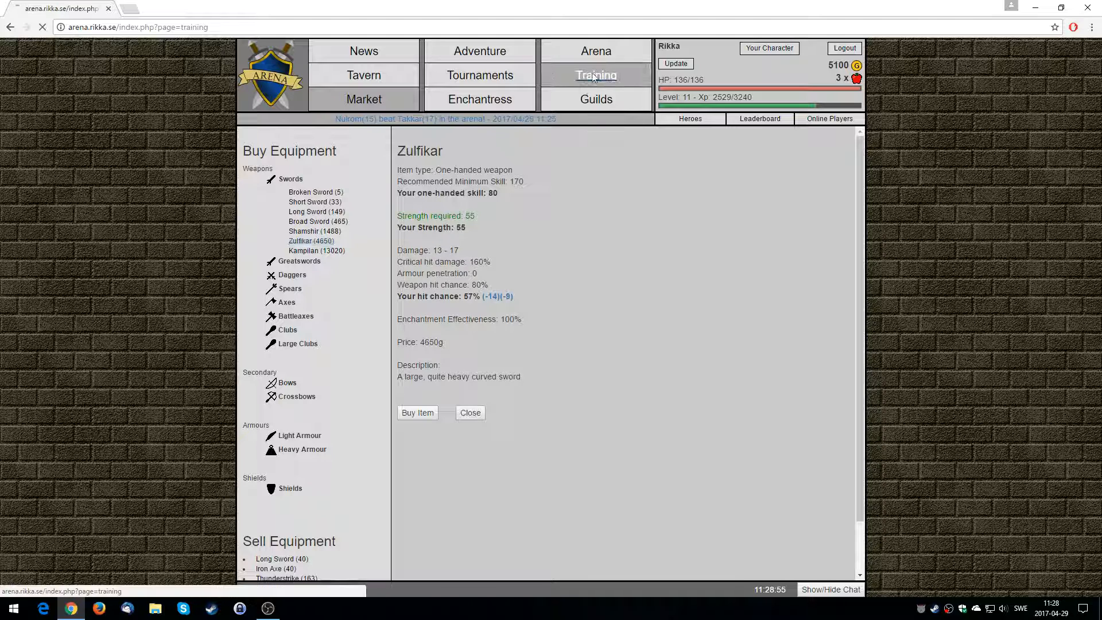
pyautogui.click(597, 76)
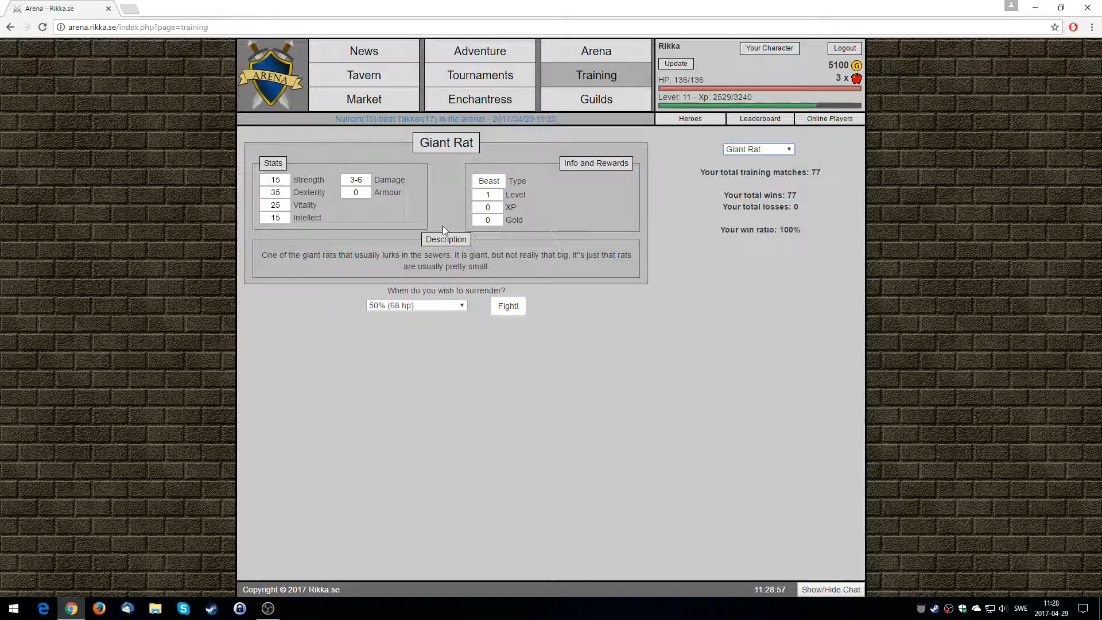
pyautogui.moveTo(493, 218)
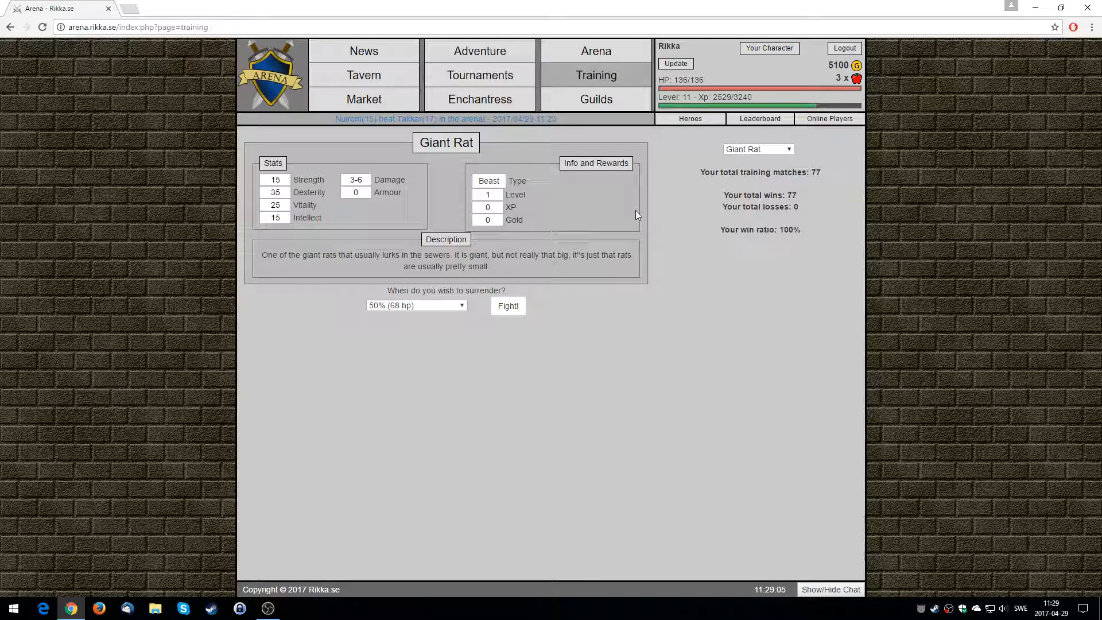
pyautogui.moveTo(407, 156)
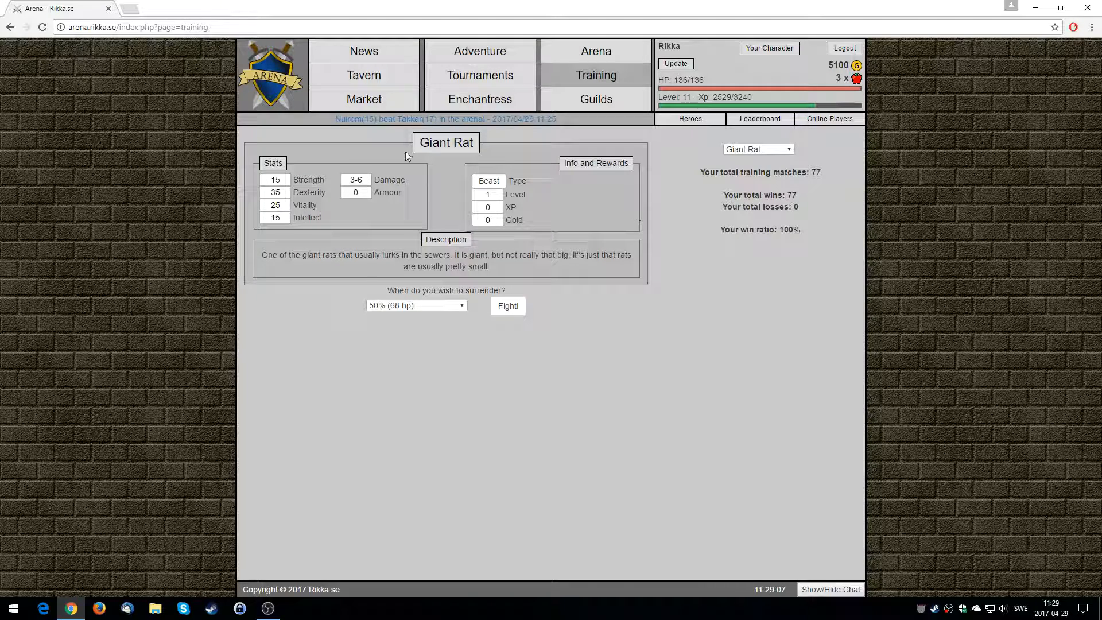
# Step: Set up a 1v1 arena match surrendering at 30% (41 hp) against opponents + 2 levels
pyautogui.click(594, 50)
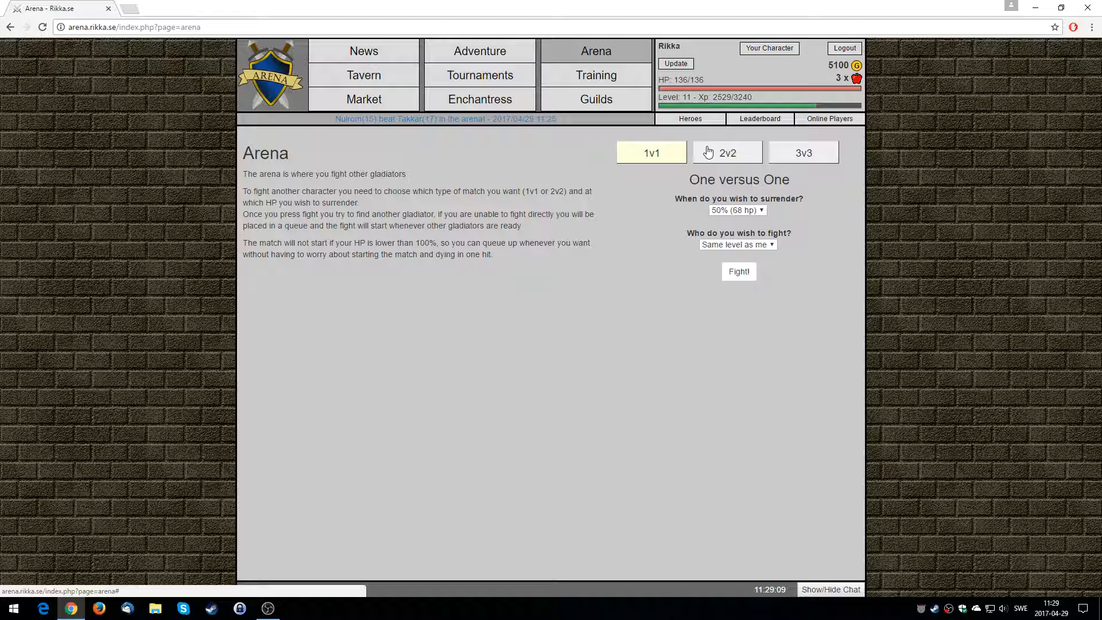
pyautogui.click(650, 153)
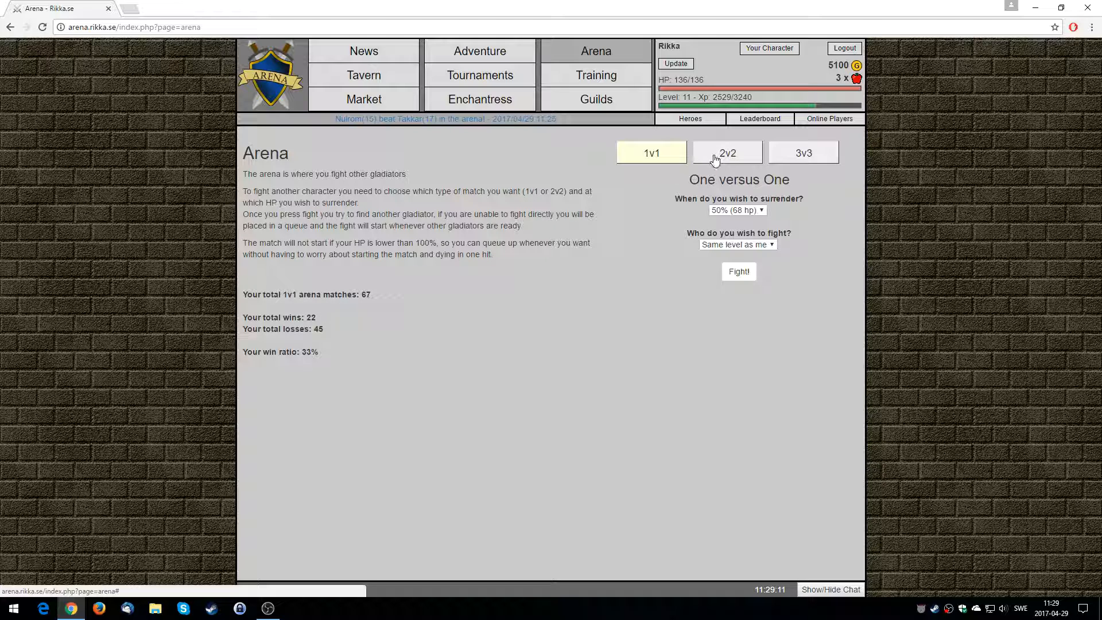
pyautogui.click(804, 153)
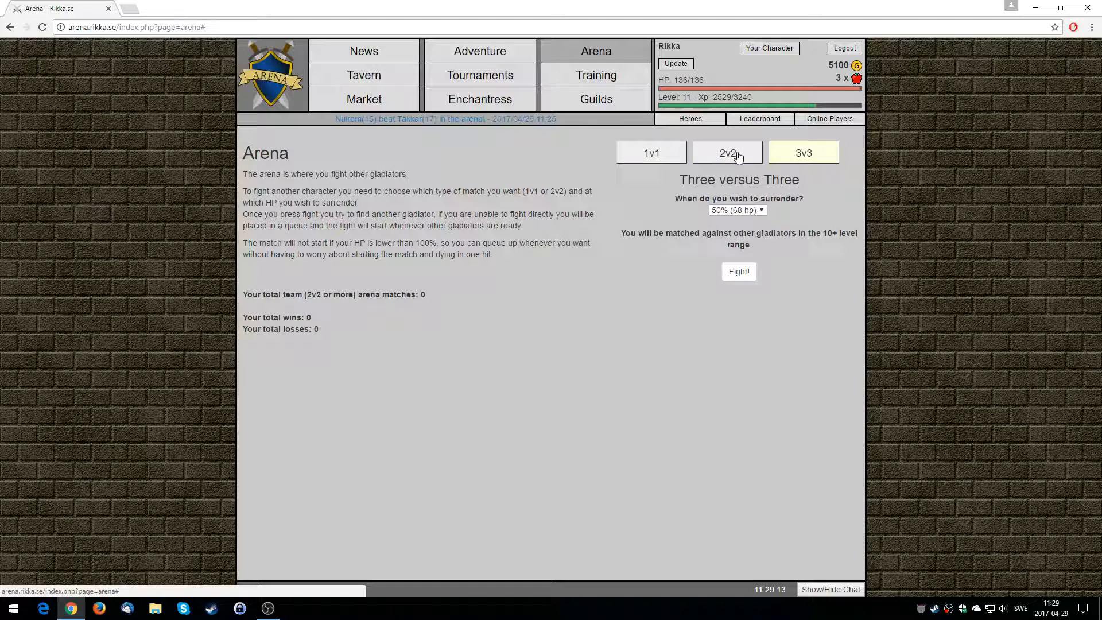
pyautogui.click(650, 152)
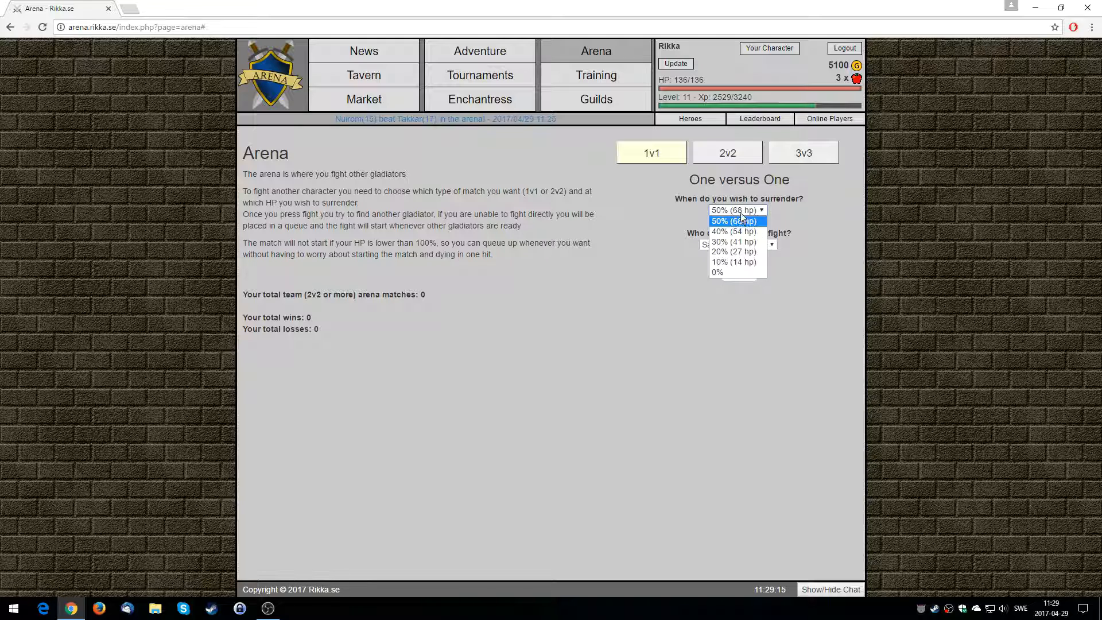
pyautogui.click(737, 243)
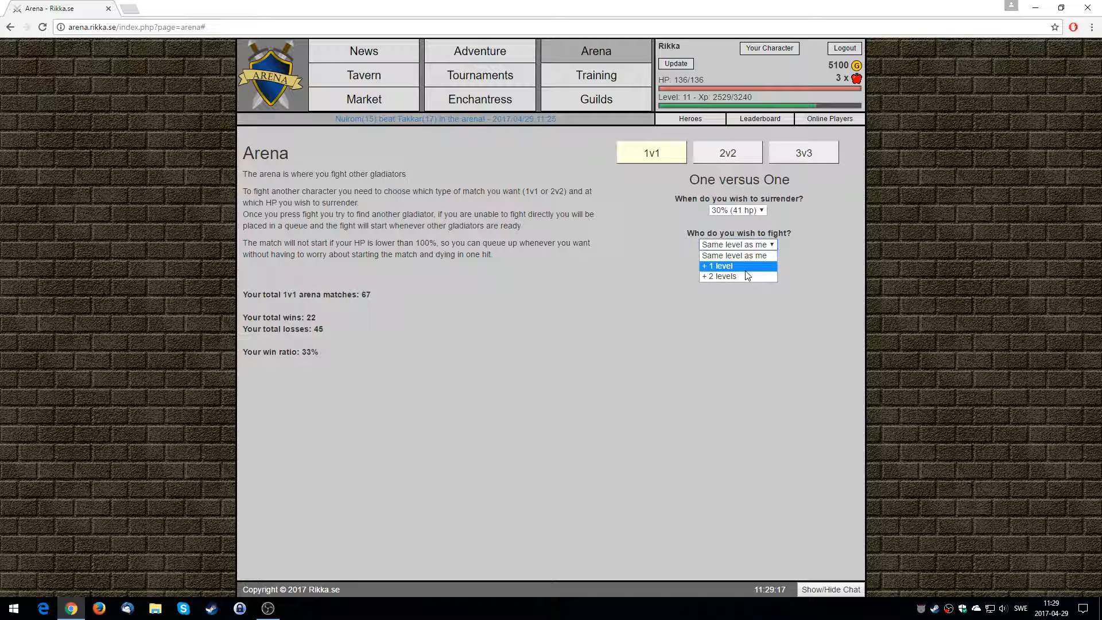
pyautogui.click(719, 275)
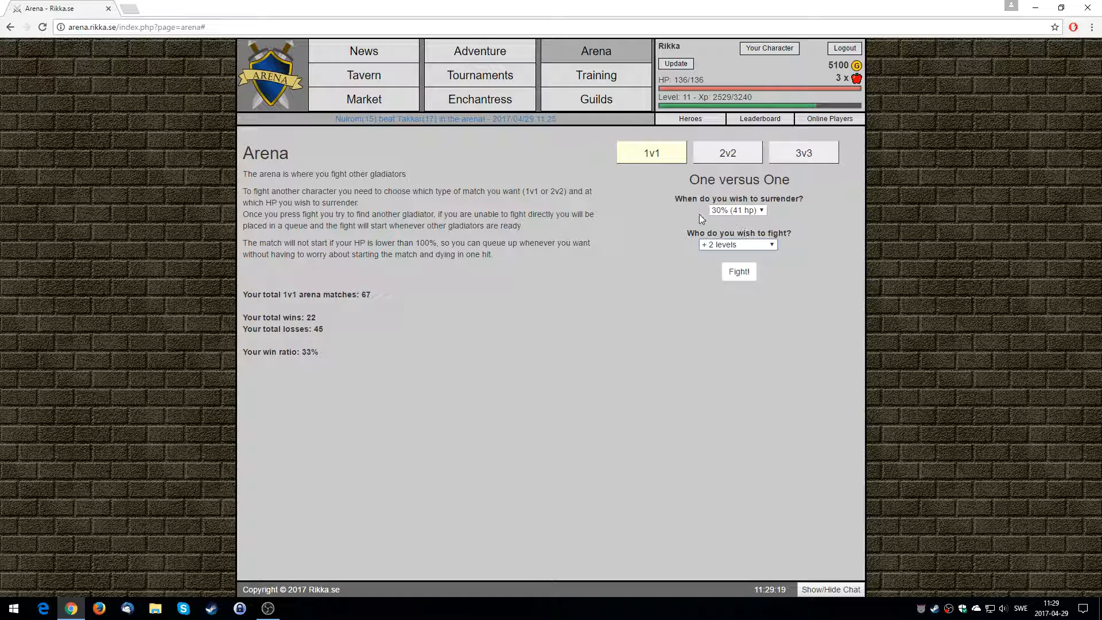
pyautogui.moveTo(739, 217)
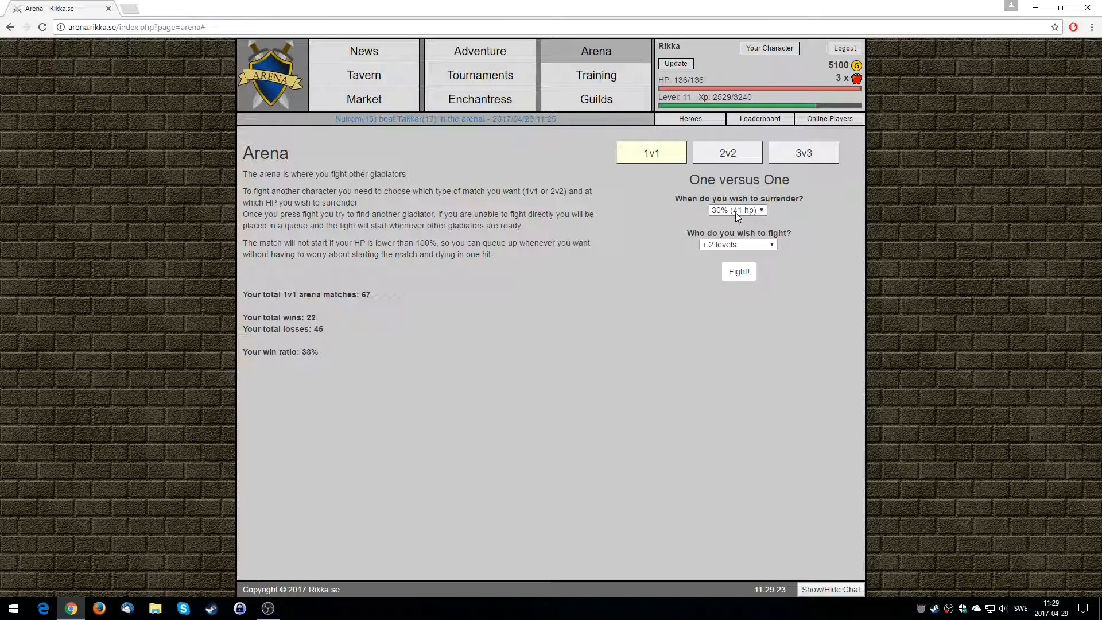
pyautogui.moveTo(721, 221)
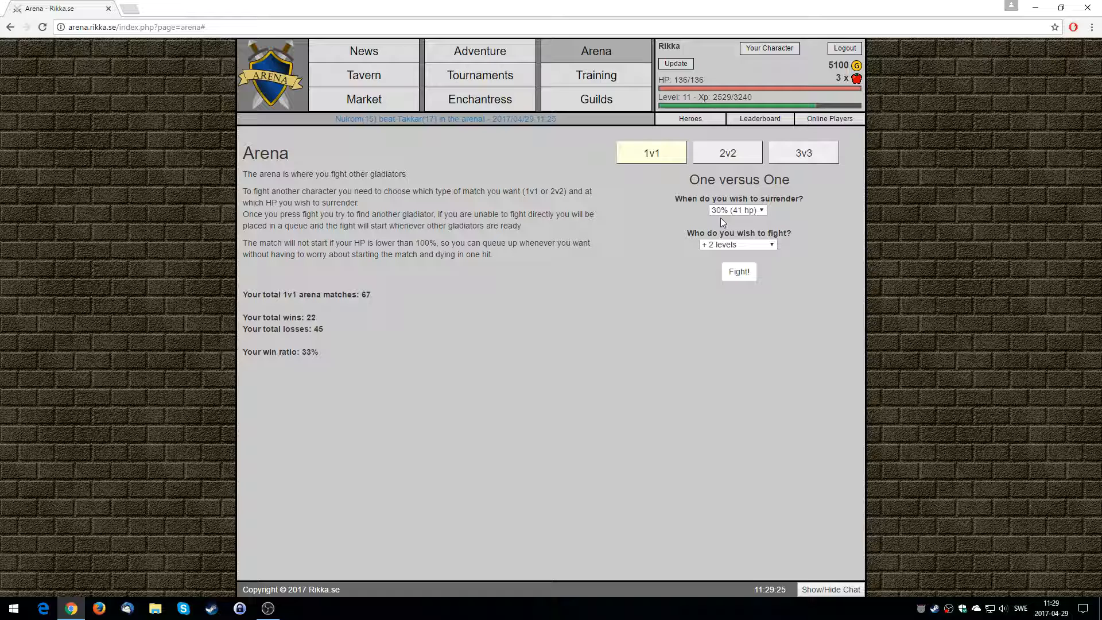
pyautogui.moveTo(606, 252)
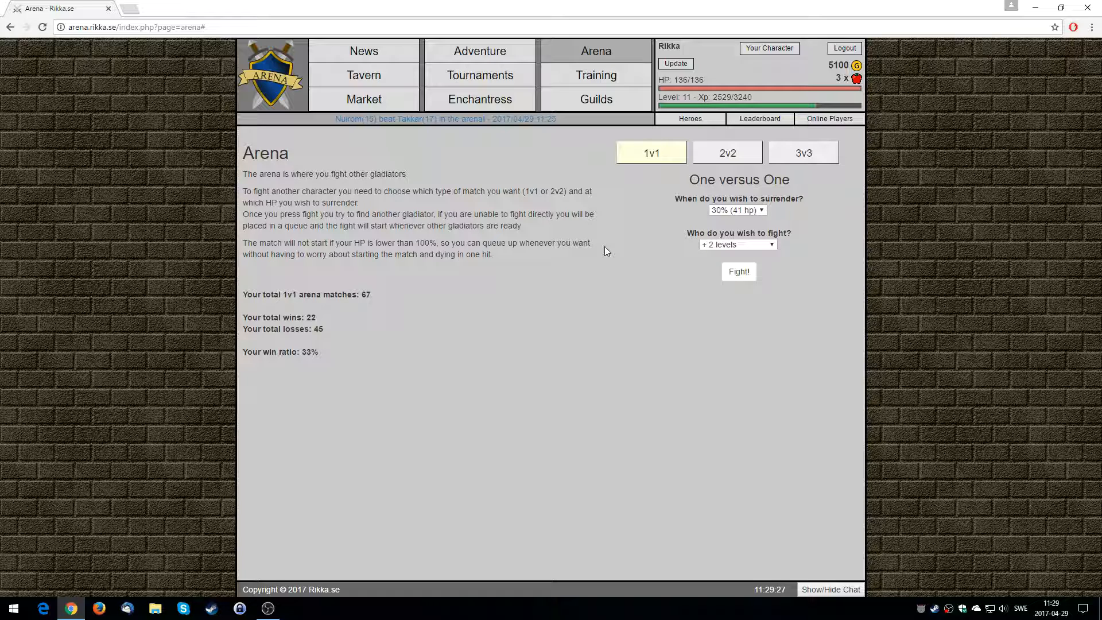
# Step: Fight the 1v1 arena match against 50cent and read the report down to the statistics table
pyautogui.click(738, 271)
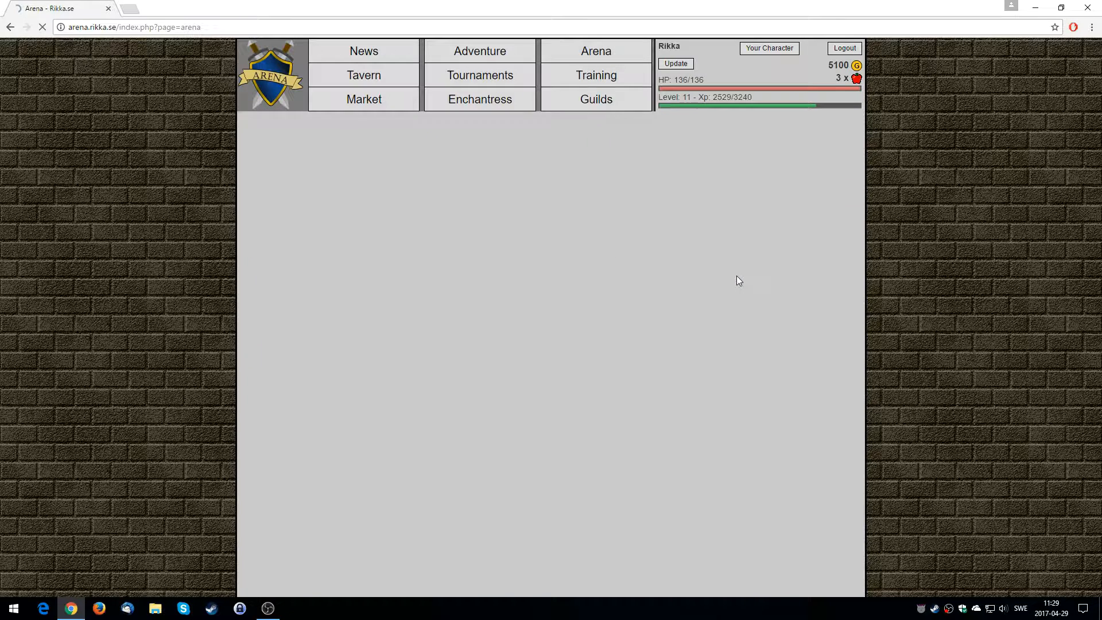
pyautogui.click(595, 50)
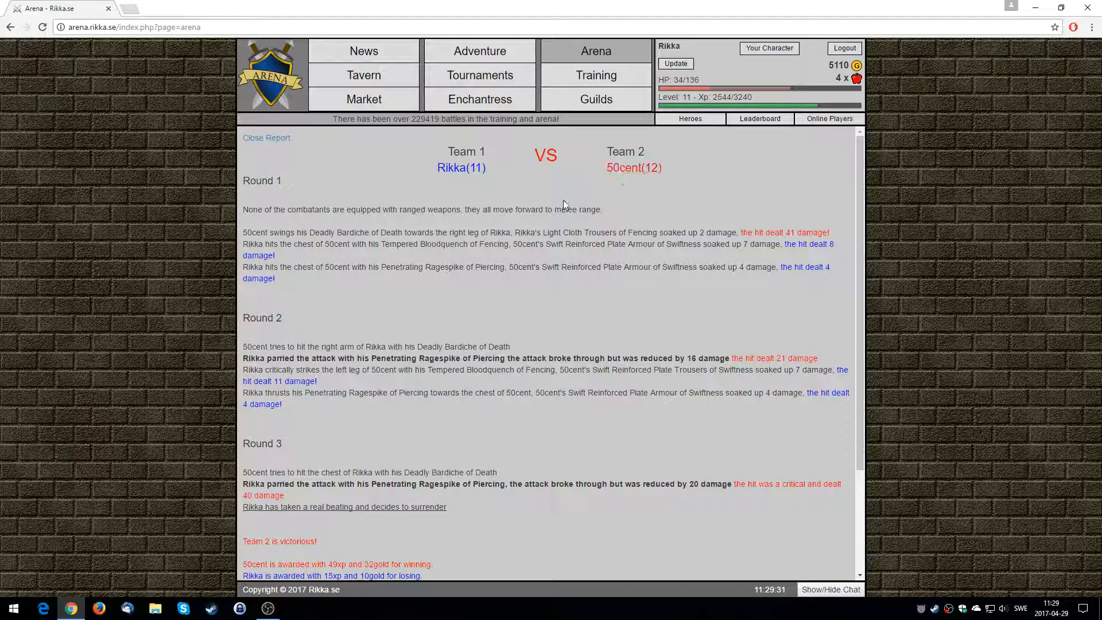
pyautogui.moveTo(580, 233)
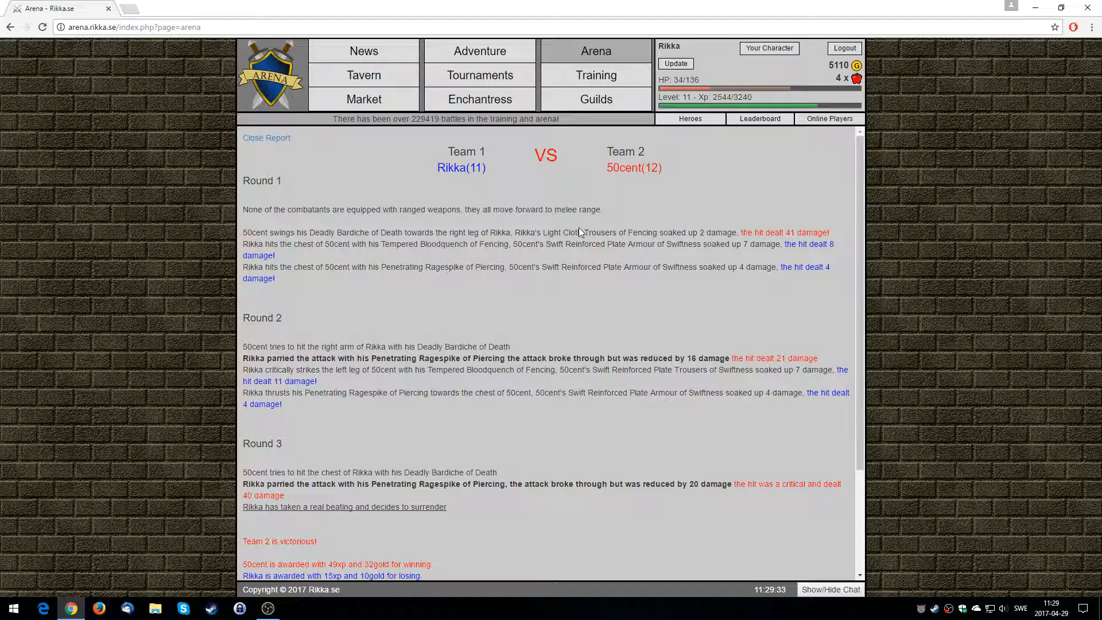
pyautogui.moveTo(630, 193)
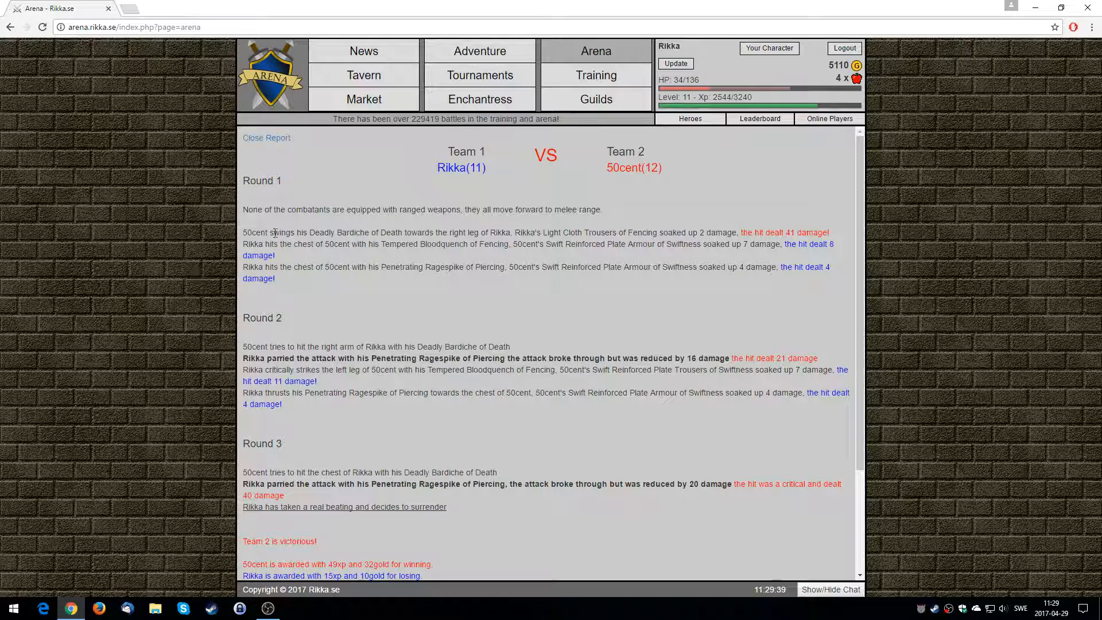
pyautogui.moveTo(878, 300)
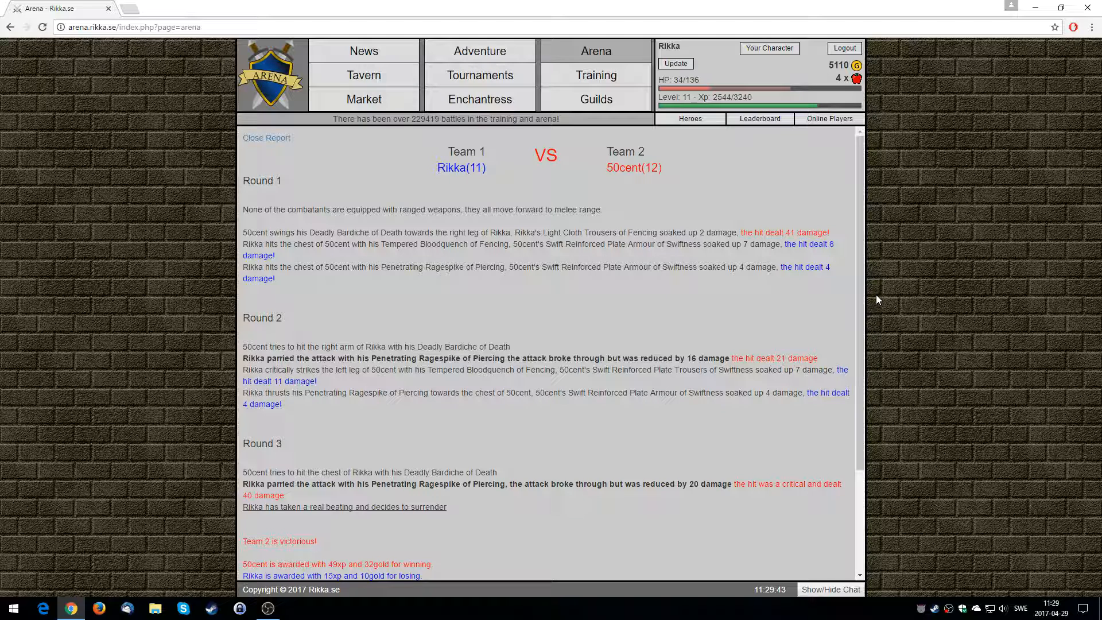
pyautogui.moveTo(866, 325)
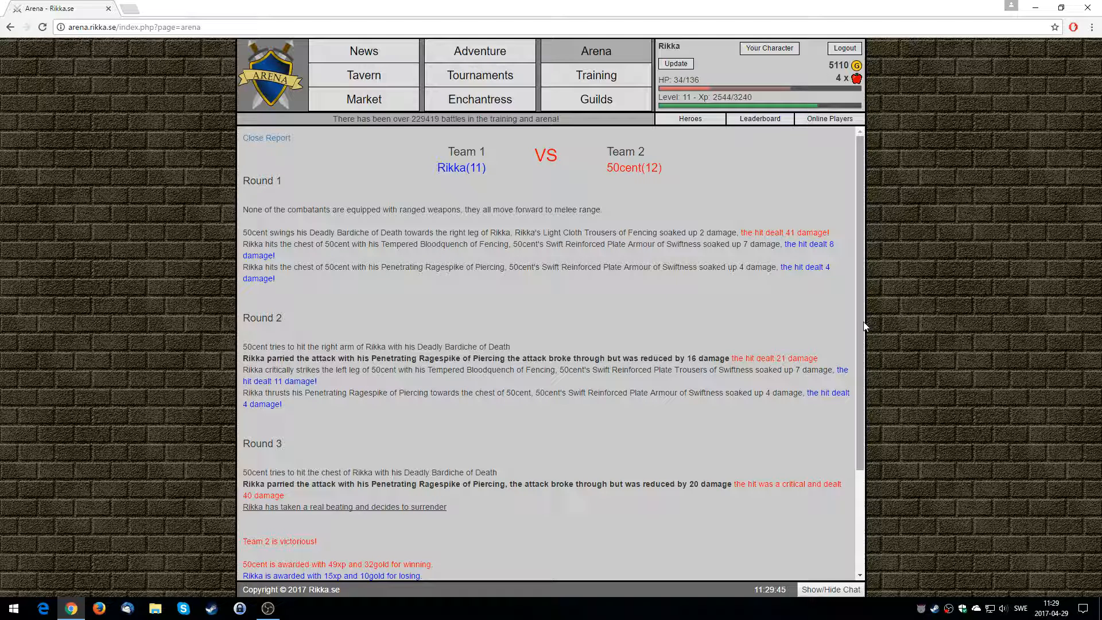
pyautogui.scroll(-3)
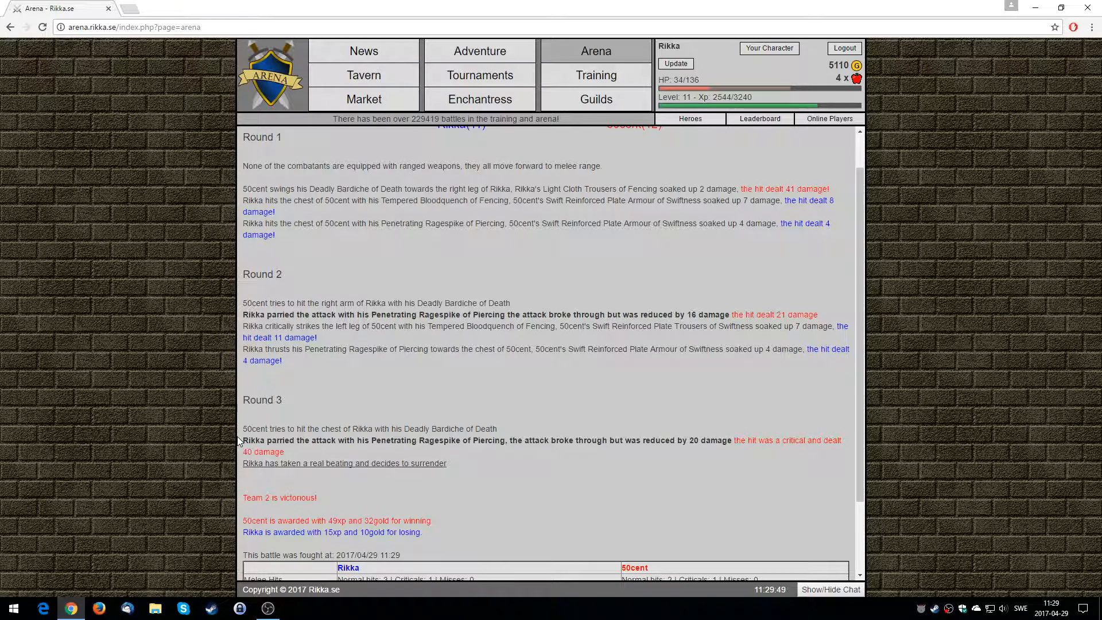
pyautogui.scroll(-3)
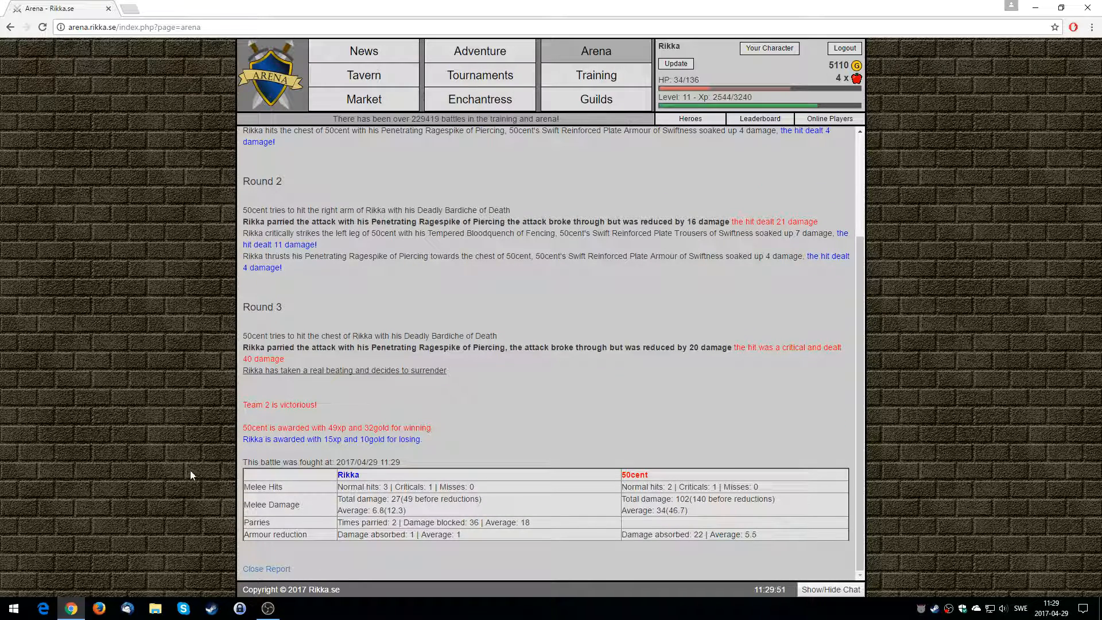
pyautogui.scroll(3)
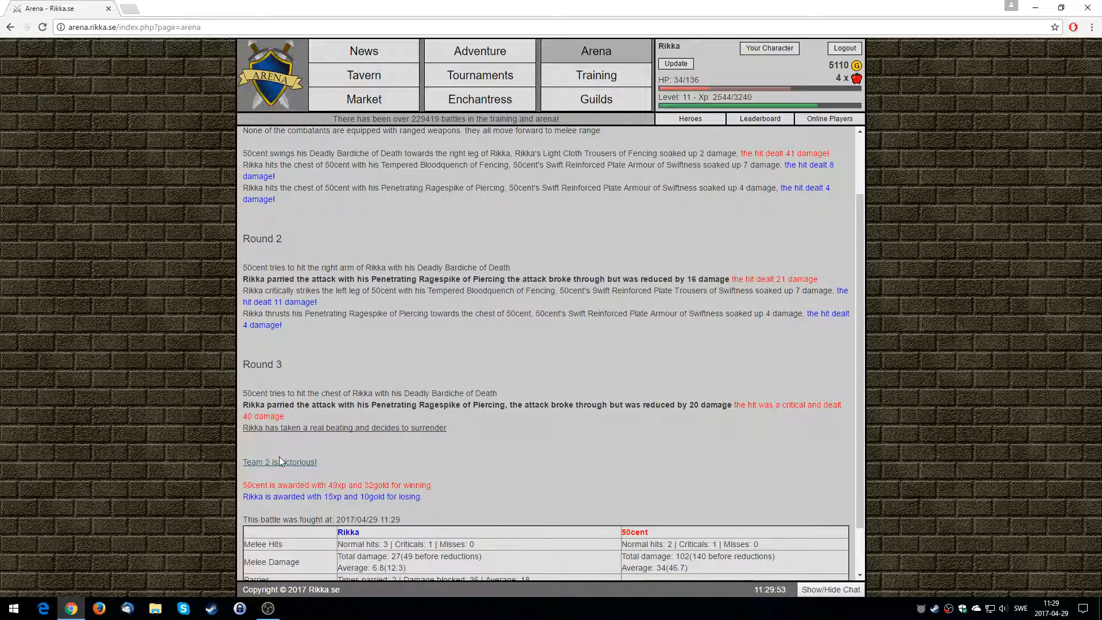
pyautogui.moveTo(112, 534)
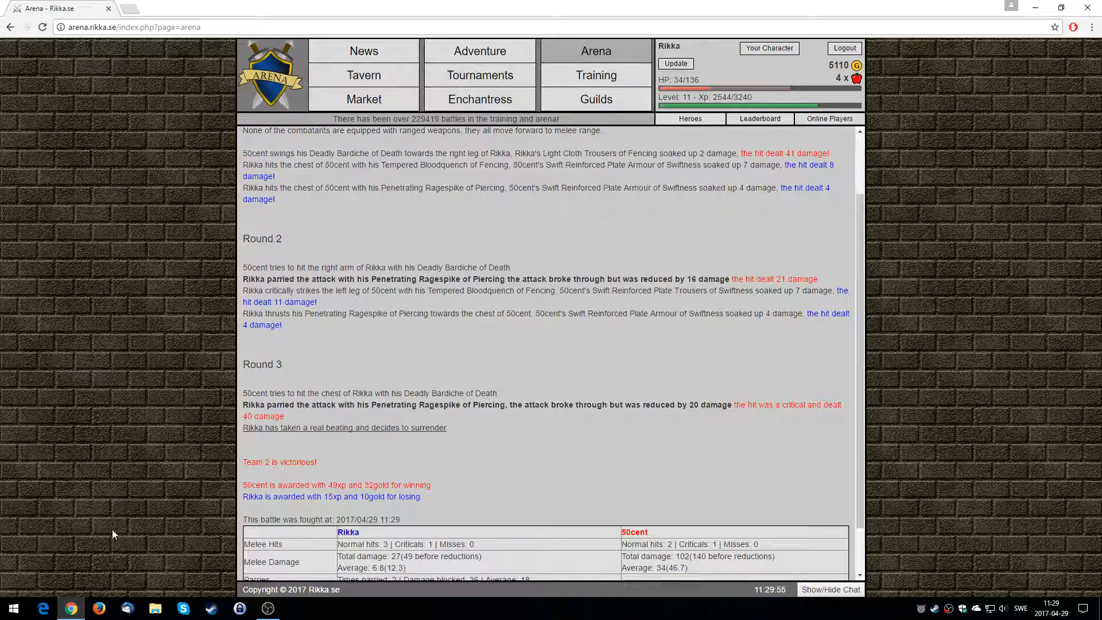
pyautogui.scroll(-3)
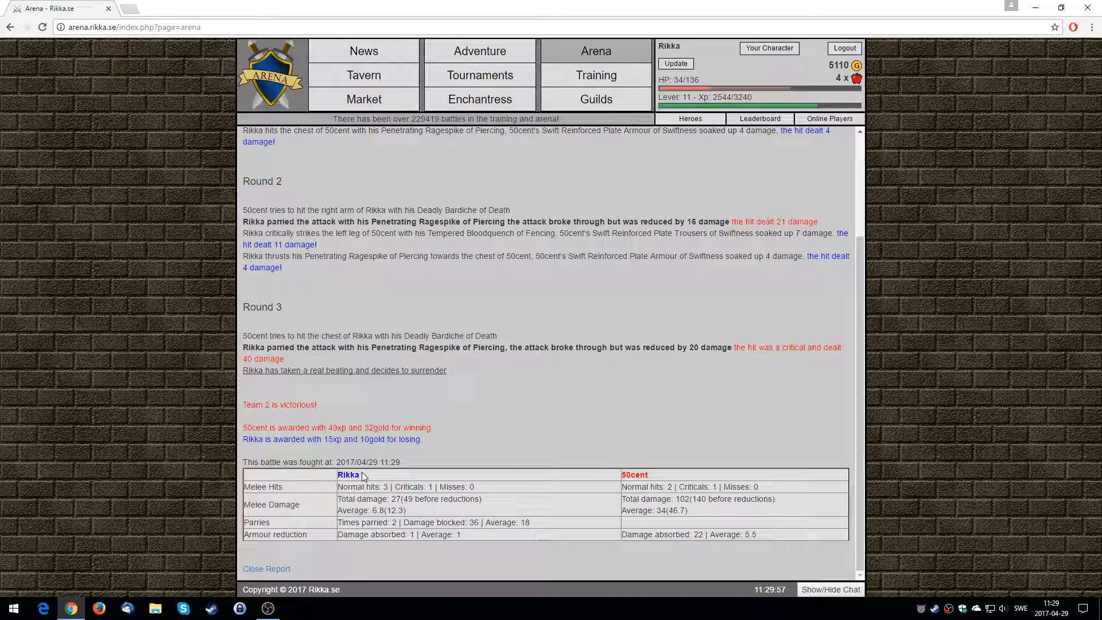
pyautogui.moveTo(374, 449)
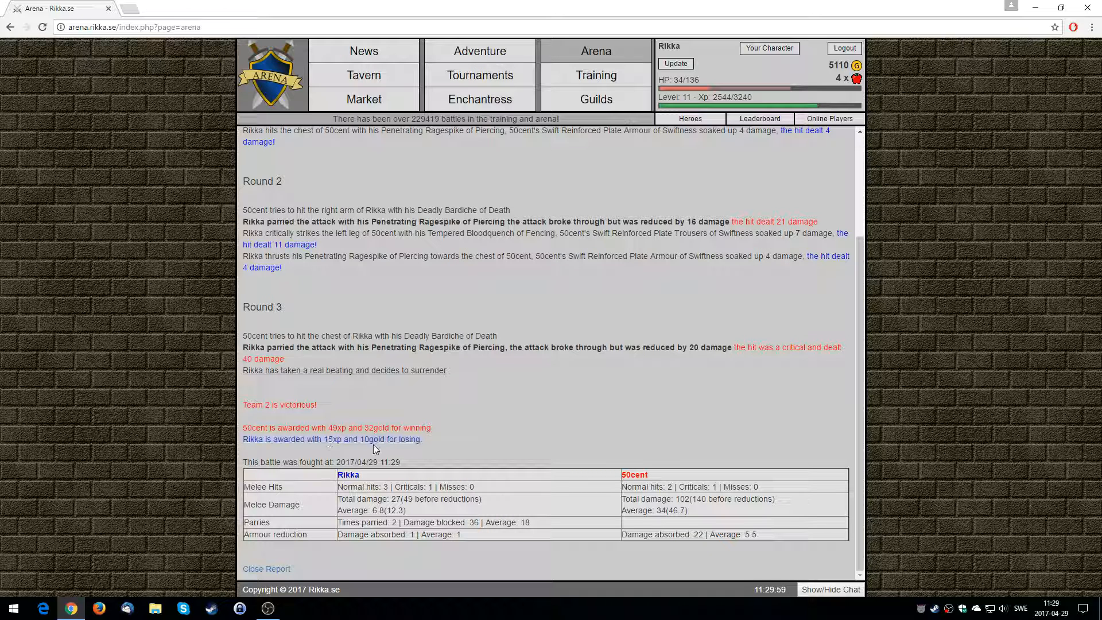
pyautogui.moveTo(695, 92)
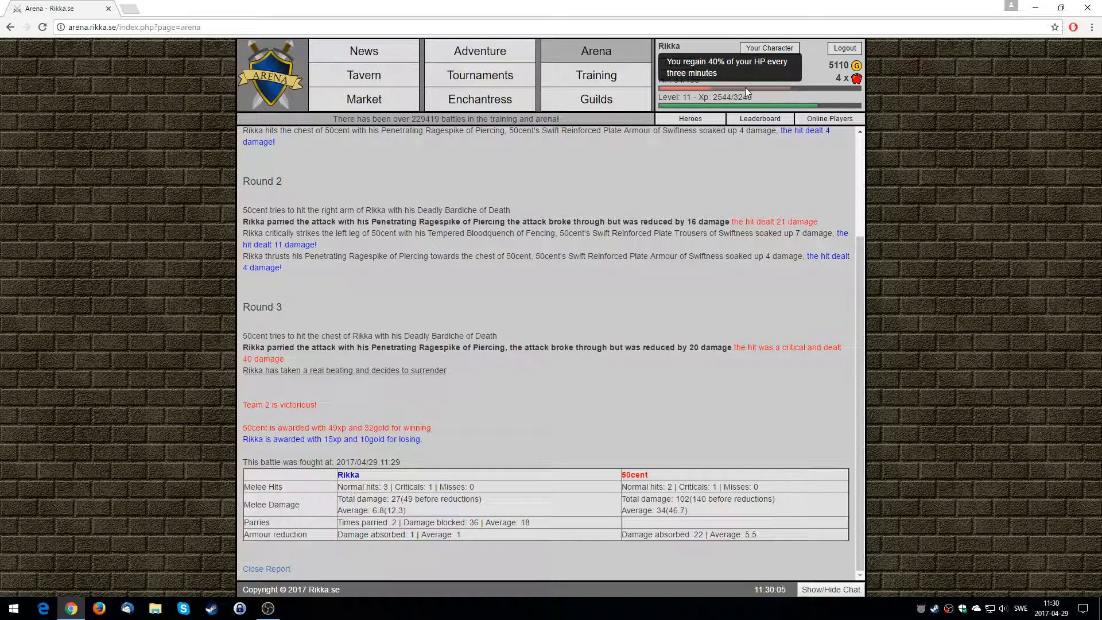
pyautogui.moveTo(632, 149)
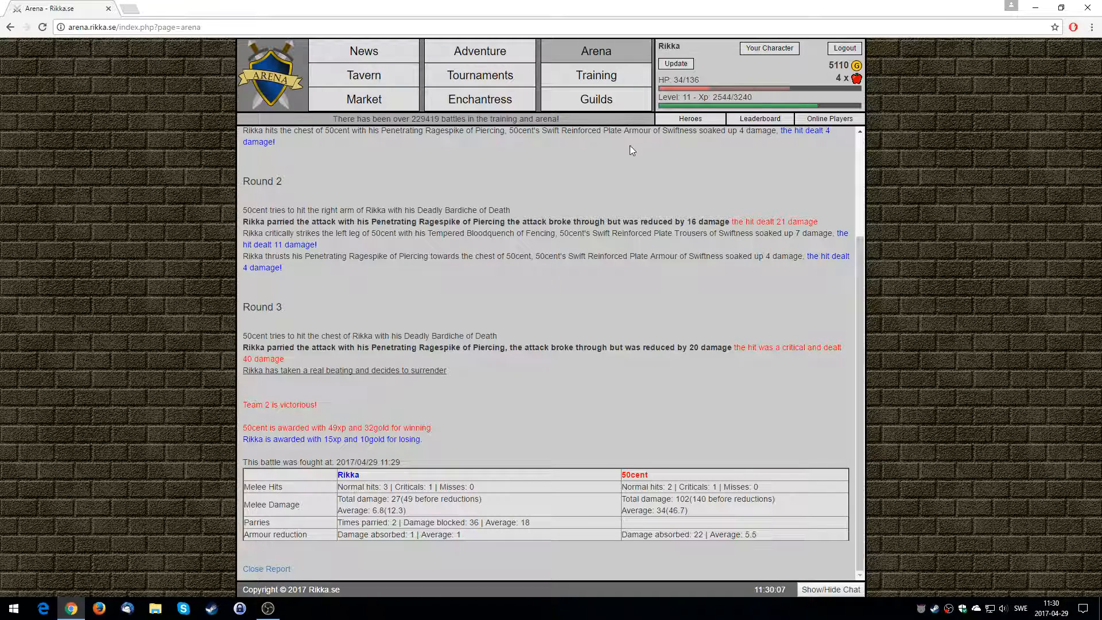
pyautogui.moveTo(607, 176)
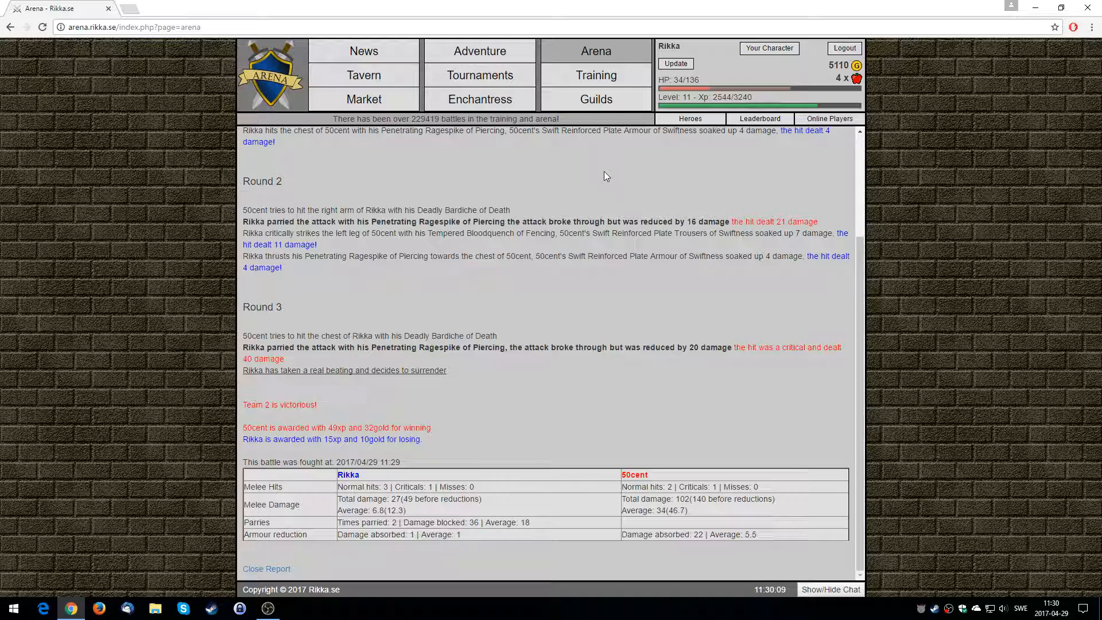
# Step: Open The enhanced heady dissension, then The broadened galvanic beef bracket and its Neo versus Tordek report
pyautogui.click(480, 76)
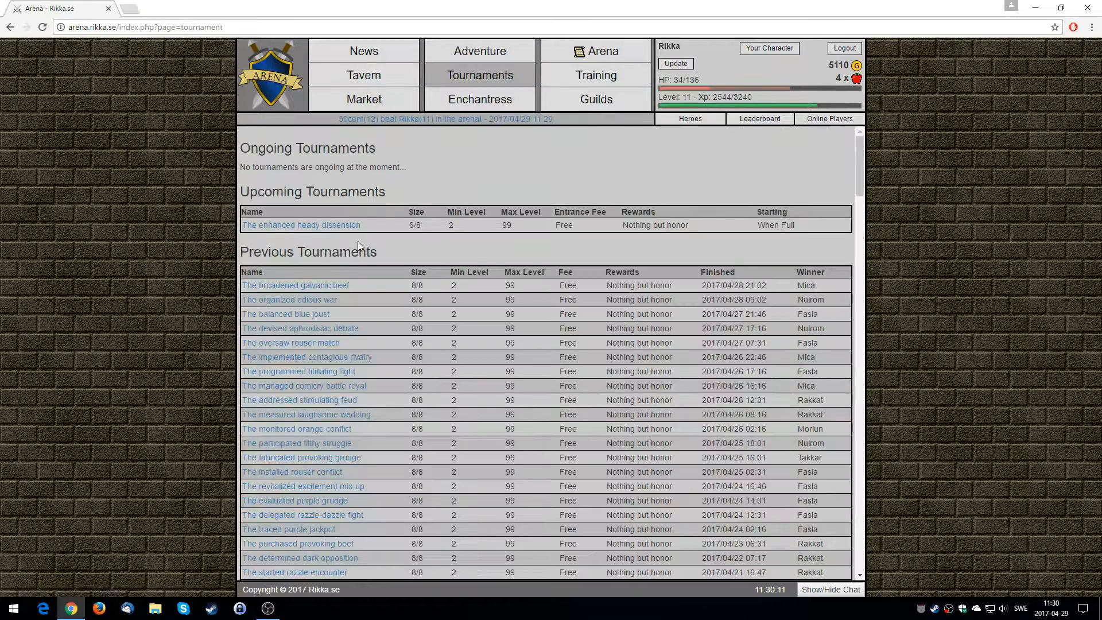
pyautogui.click(301, 225)
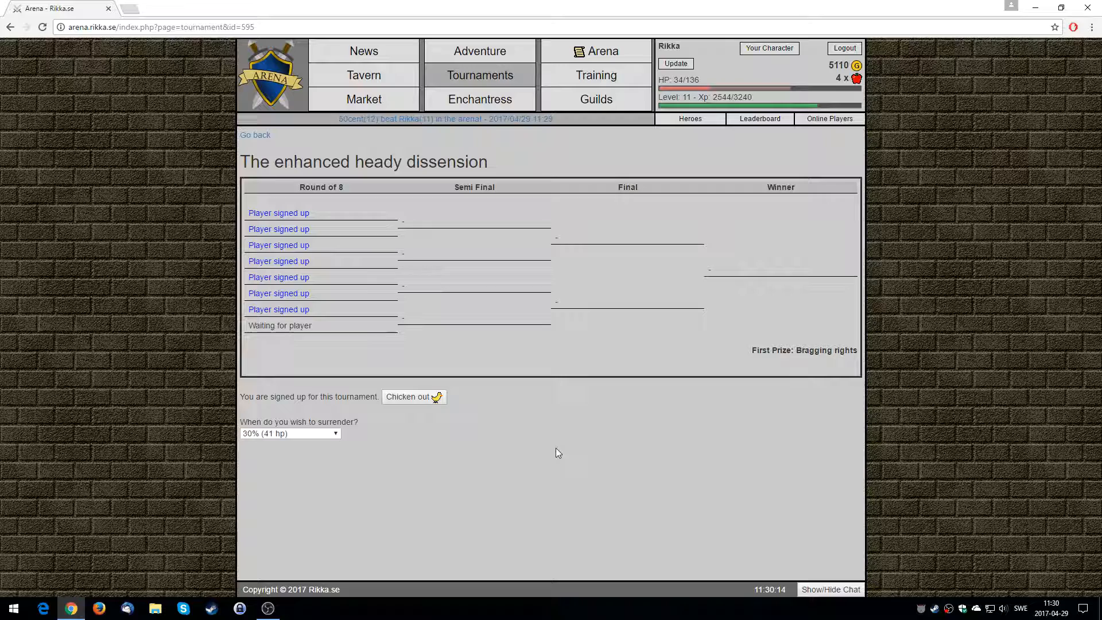
pyautogui.moveTo(325, 338)
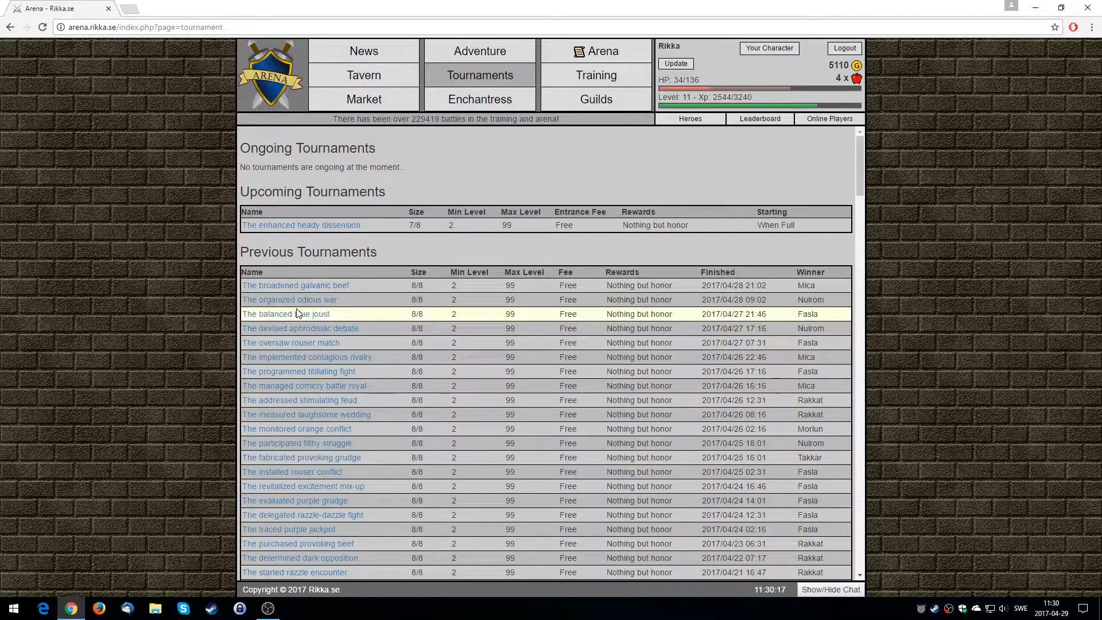
pyautogui.click(295, 285)
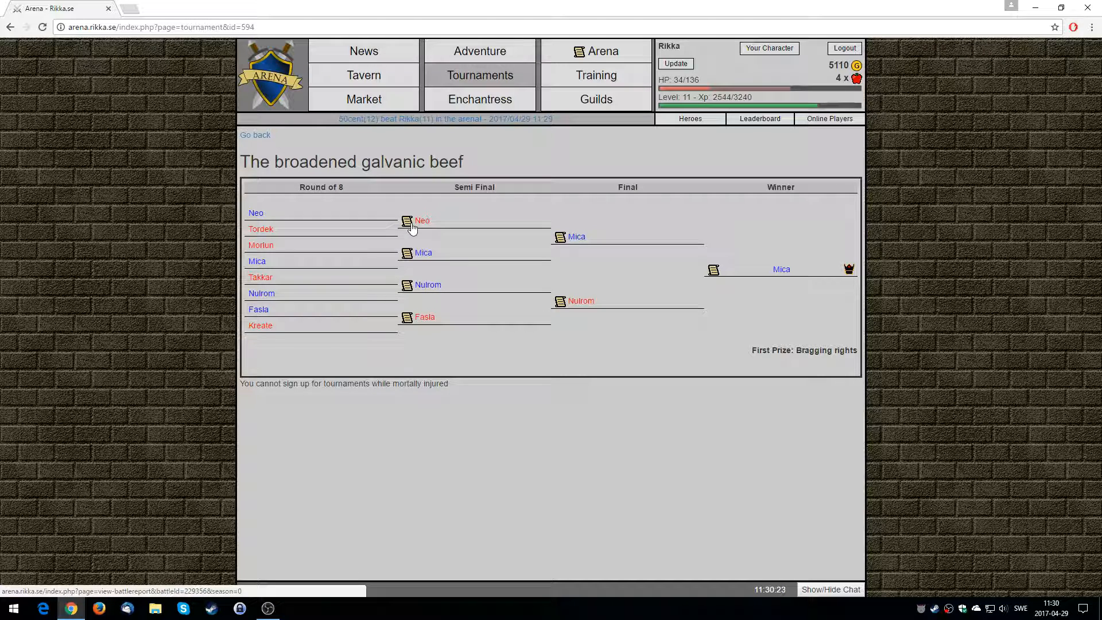
pyautogui.click(406, 221)
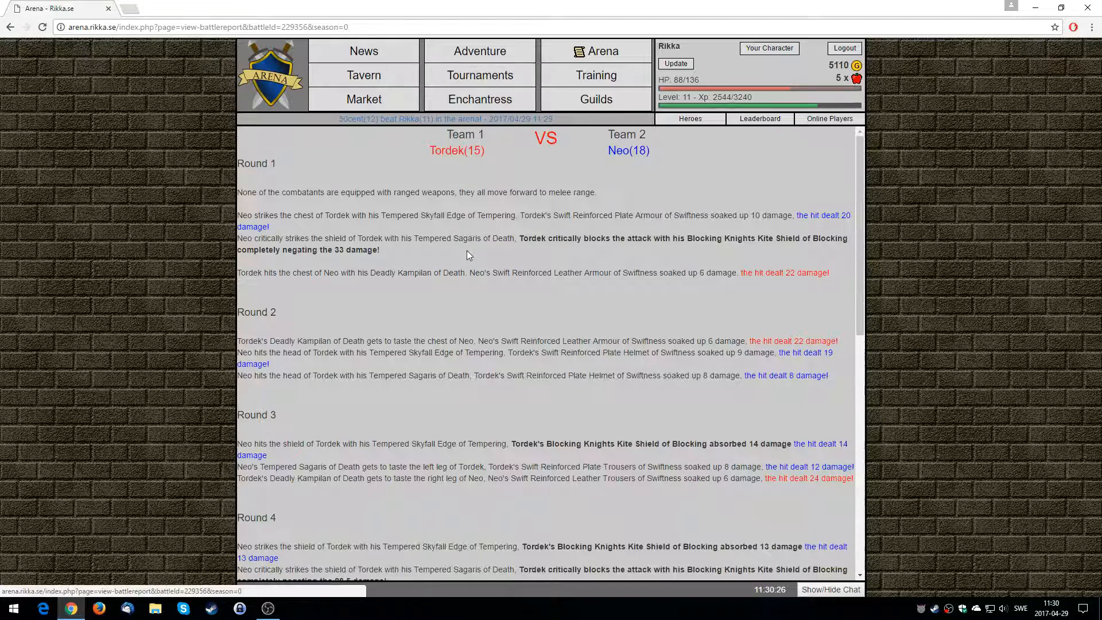
pyautogui.scroll(-3)
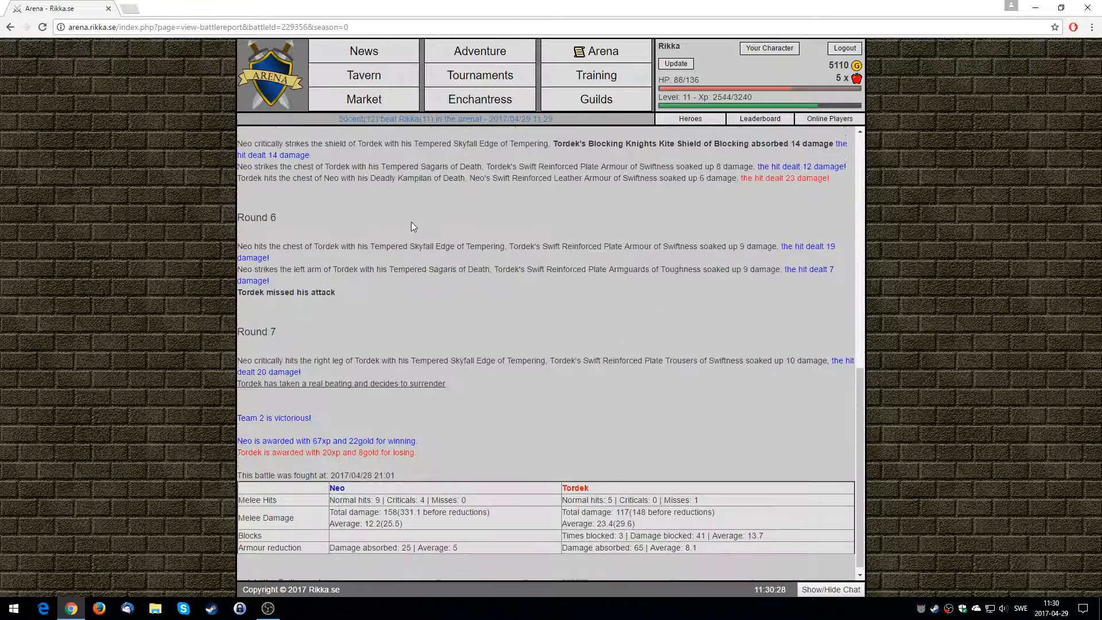
# Step: Return to the tournaments overview and look through the tournament list
pyautogui.click(480, 76)
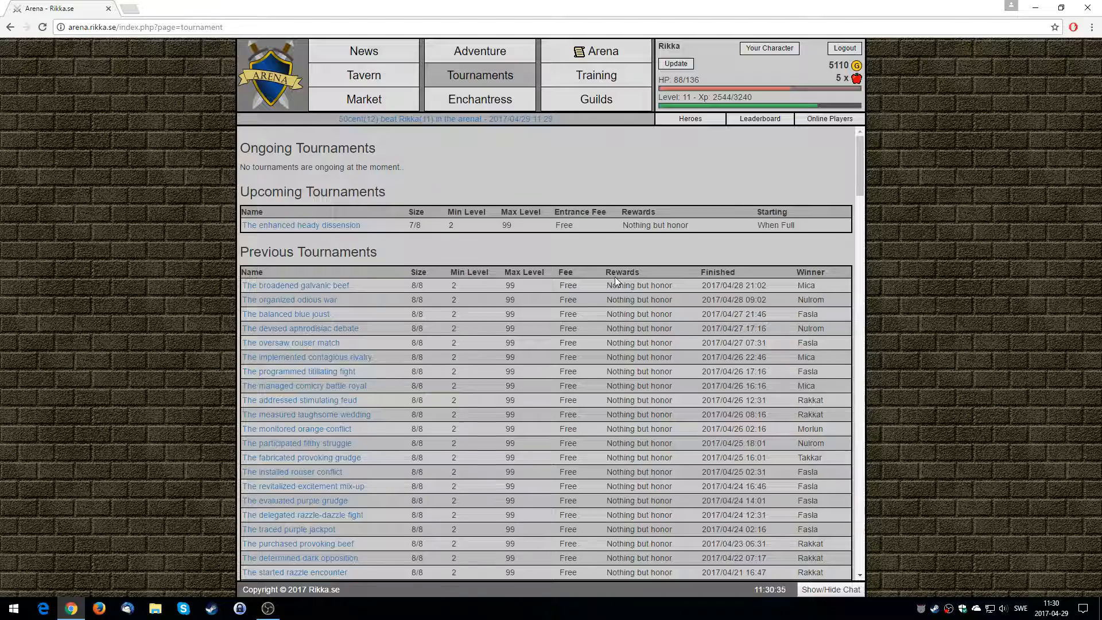
pyautogui.scroll(-3)
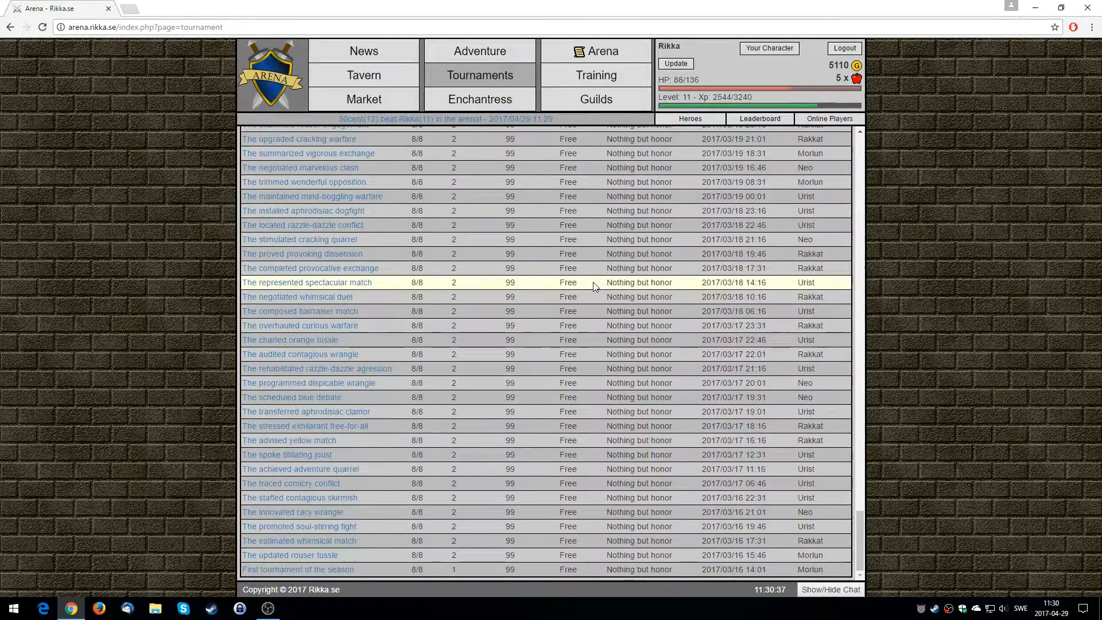
pyautogui.scroll(3)
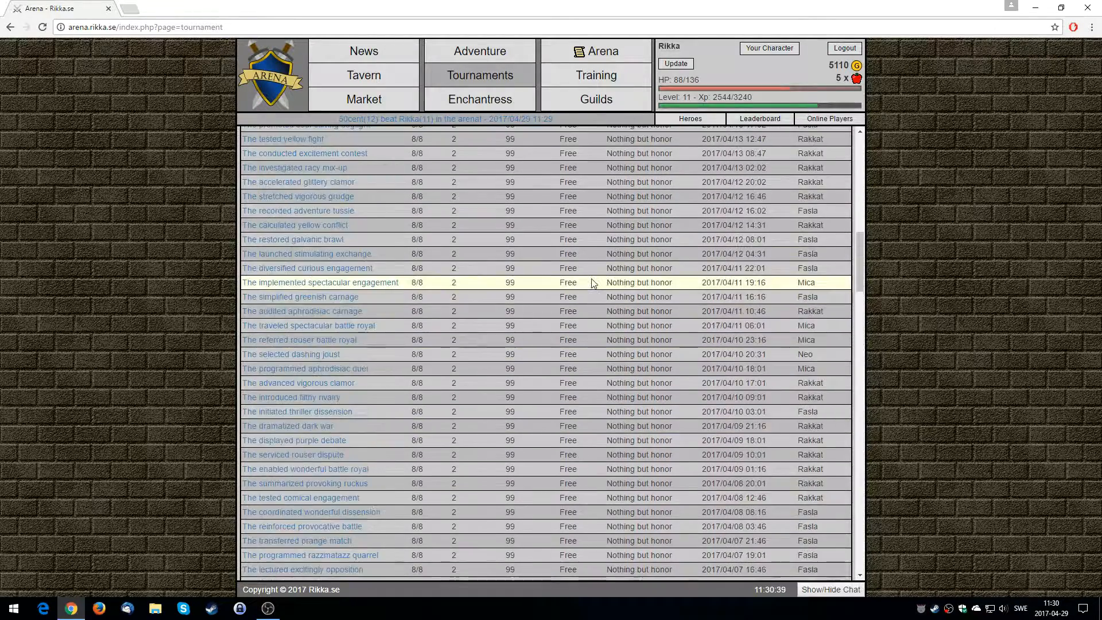
pyautogui.scroll(3)
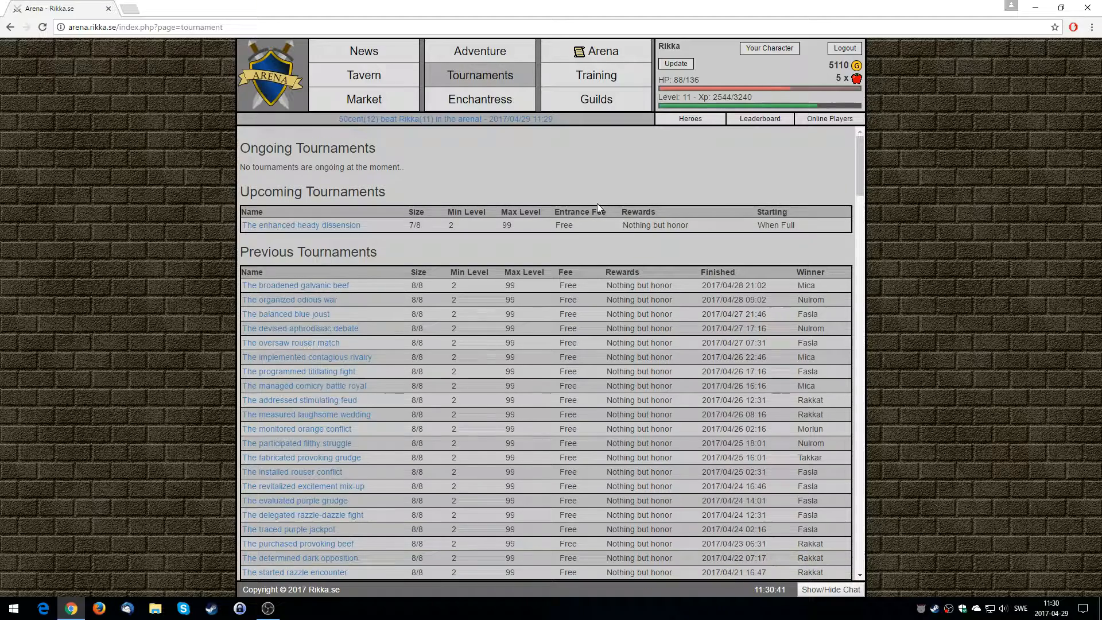
pyautogui.moveTo(506, 125)
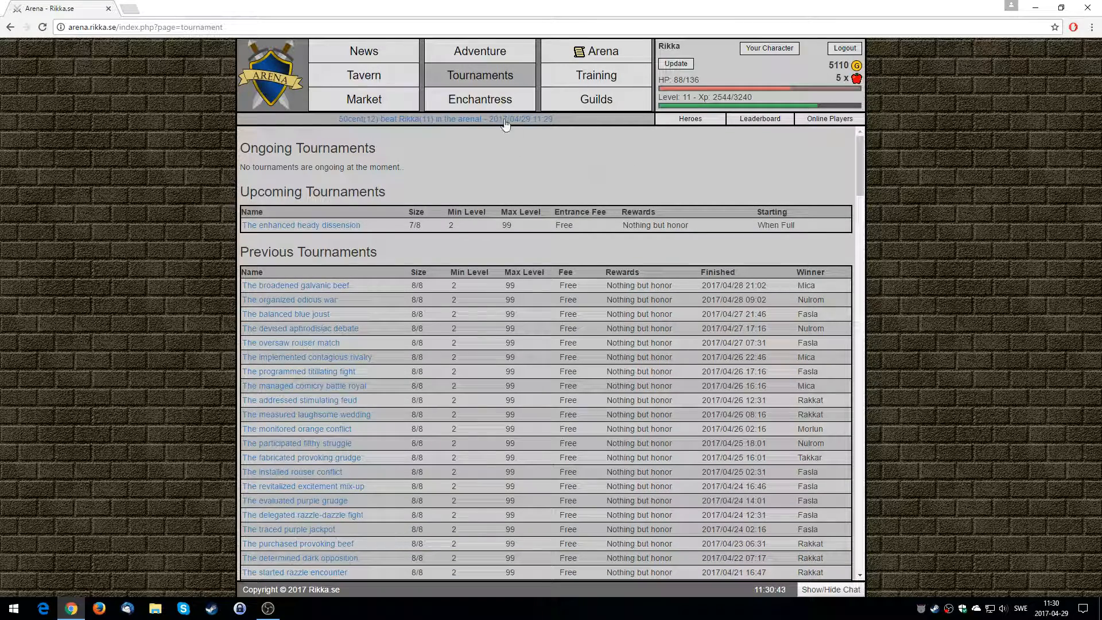
# Step: Check the sword's Fencing enchant at the Enchantress, then view the character sheet with skills and gear
pyautogui.click(480, 99)
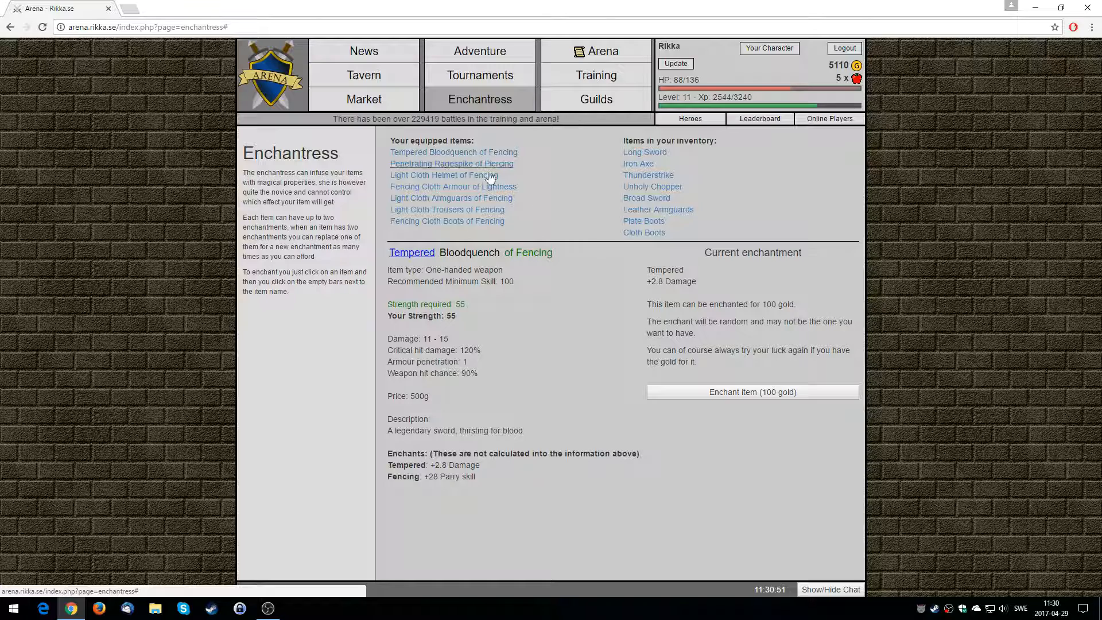
pyautogui.doubleClick(654, 281)
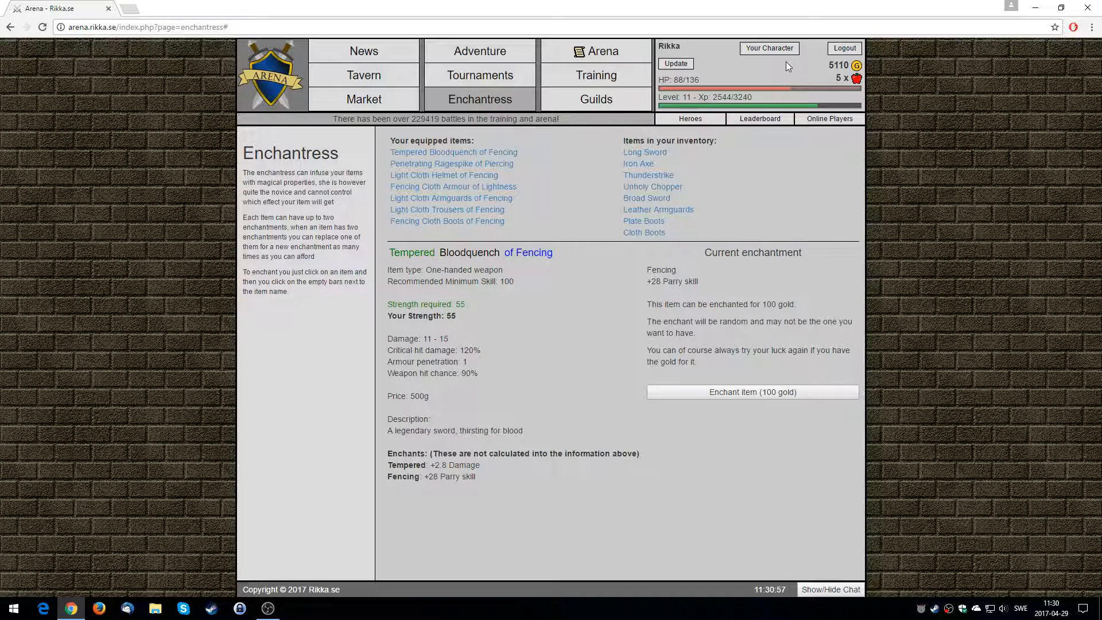
pyautogui.click(768, 48)
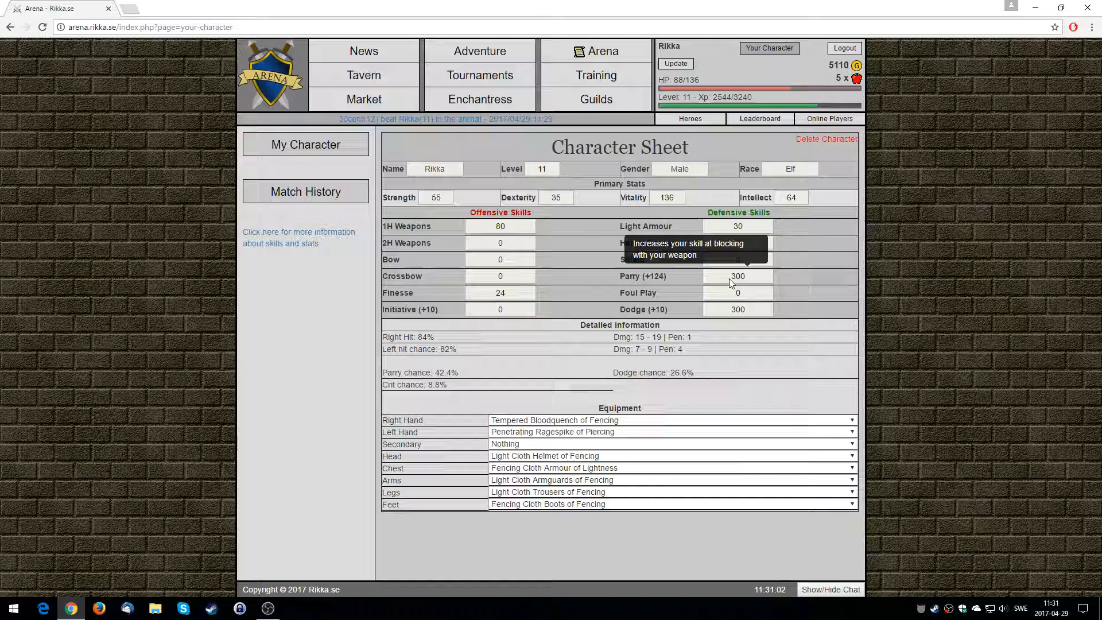
pyautogui.moveTo(650, 281)
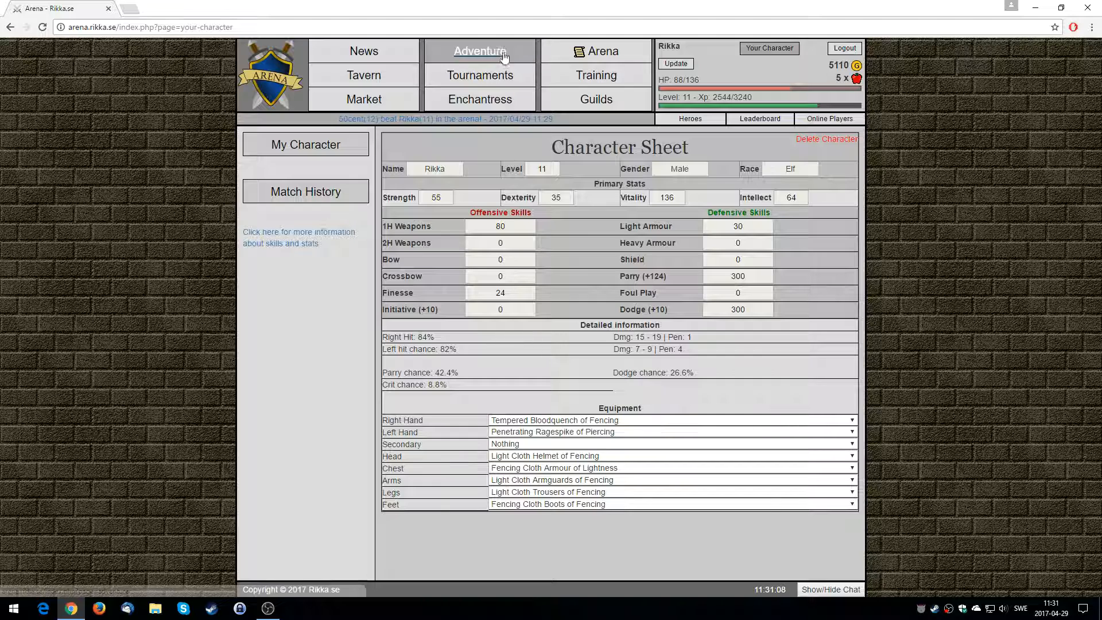
# Step: Set off on a Dark Forest adventure and fight the Small Bear for 20 experience and 62 gold
pyautogui.click(480, 51)
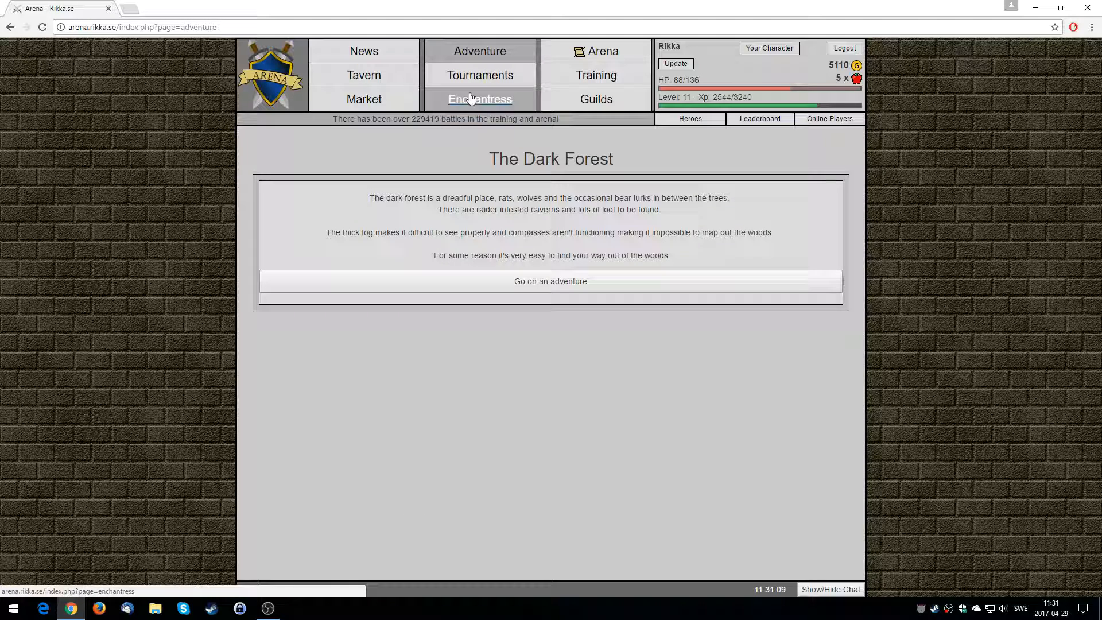
pyautogui.moveTo(508, 159)
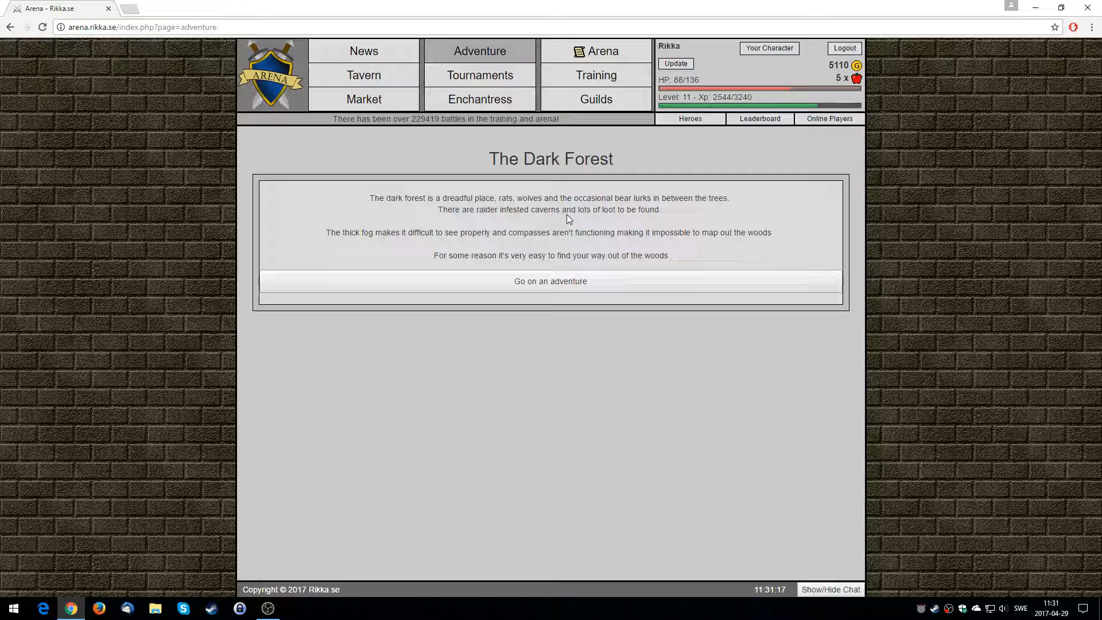
pyautogui.moveTo(1025, 115)
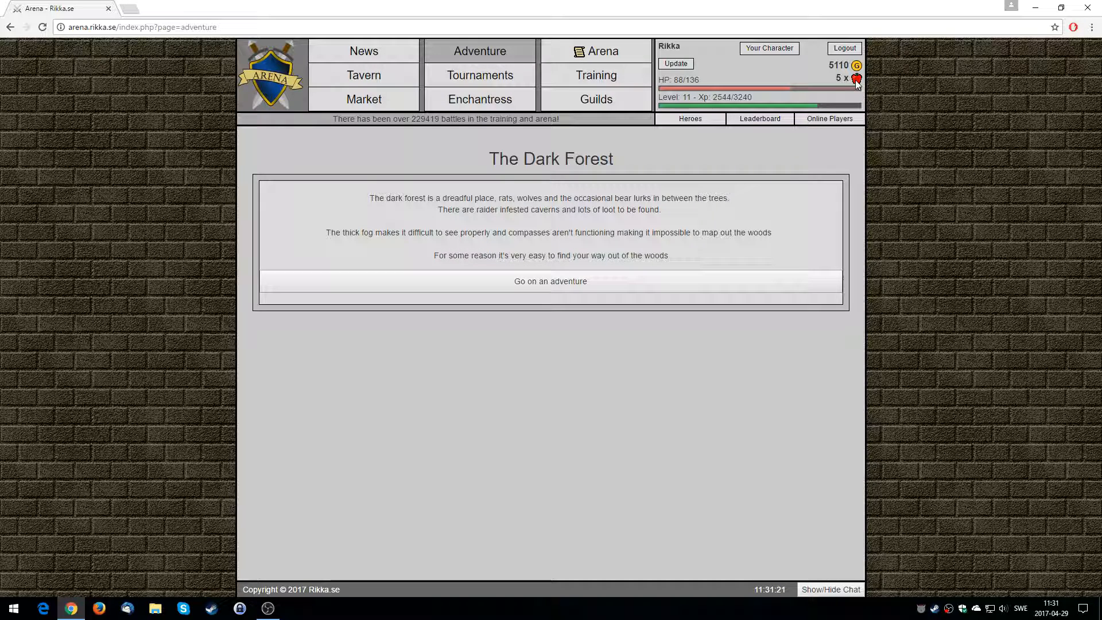
pyautogui.moveTo(894, 107)
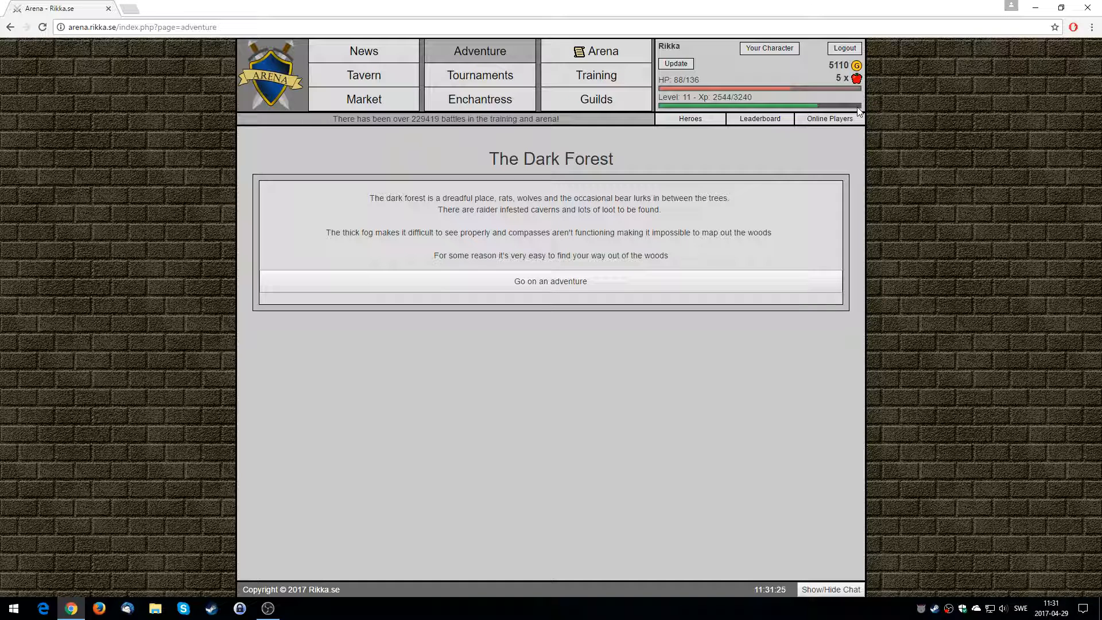
pyautogui.moveTo(851, 113)
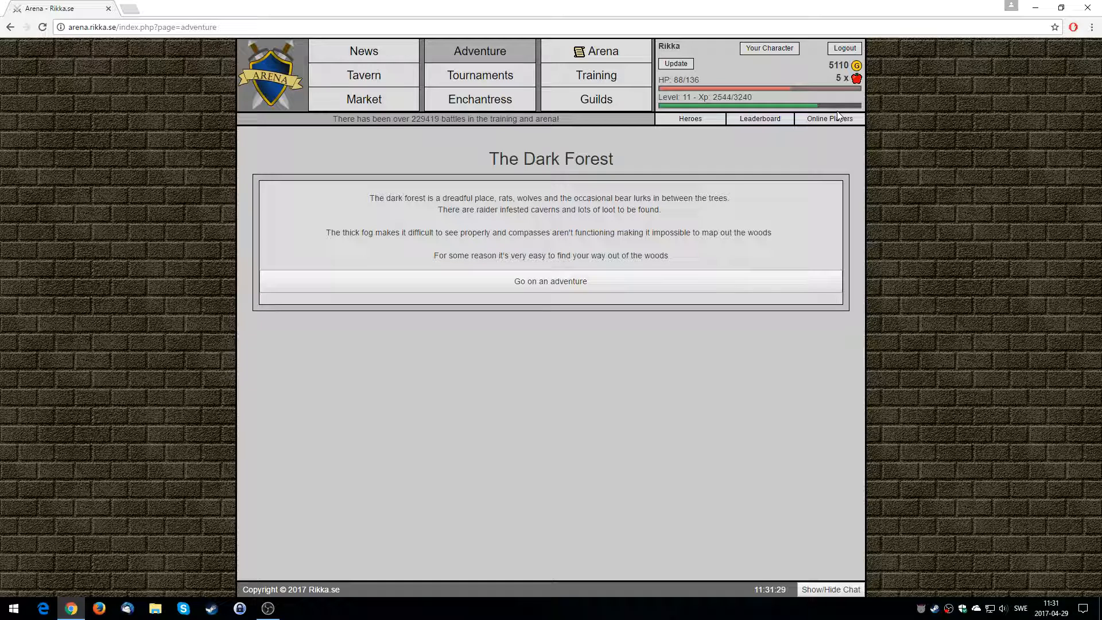
pyautogui.click(550, 281)
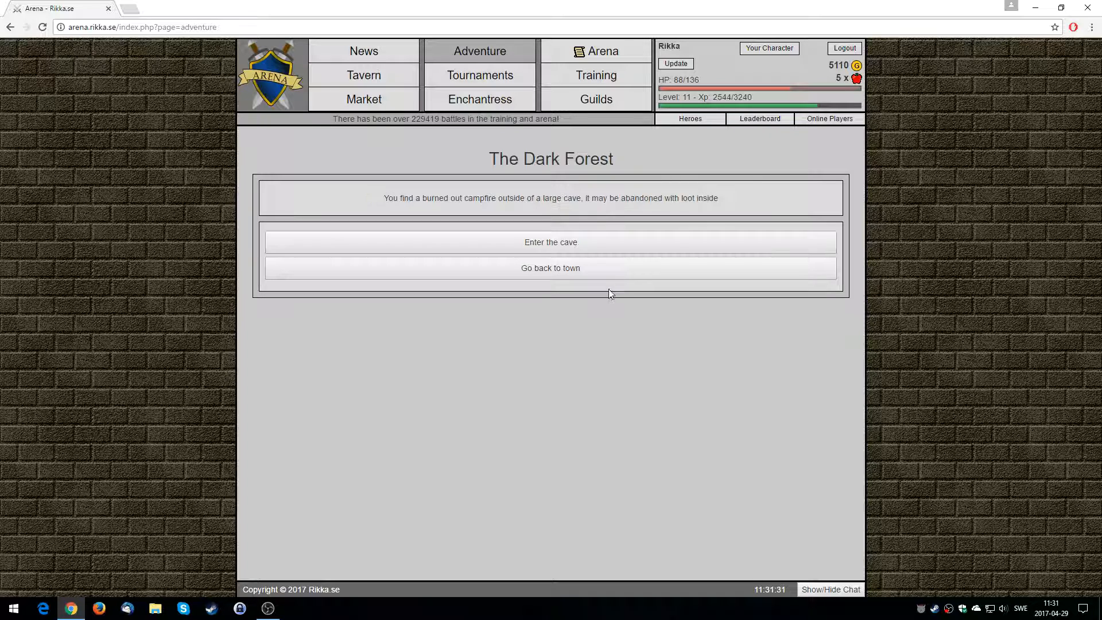
pyautogui.moveTo(396, 208)
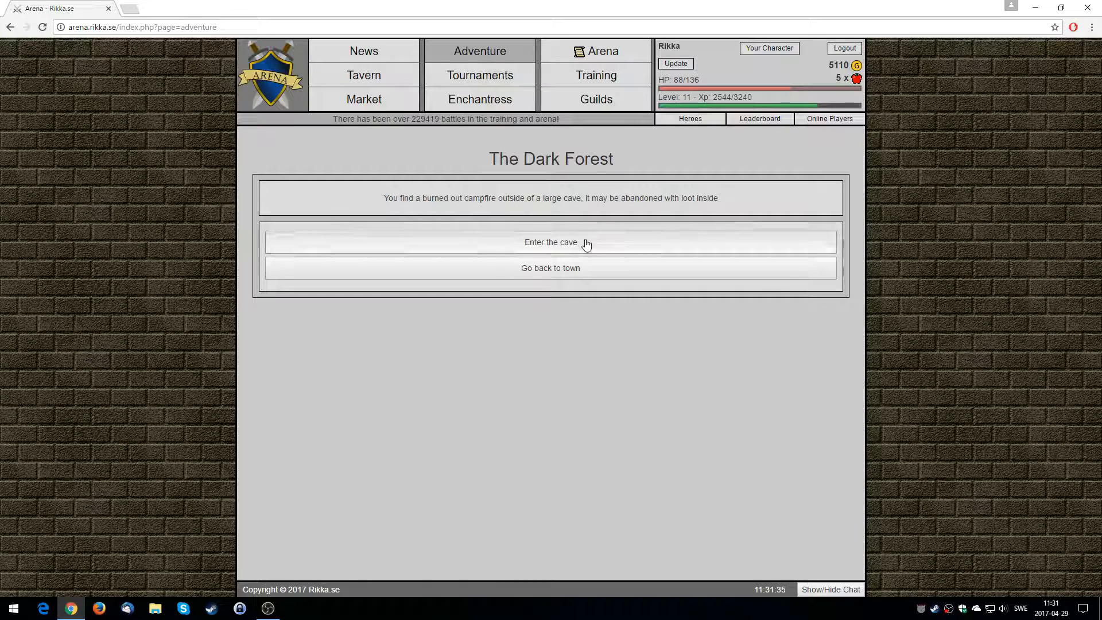
pyautogui.click(551, 242)
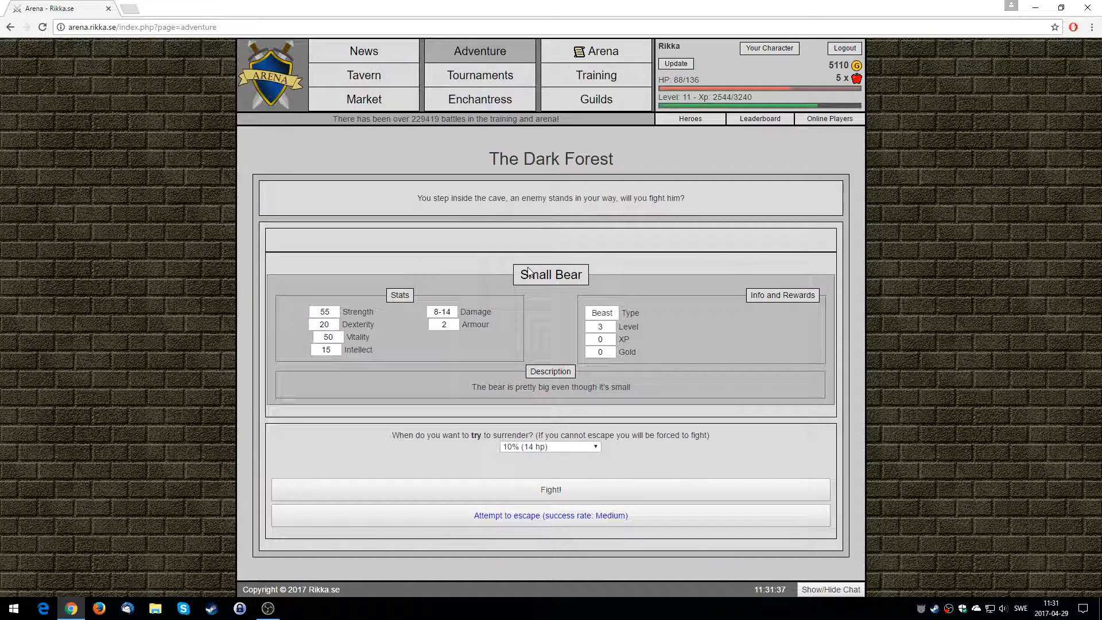
pyautogui.moveTo(603, 268)
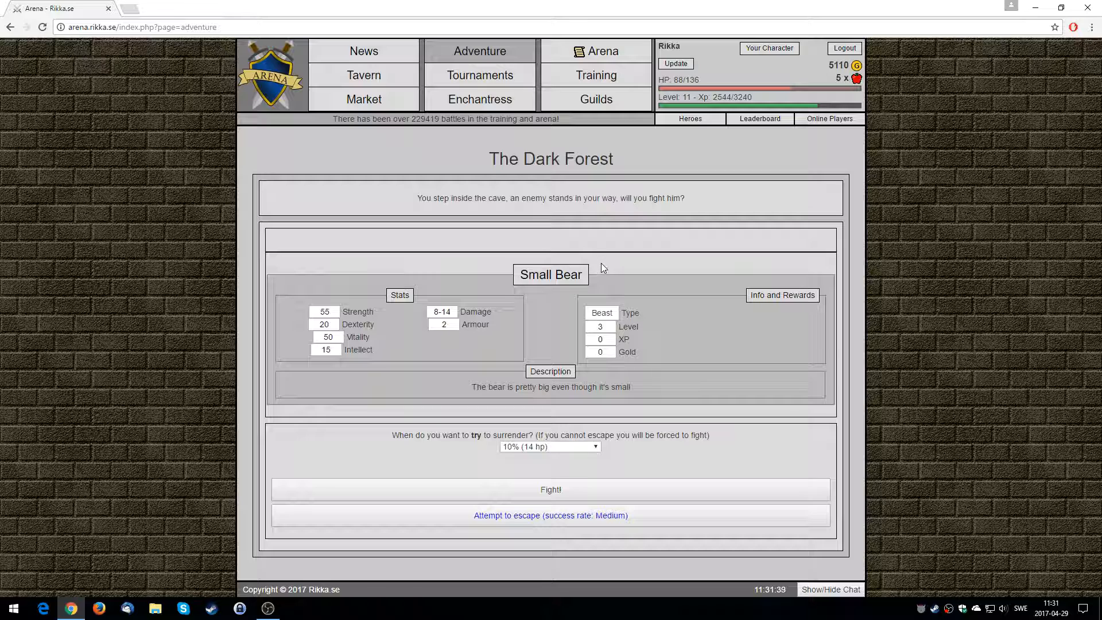
pyautogui.click(550, 490)
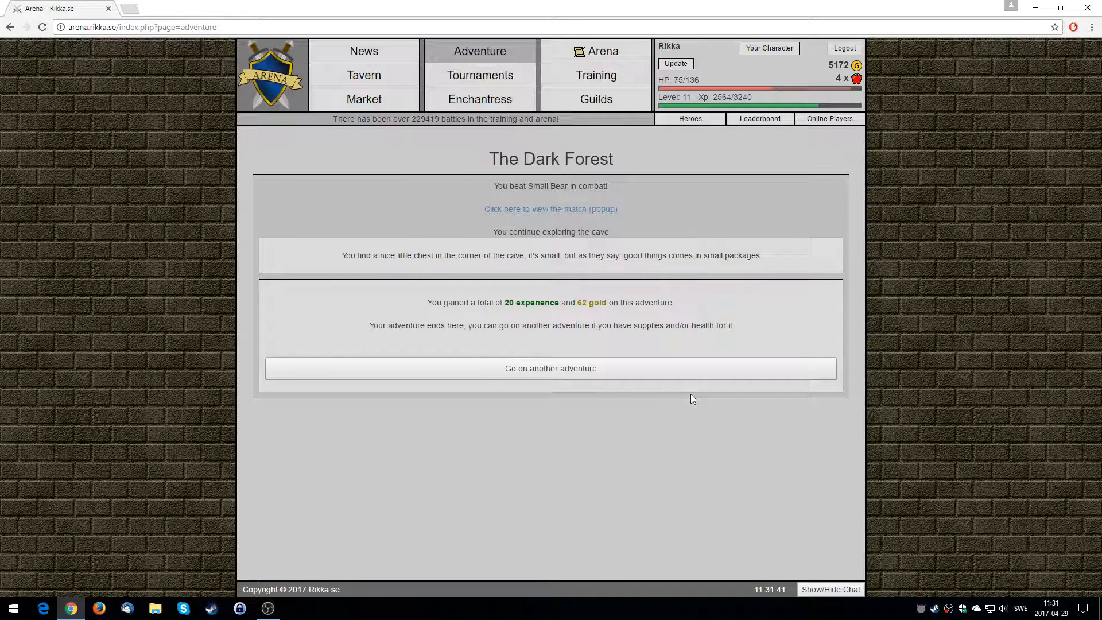
pyautogui.moveTo(563, 186)
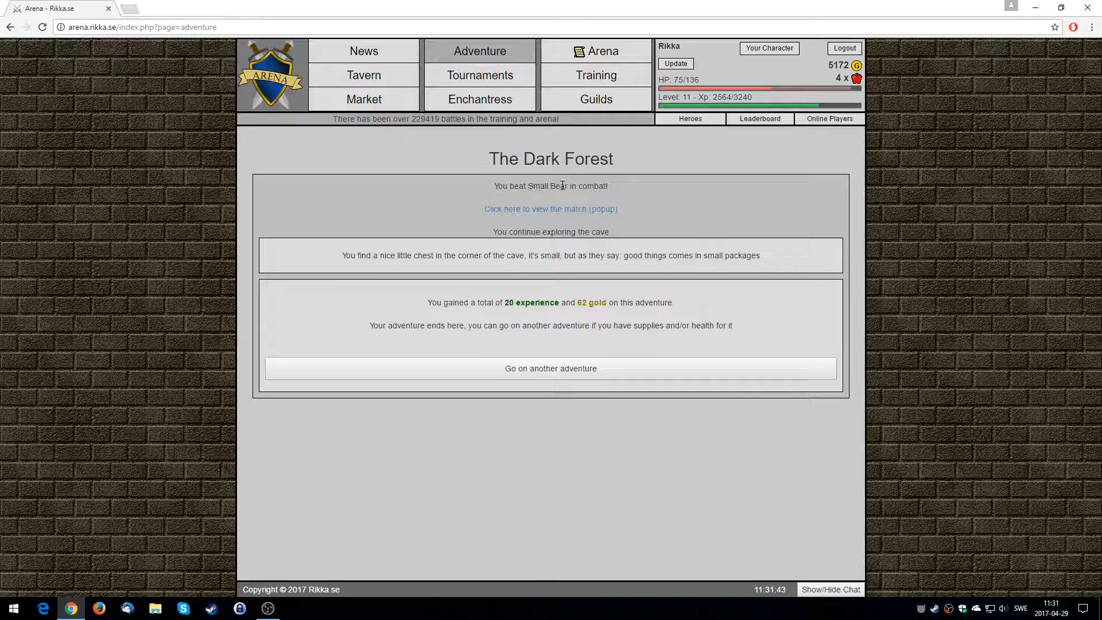
# Step: View the bear fight's battle report in the popup and return to the results
pyautogui.click(550, 209)
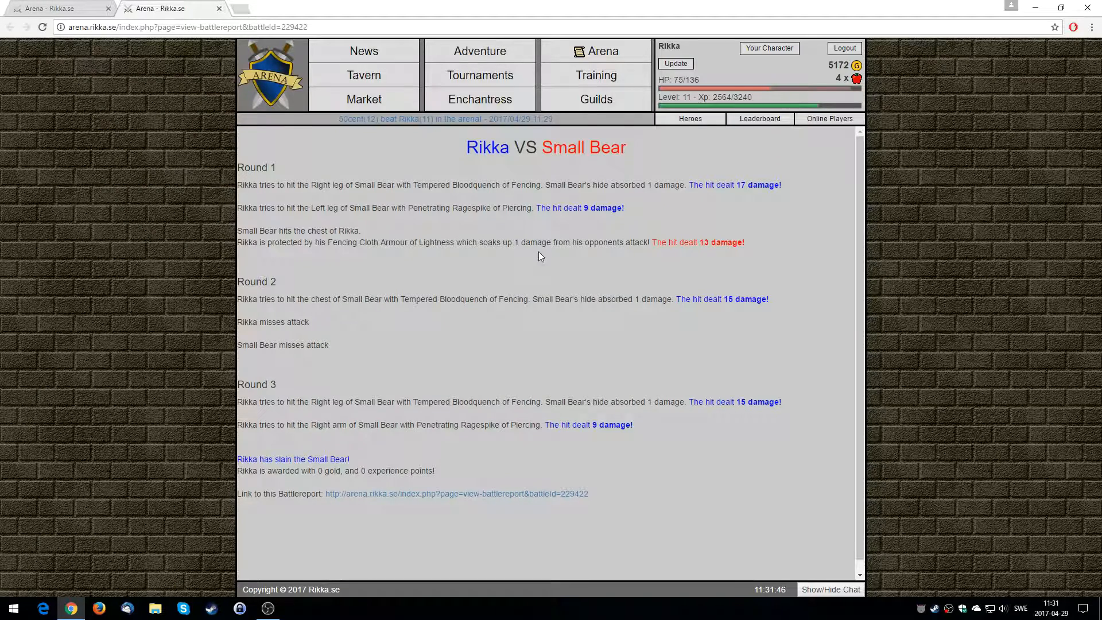
pyautogui.moveTo(394, 243)
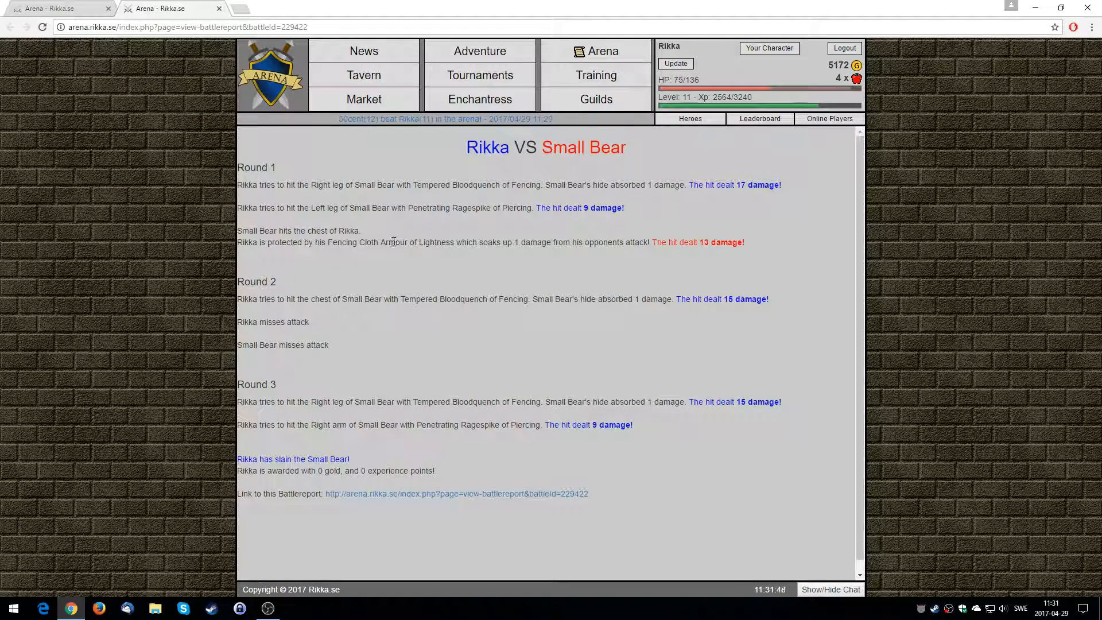
pyautogui.doubleClick(336, 459)
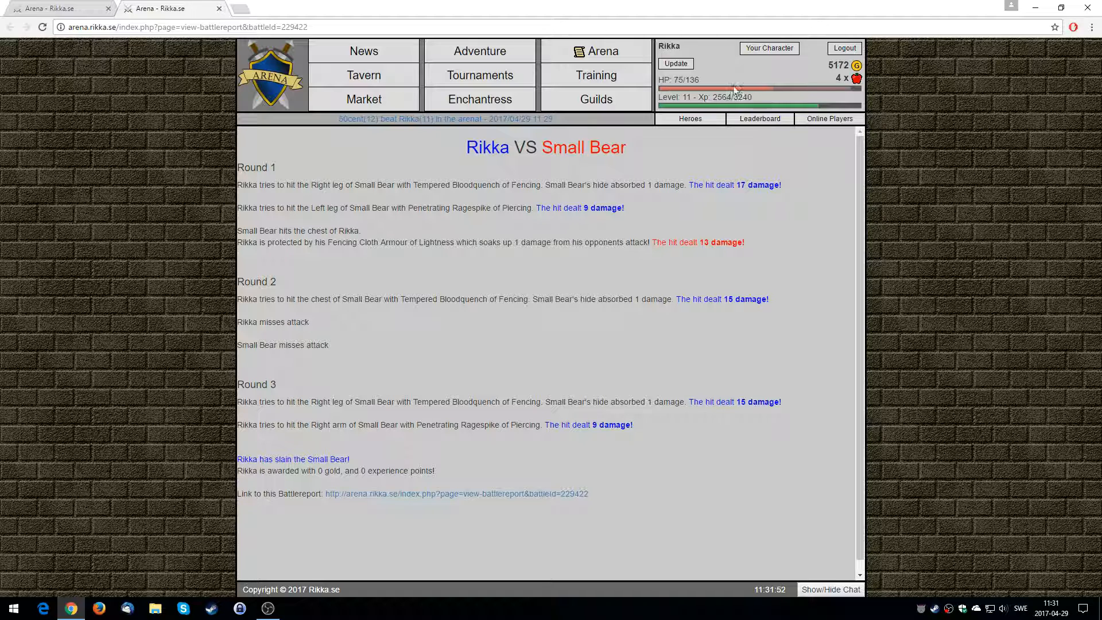
pyautogui.click(480, 51)
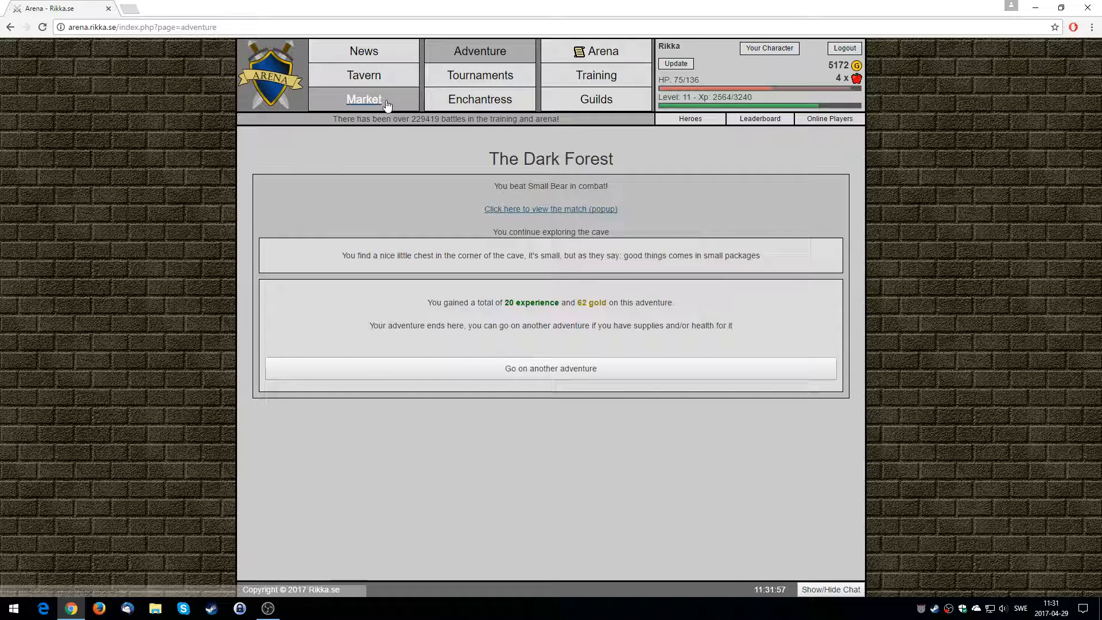
pyautogui.moveTo(364, 76)
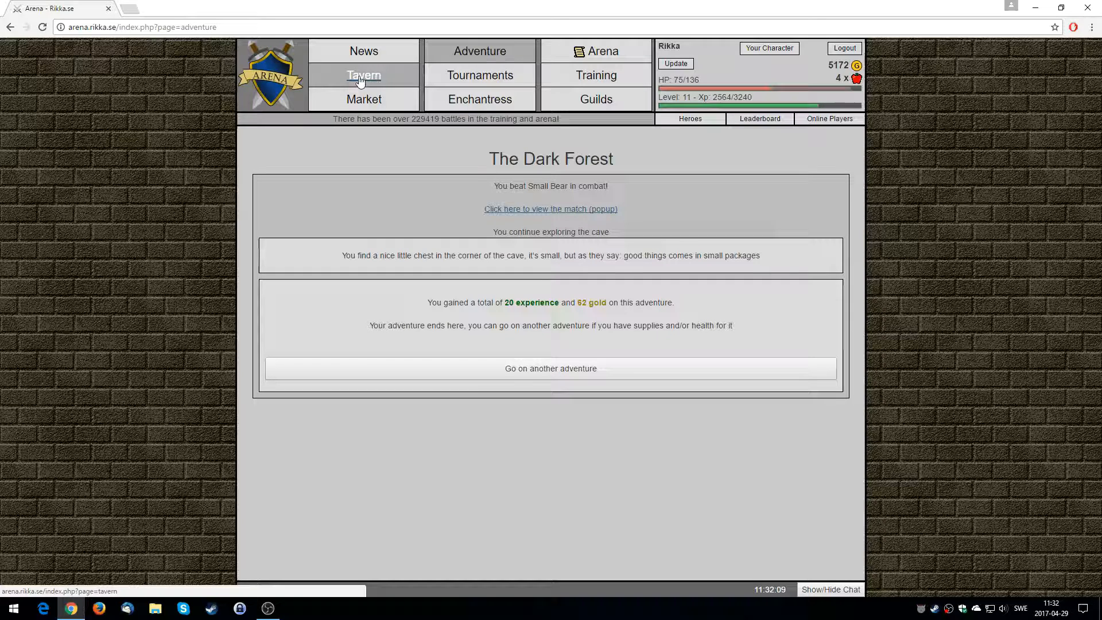
# Step: Visit the Tavern forum and toggle the game chat open and closed
pyautogui.click(364, 75)
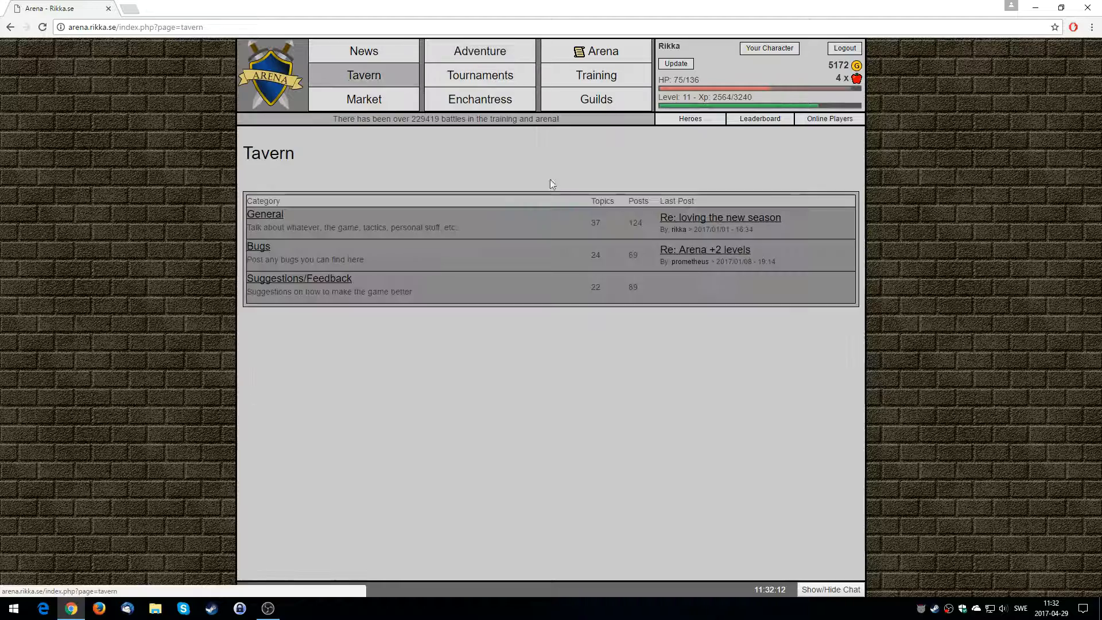
pyautogui.click(830, 589)
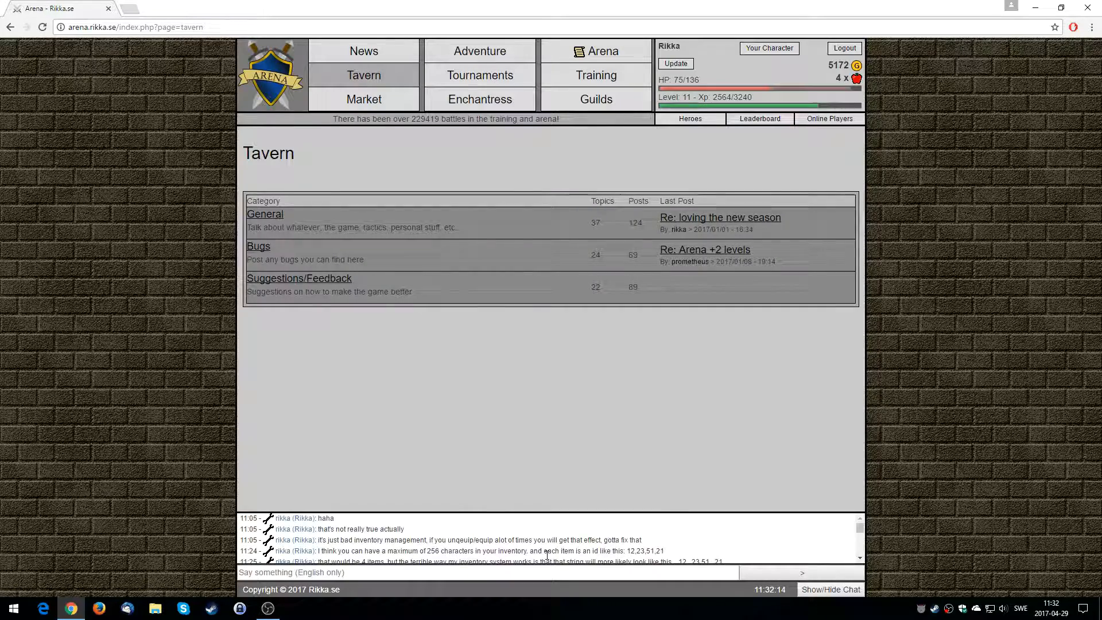
pyautogui.scroll(-3)
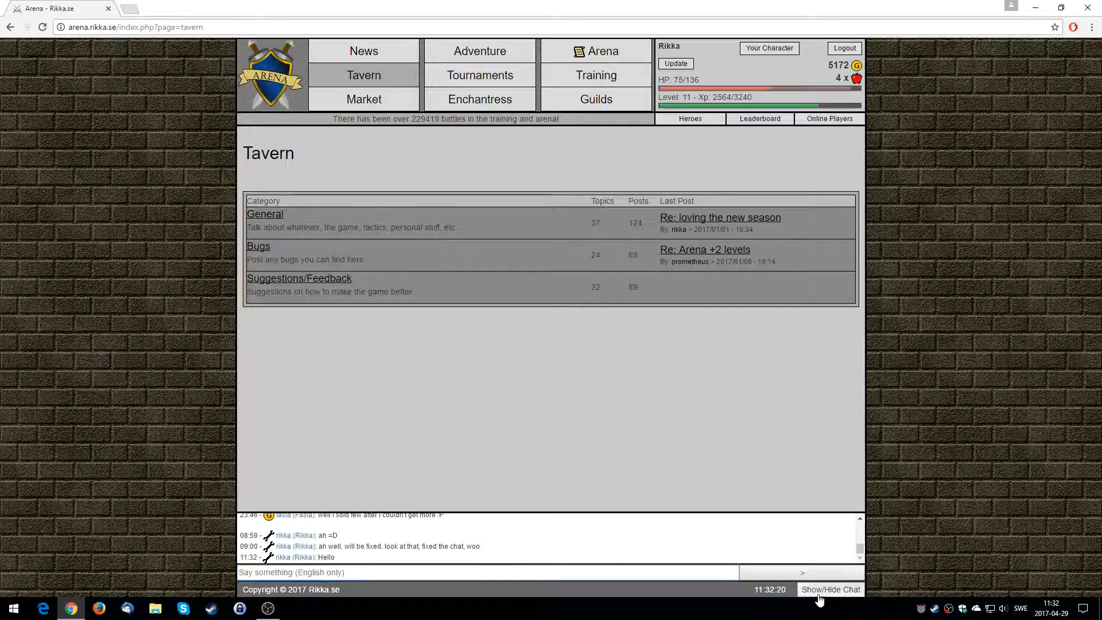
pyautogui.click(830, 589)
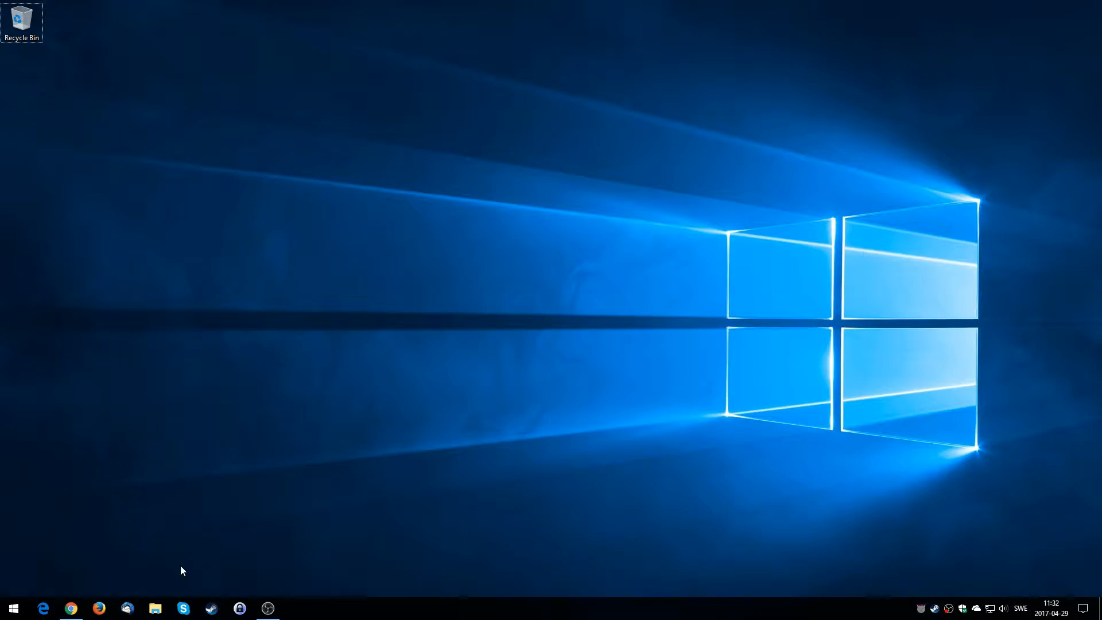
# Step: Bring Chrome back up from the taskbar and open a fresh new tab
pyautogui.click(70, 608)
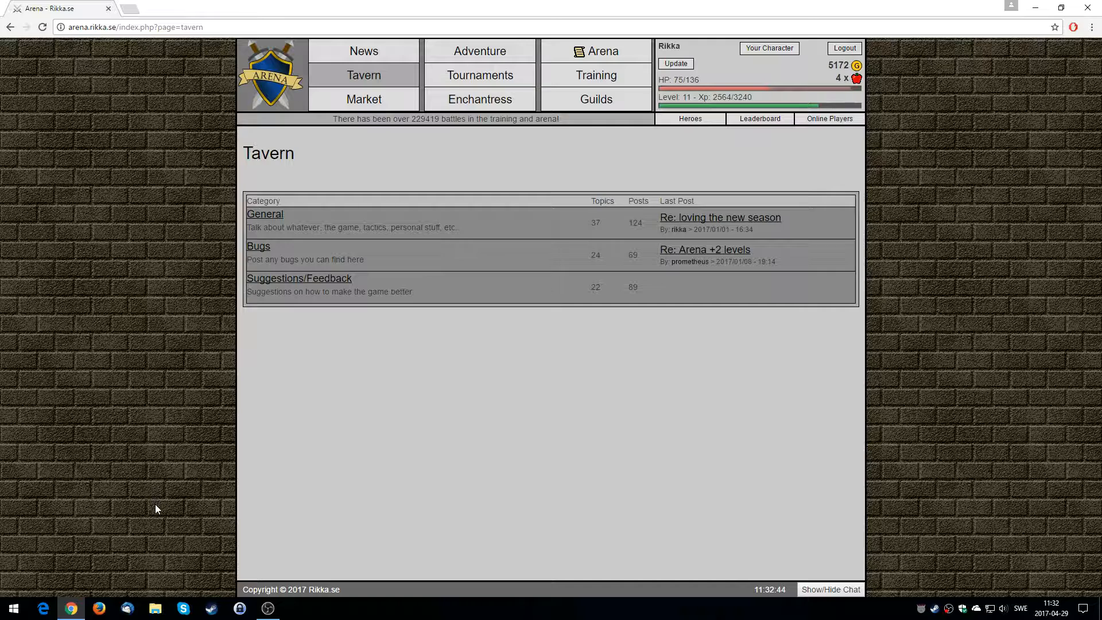
pyautogui.click(130, 8)
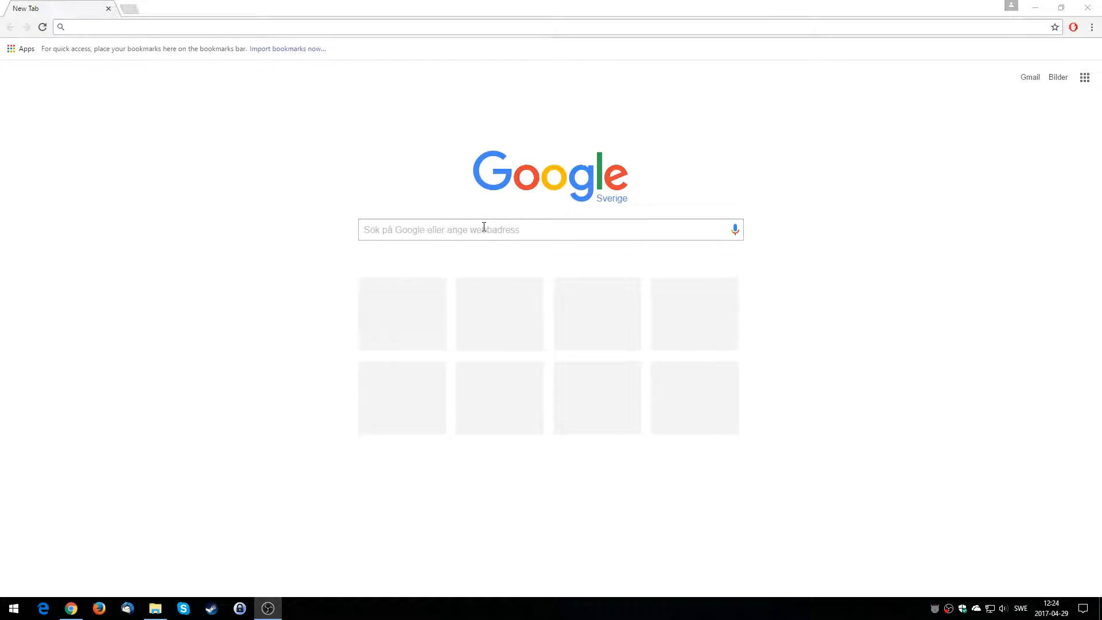
# Step: Search Google for 'wampserver' and open the wampserver.com result
pyautogui.write('wampserver')
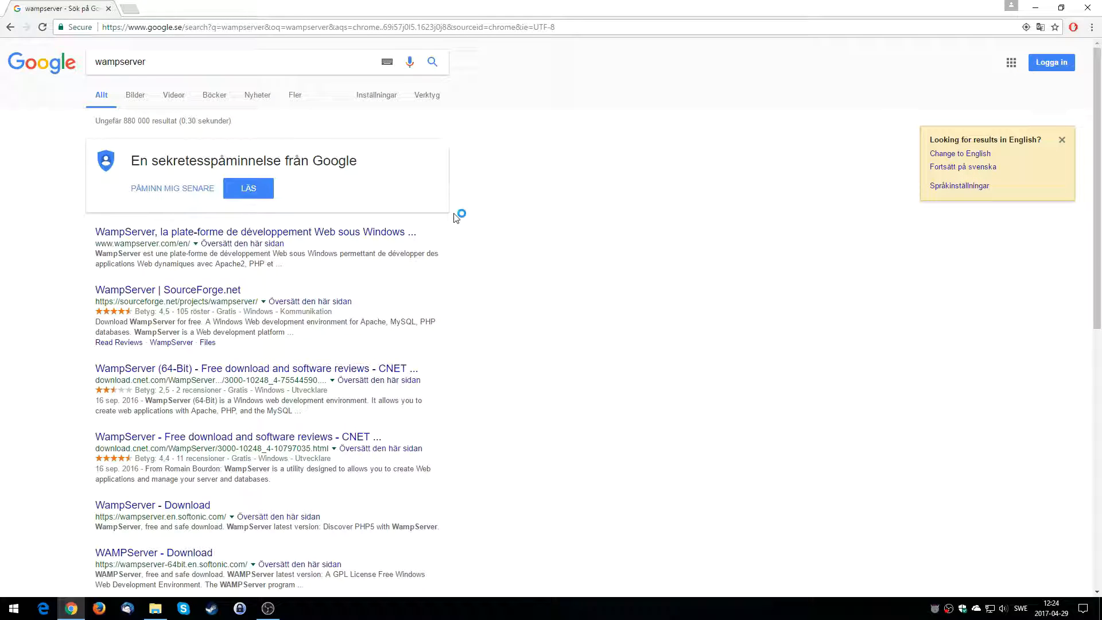
pyautogui.moveTo(454, 219)
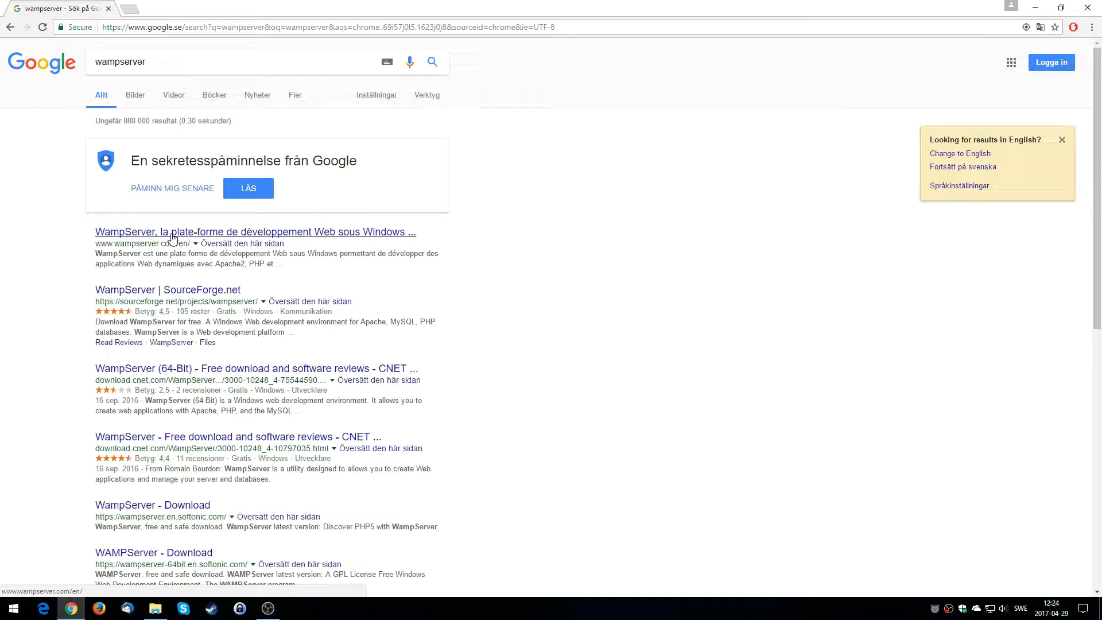
pyautogui.click(254, 232)
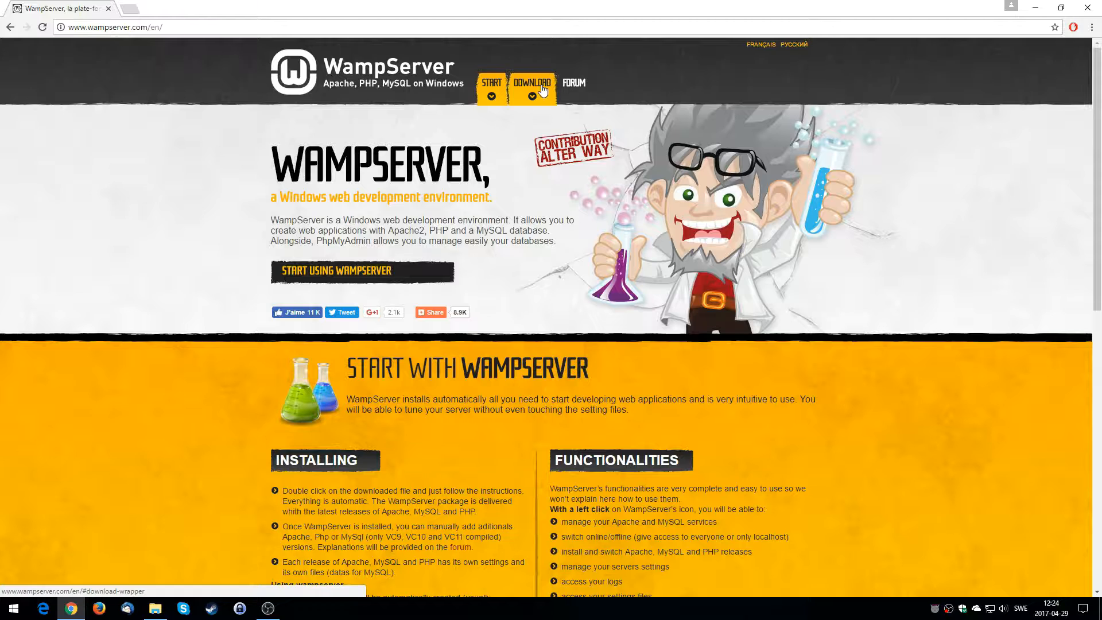
# Step: From the Download section choose WampServer 64 bits 3.0.6 and follow its VC11 redistributable link
pyautogui.click(532, 83)
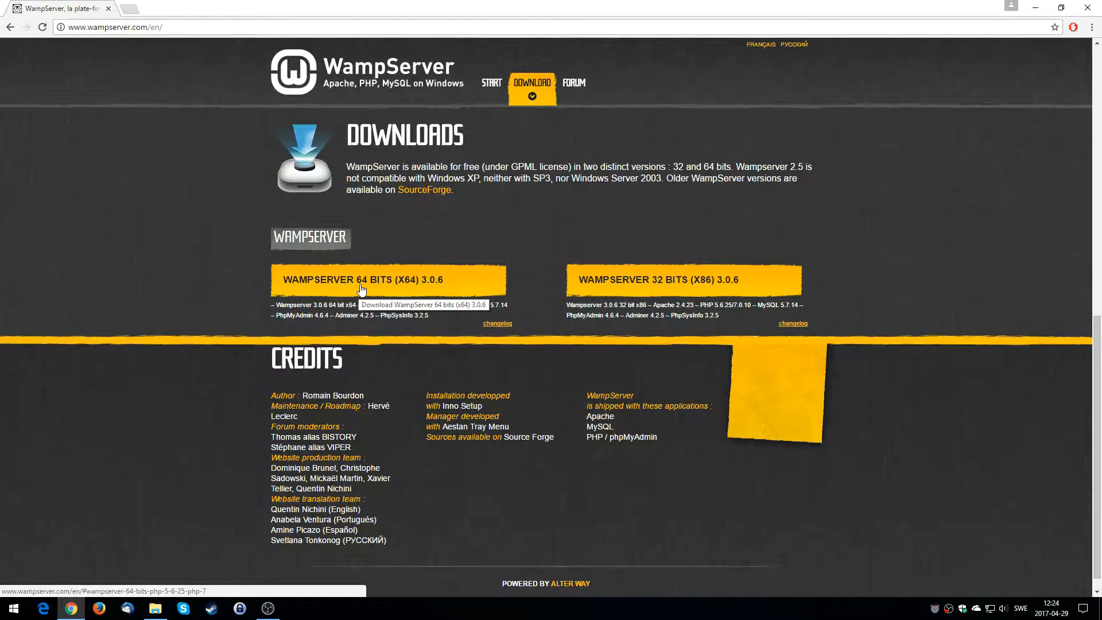
pyautogui.click(360, 280)
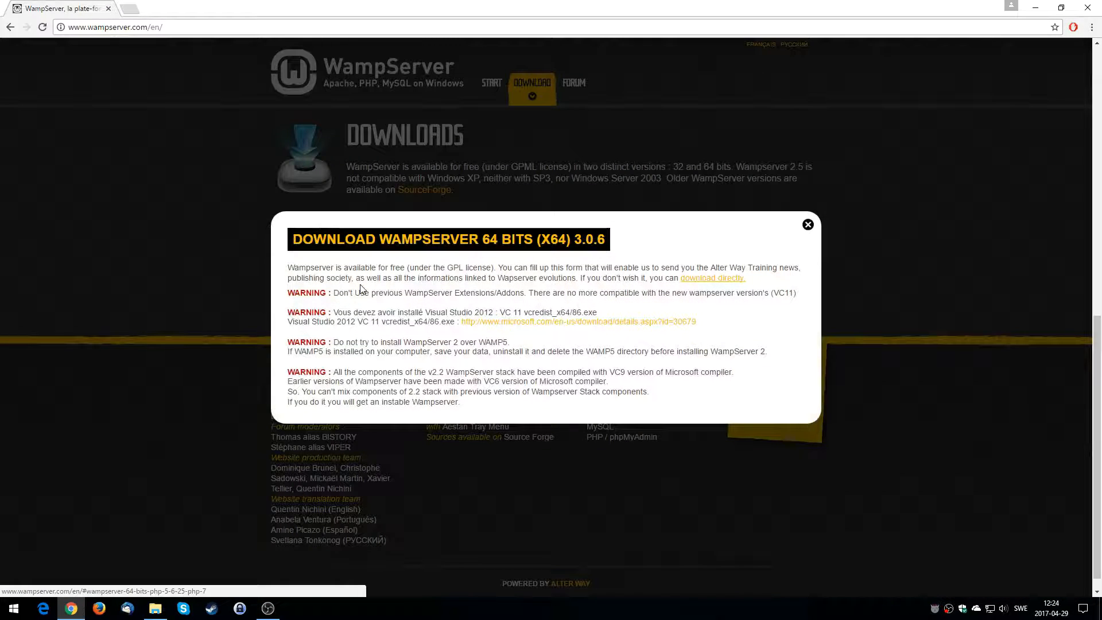
pyautogui.moveTo(710, 264)
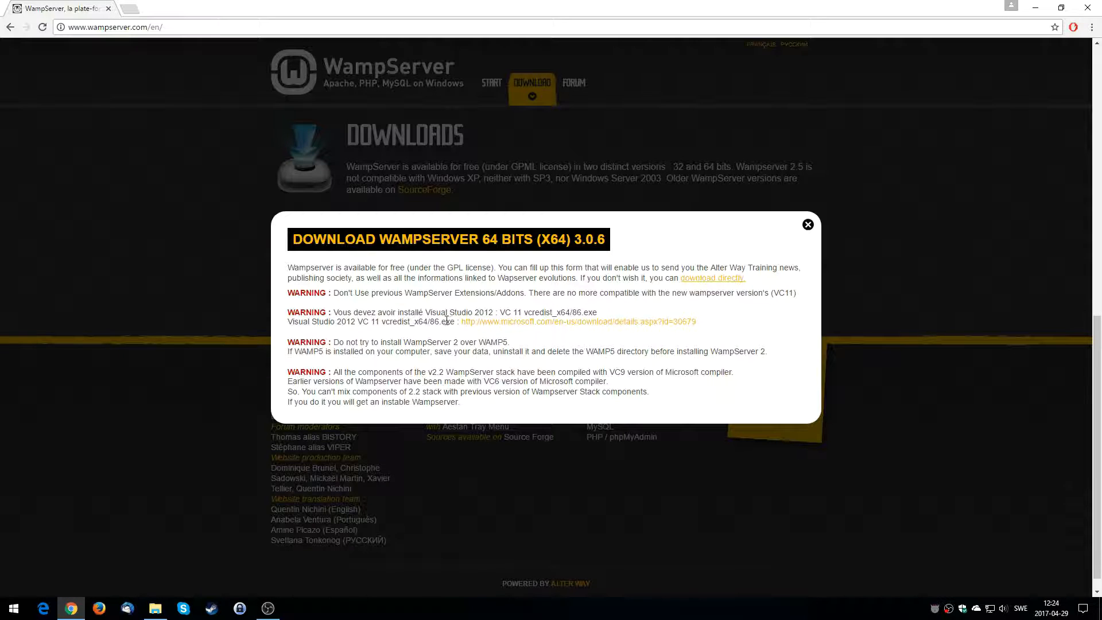
pyautogui.moveTo(508, 328)
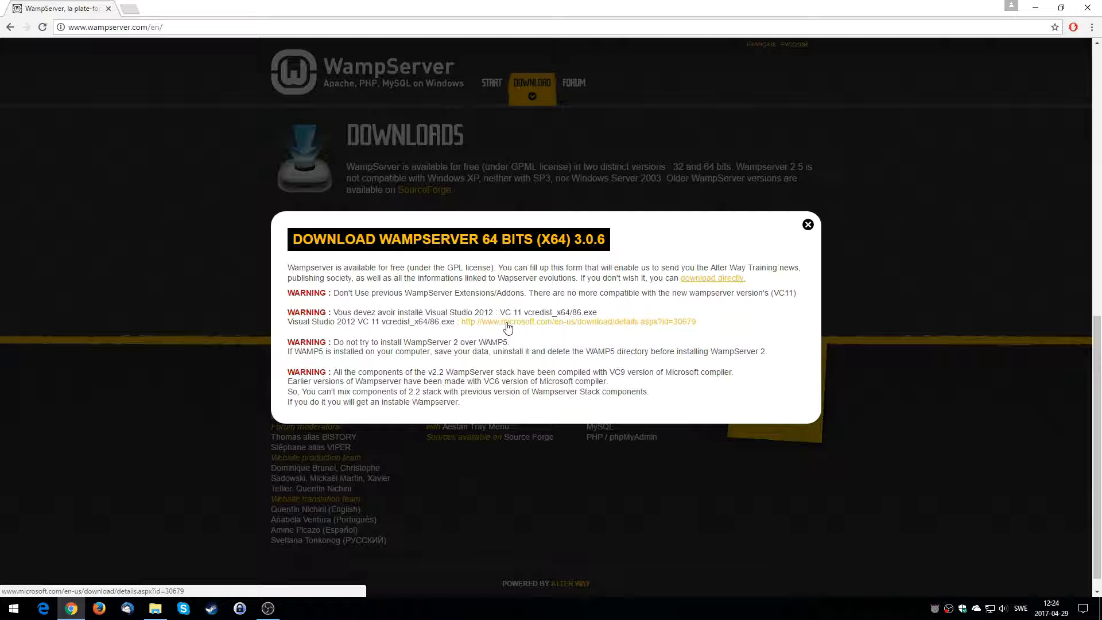
pyautogui.click(577, 322)
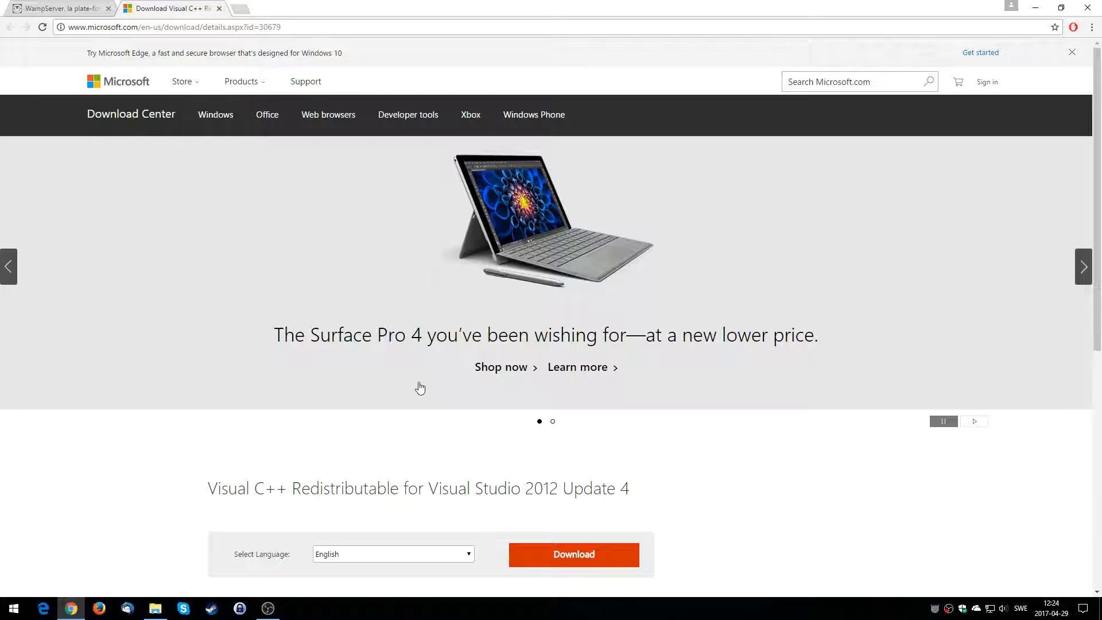
pyautogui.scroll(-3)
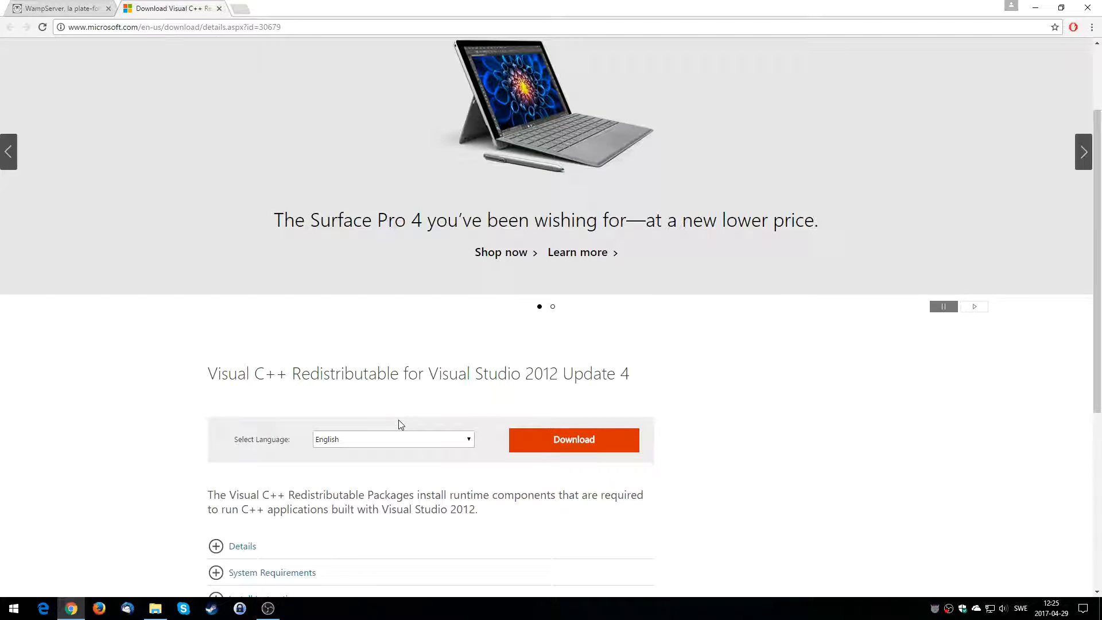
pyautogui.click(573, 440)
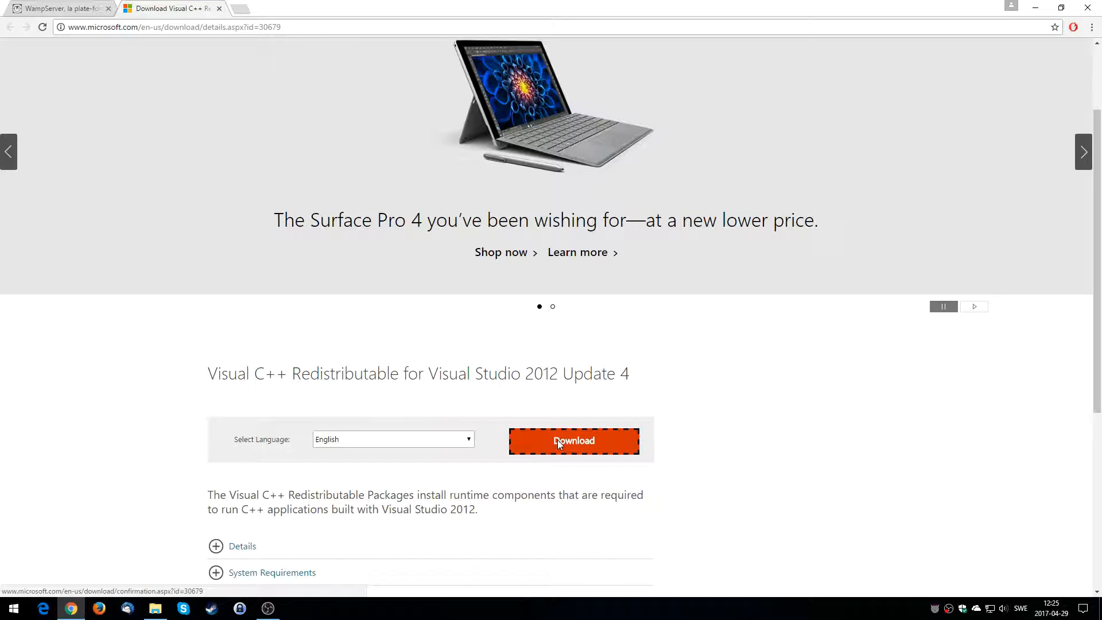
pyautogui.click(573, 441)
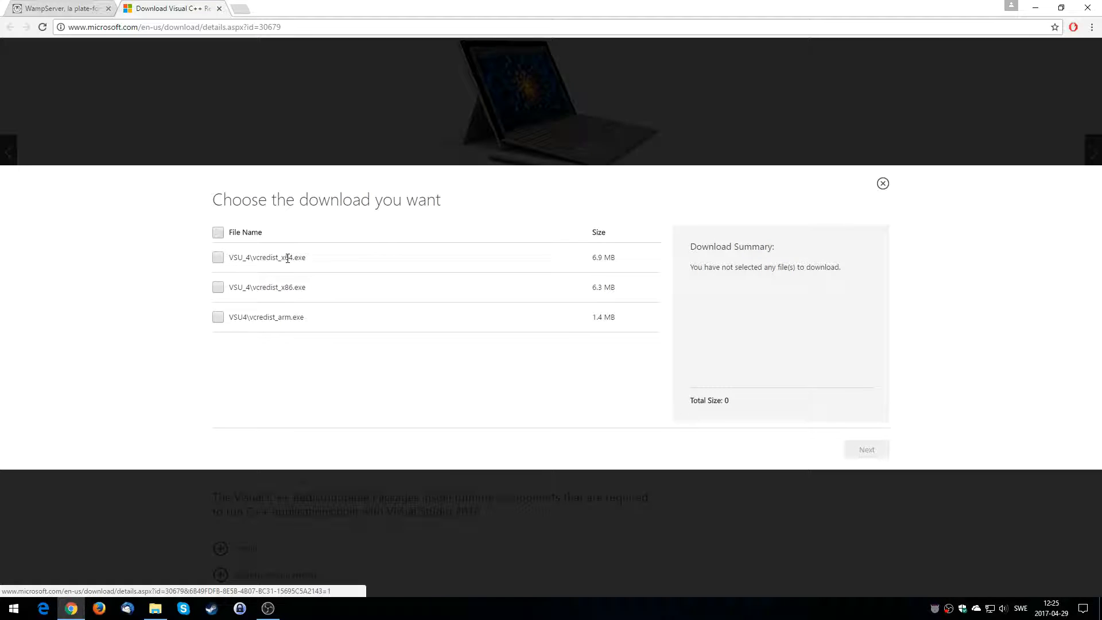
pyautogui.click(218, 258)
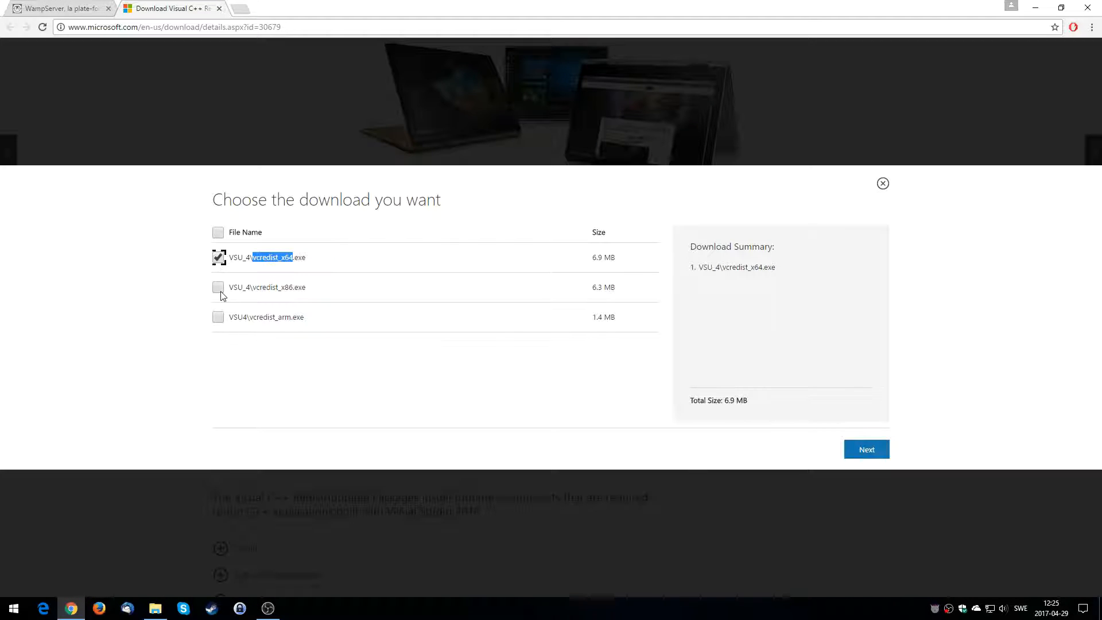
pyautogui.click(218, 288)
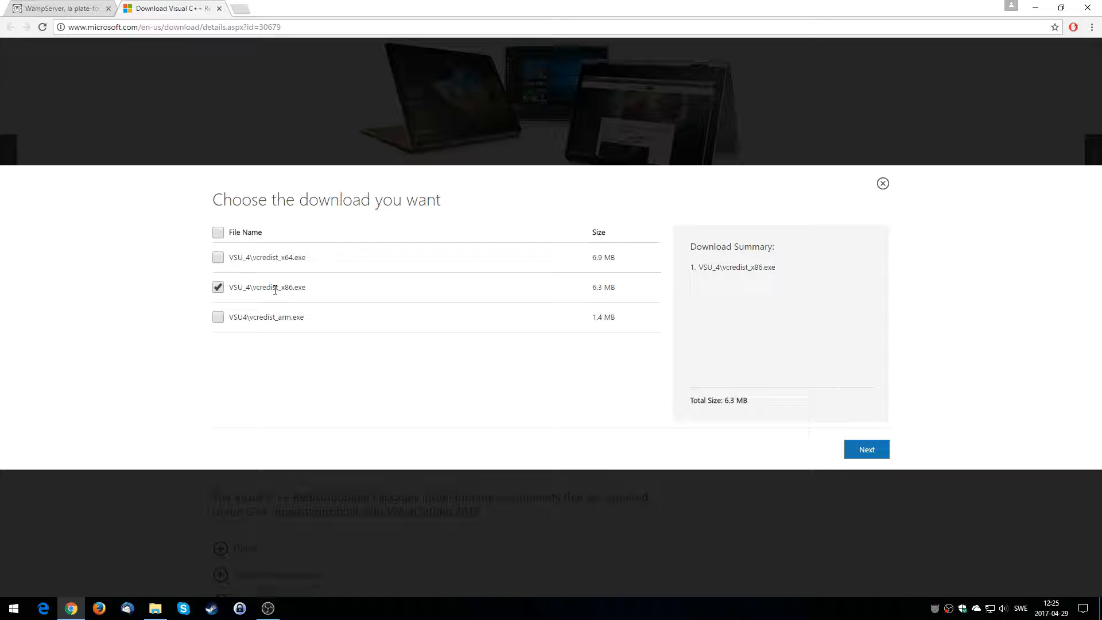
pyautogui.click(883, 183)
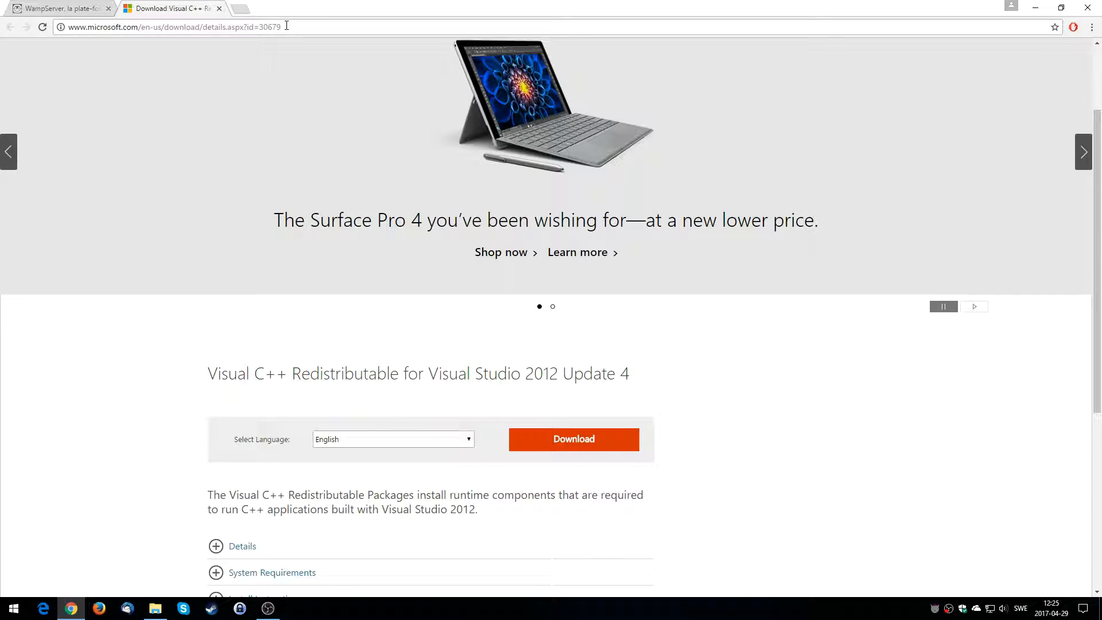
pyautogui.click(57, 8)
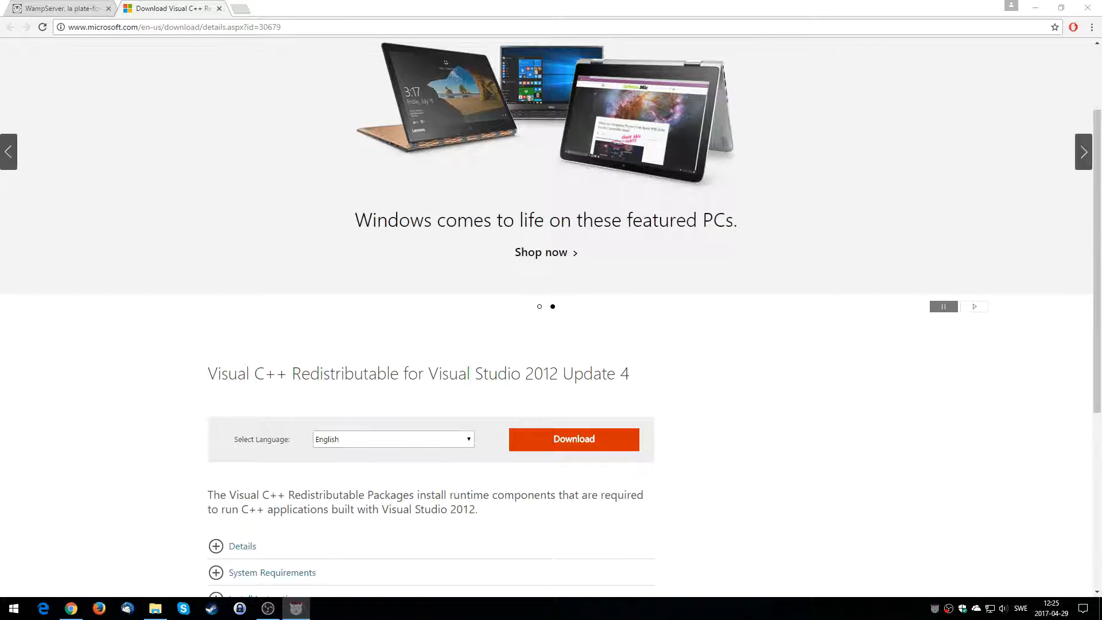
pyautogui.moveTo(709, 96)
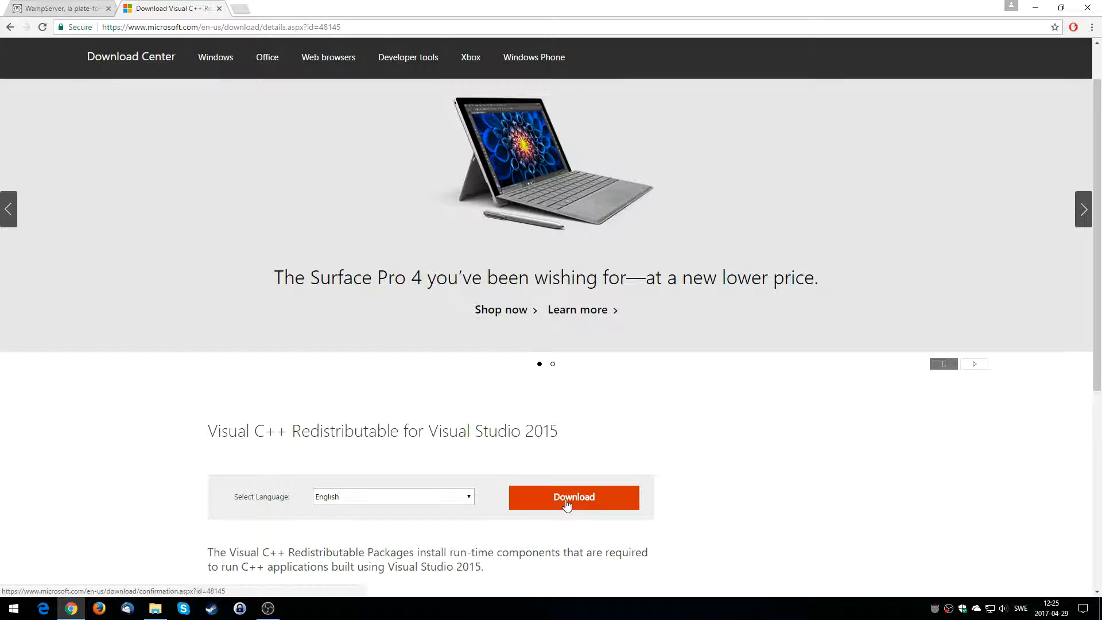
# Step: Expand the 2015 redistributable file list and pick vc_redist.x64.exe
pyautogui.click(574, 497)
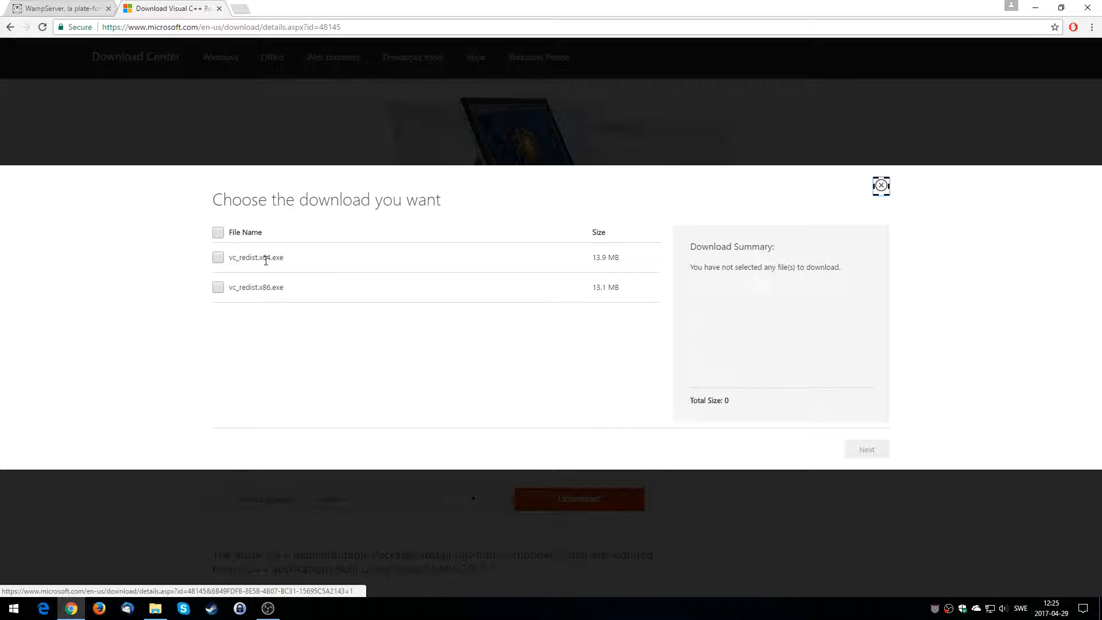
pyautogui.doubleClick(265, 257)
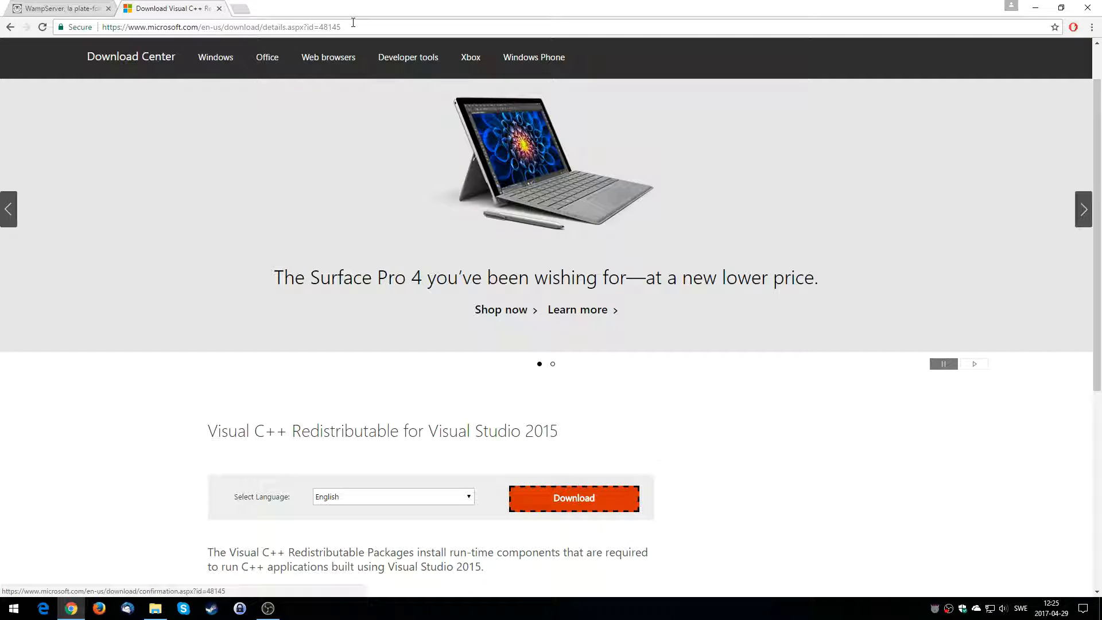
pyautogui.moveTo(172, 8)
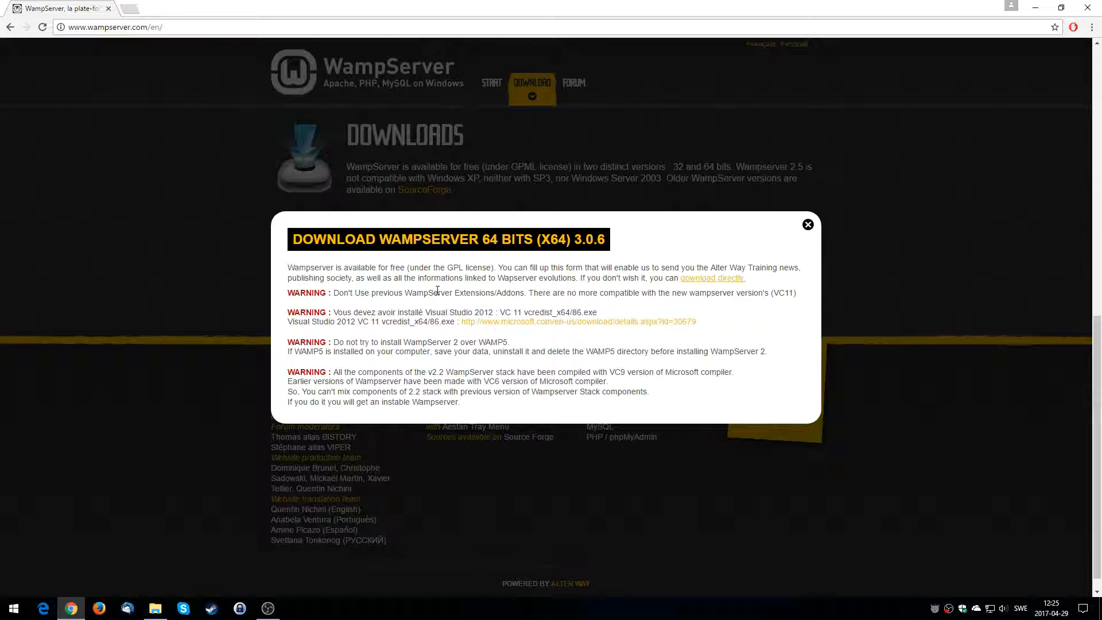
pyautogui.moveTo(565, 312)
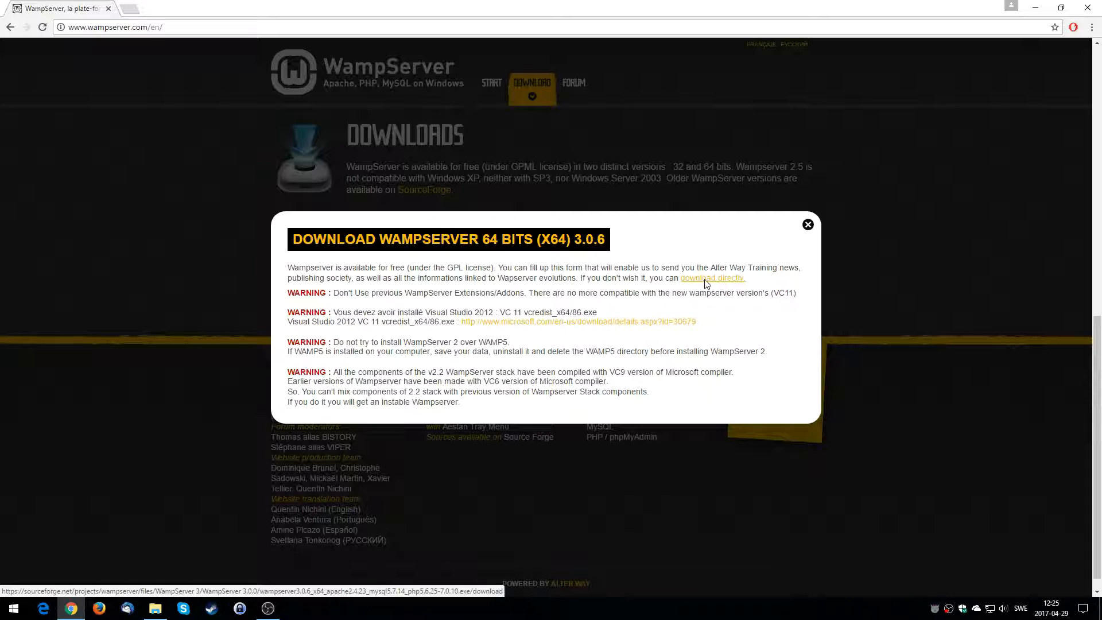
# Step: Use the 'download directly' link to start the WampServer 64-bit download on SourceForge
pyautogui.click(714, 278)
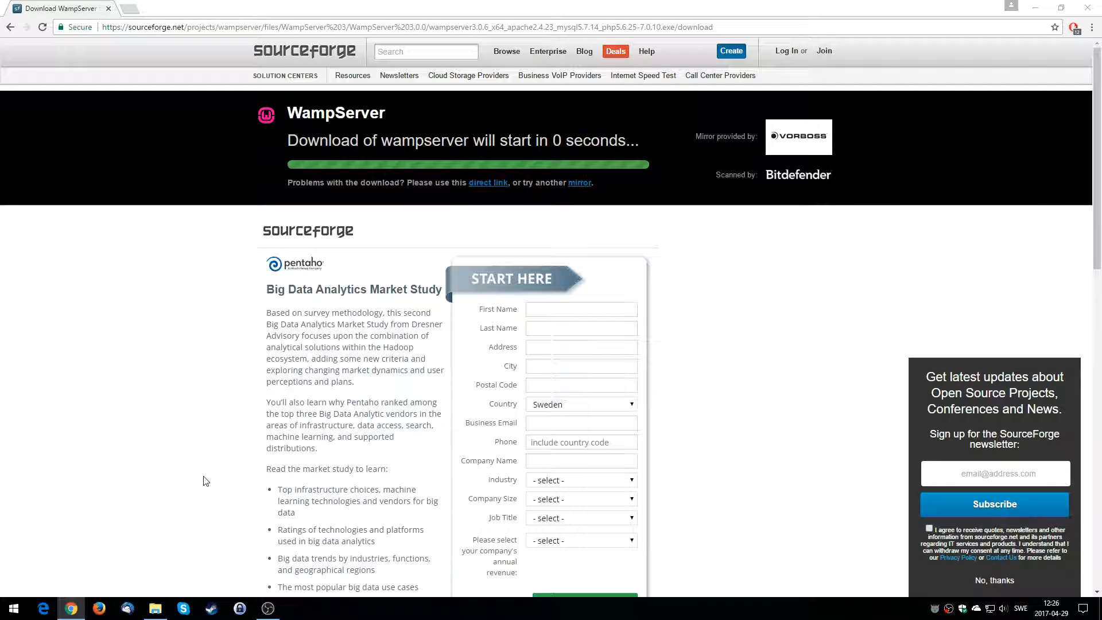
pyautogui.moveTo(391, 366)
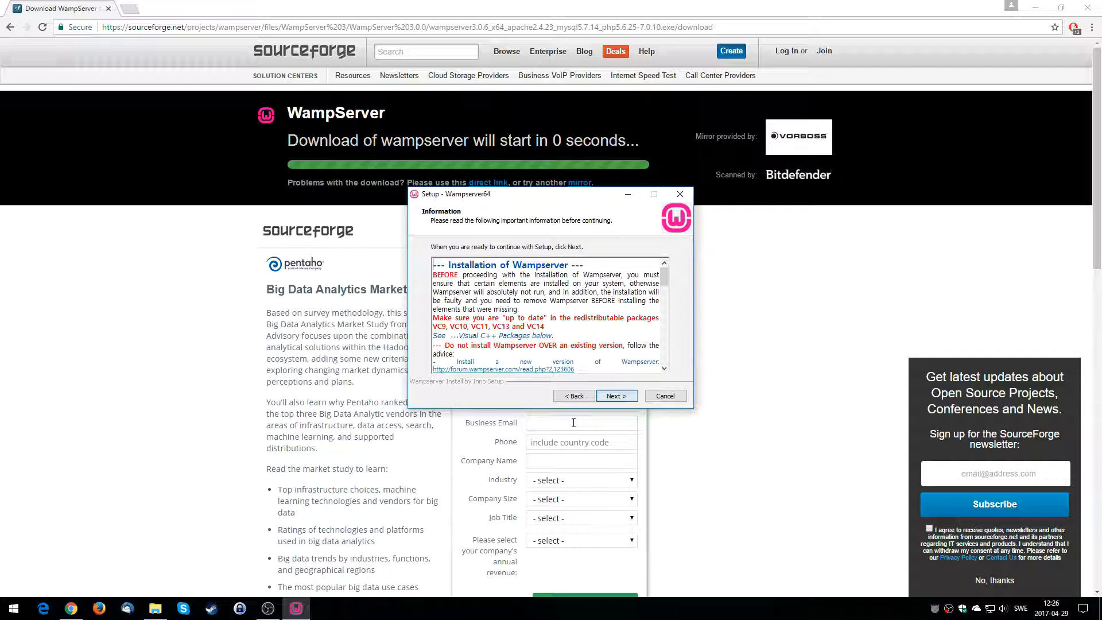
# Step: Proceed past the installation notes, keep the default c:\wamp64 folder, and minimize the installer
pyautogui.click(615, 396)
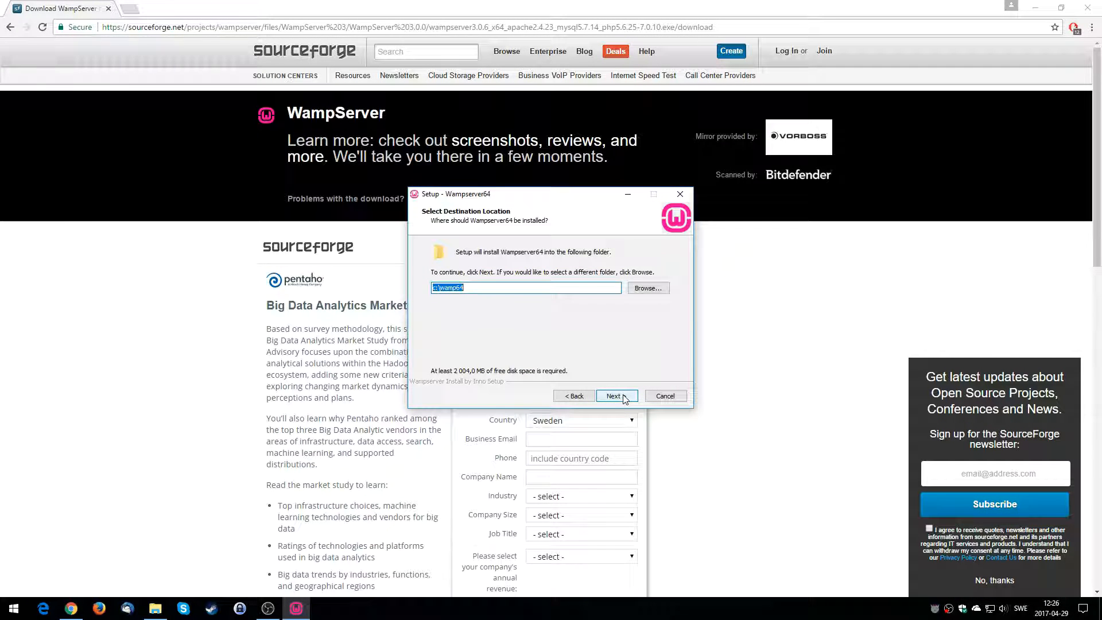
pyautogui.click(615, 396)
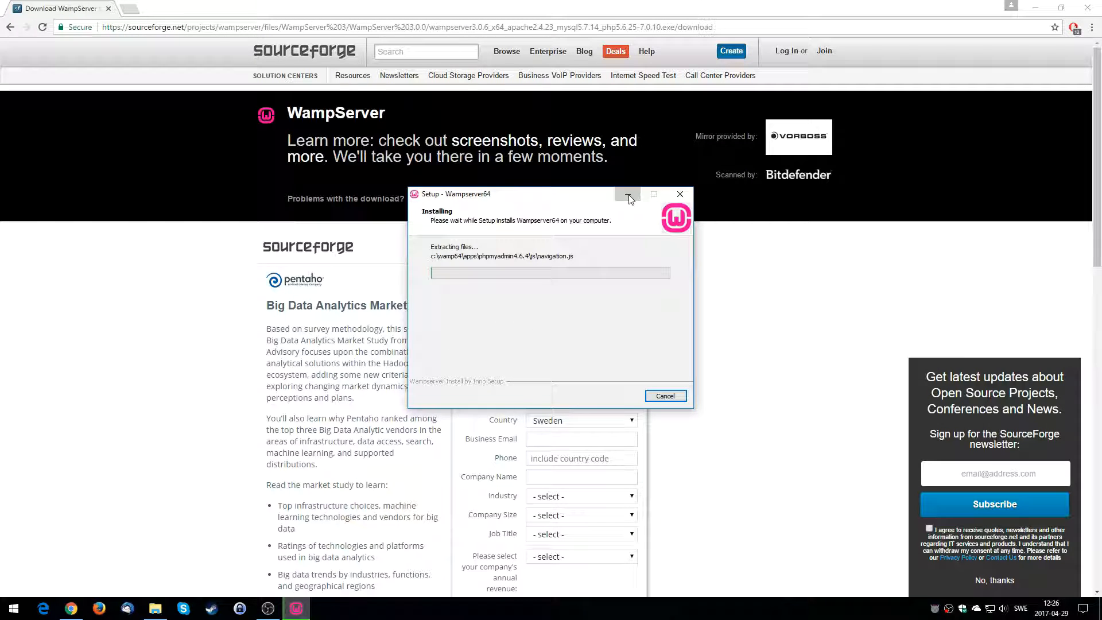
pyautogui.click(628, 194)
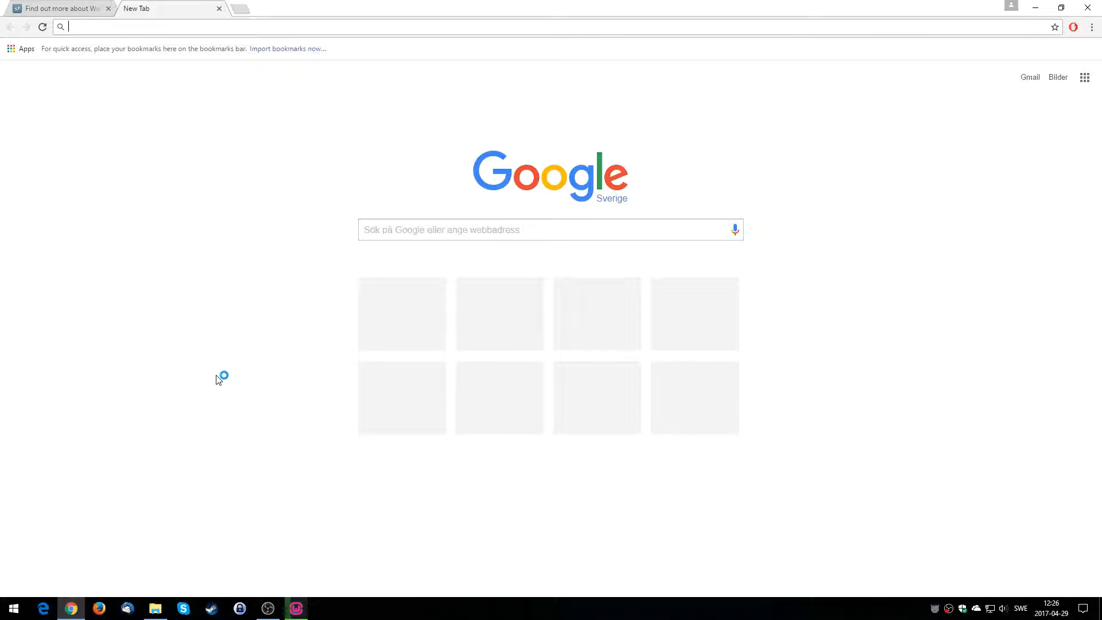
# Step: Search Google for netbeans, go to netbeans.org and its NetBeans IDE 8.2 download page
pyautogui.write('netbeans')
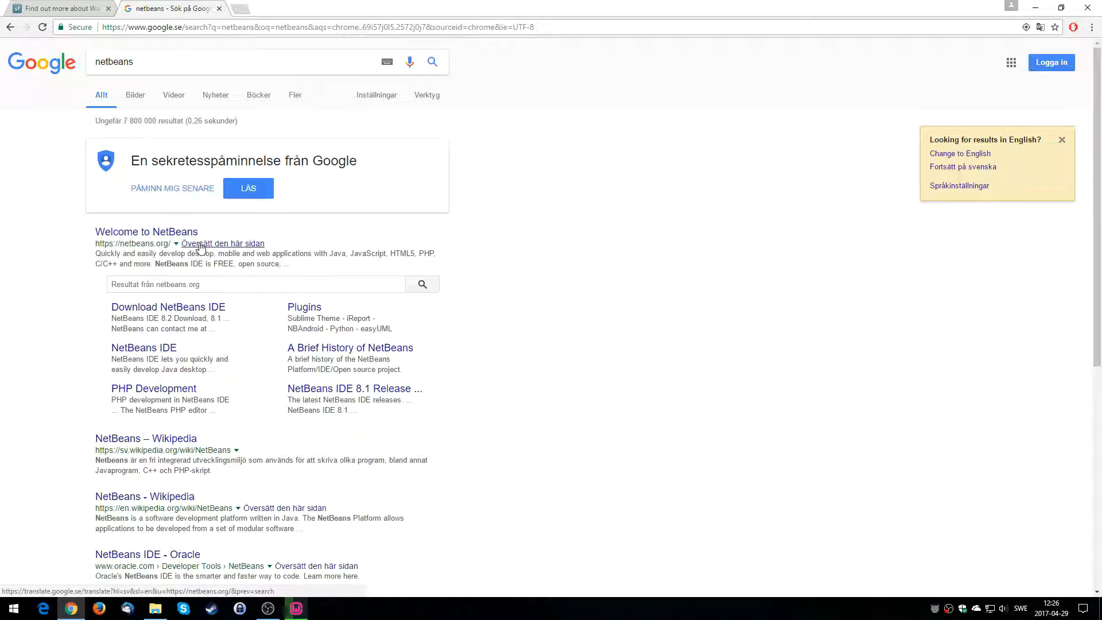
pyautogui.click(146, 231)
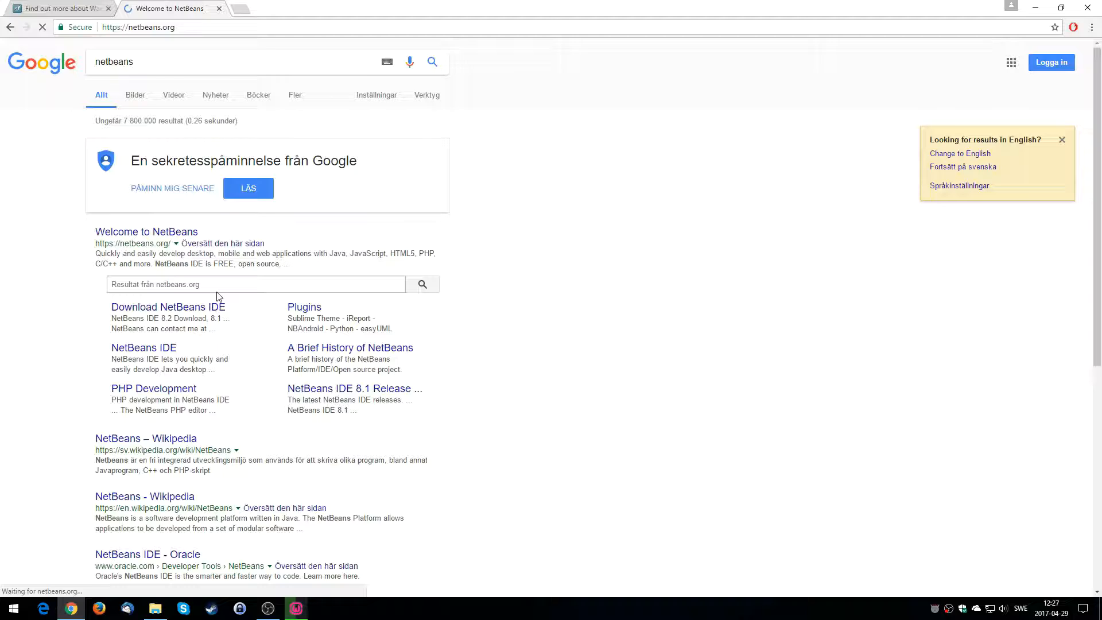
pyautogui.click(145, 231)
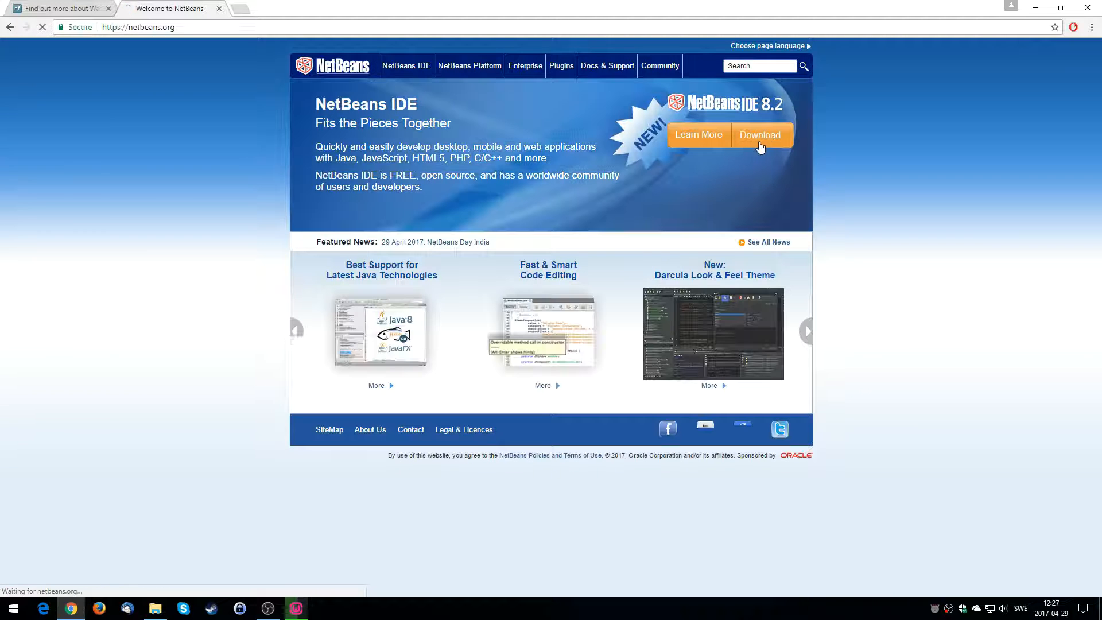
pyautogui.click(761, 135)
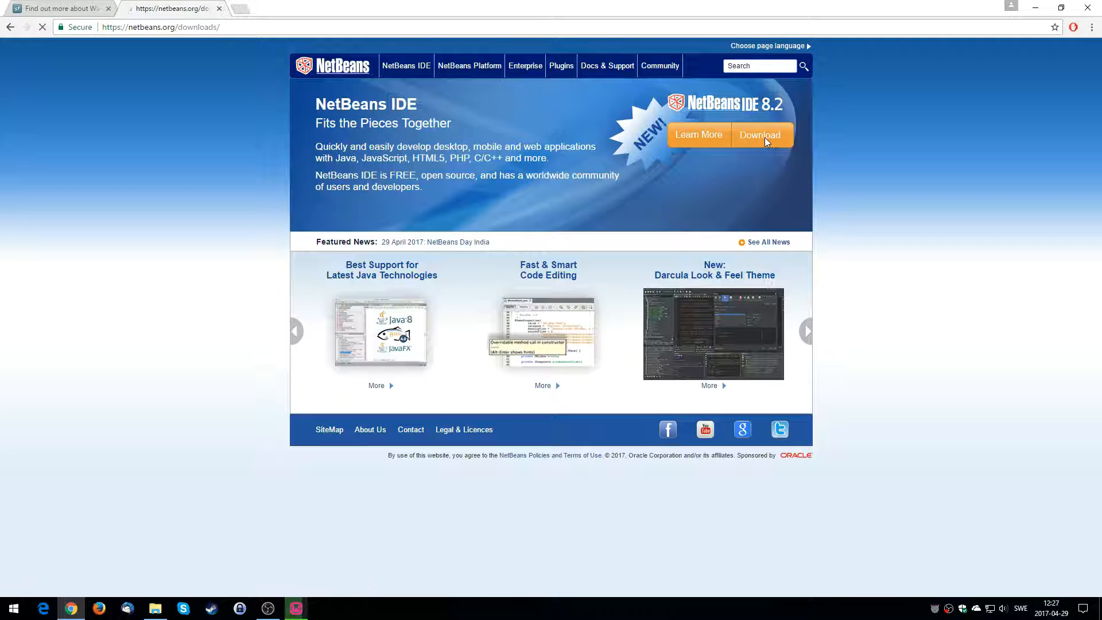
pyautogui.click(760, 136)
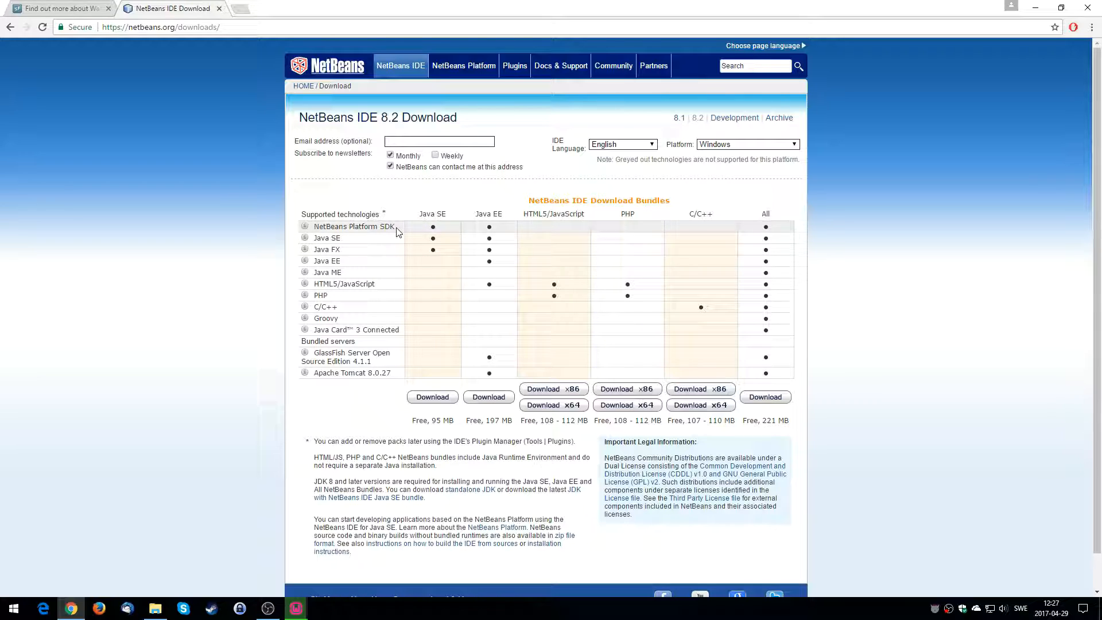
# Step: Download the All-technologies NetBeans 8.2 Windows bundle (netbeans-8.2-windows.exe)
pyautogui.click(433, 397)
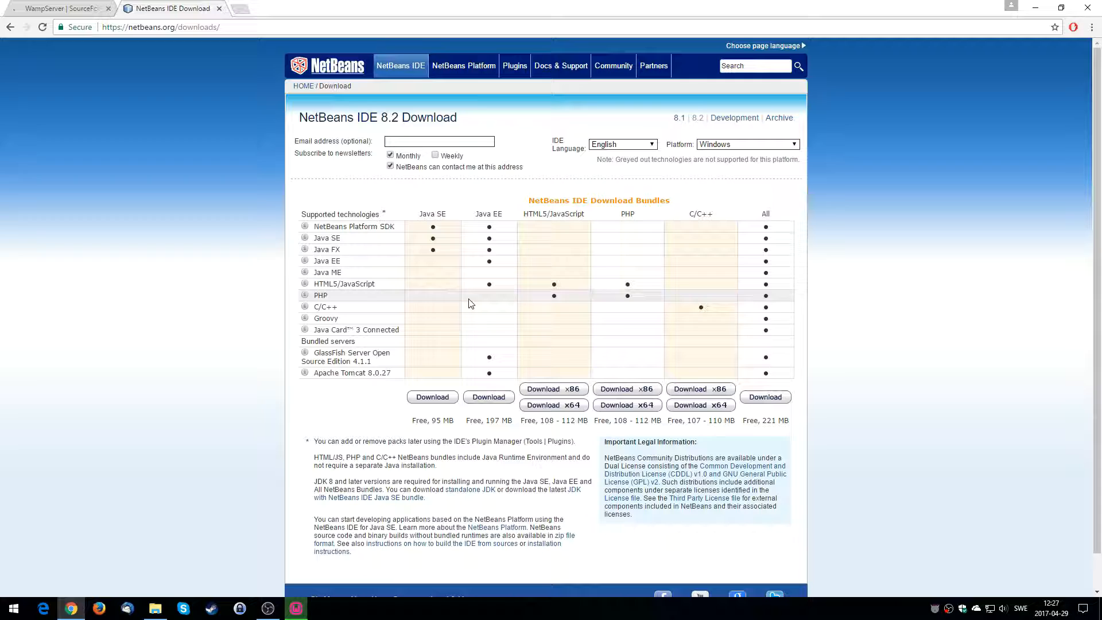
pyautogui.moveTo(627, 389)
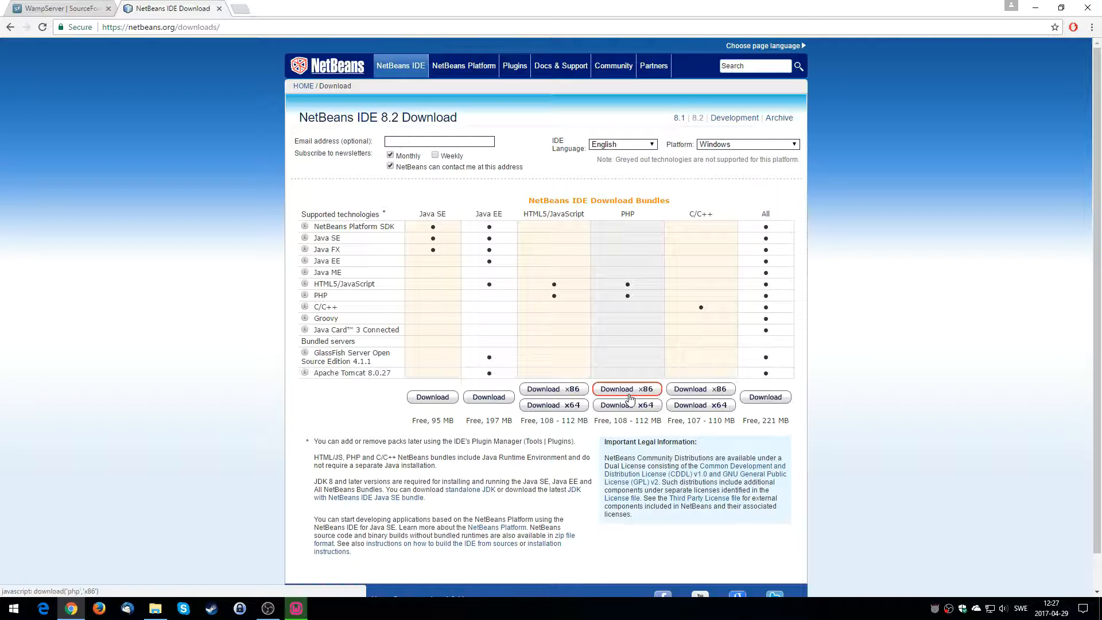
pyautogui.moveTo(626, 405)
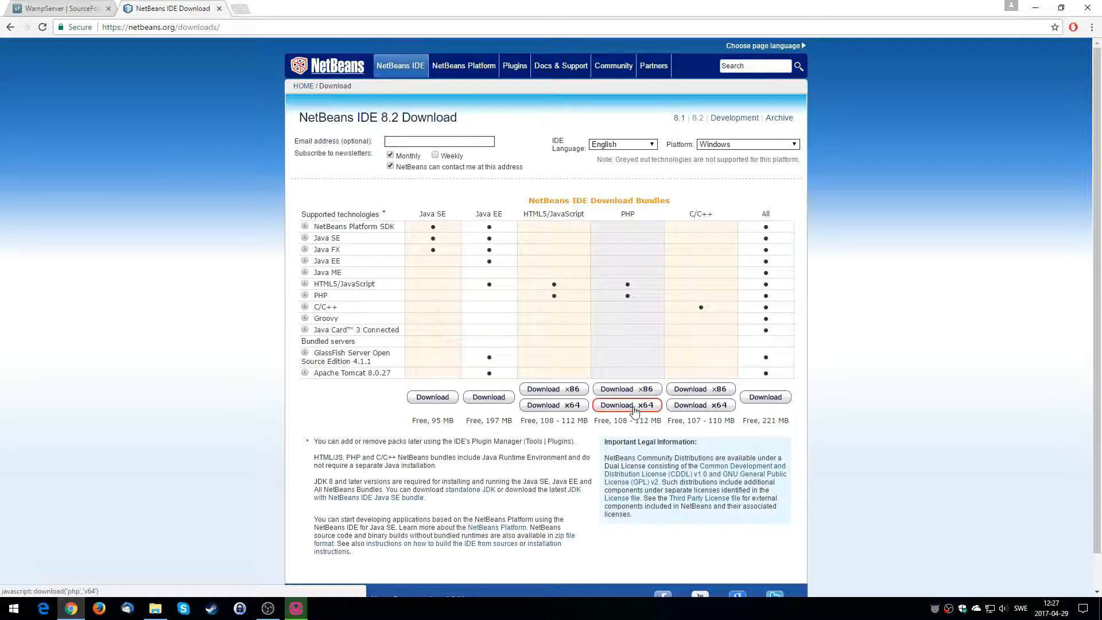
pyautogui.moveTo(621, 409)
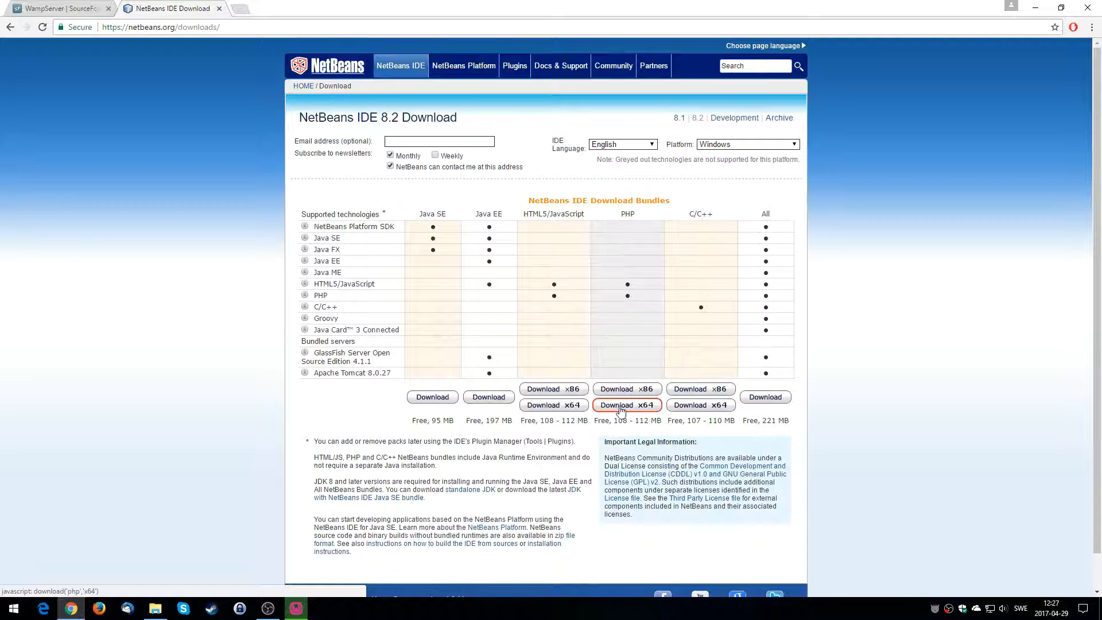
pyautogui.moveTo(766, 396)
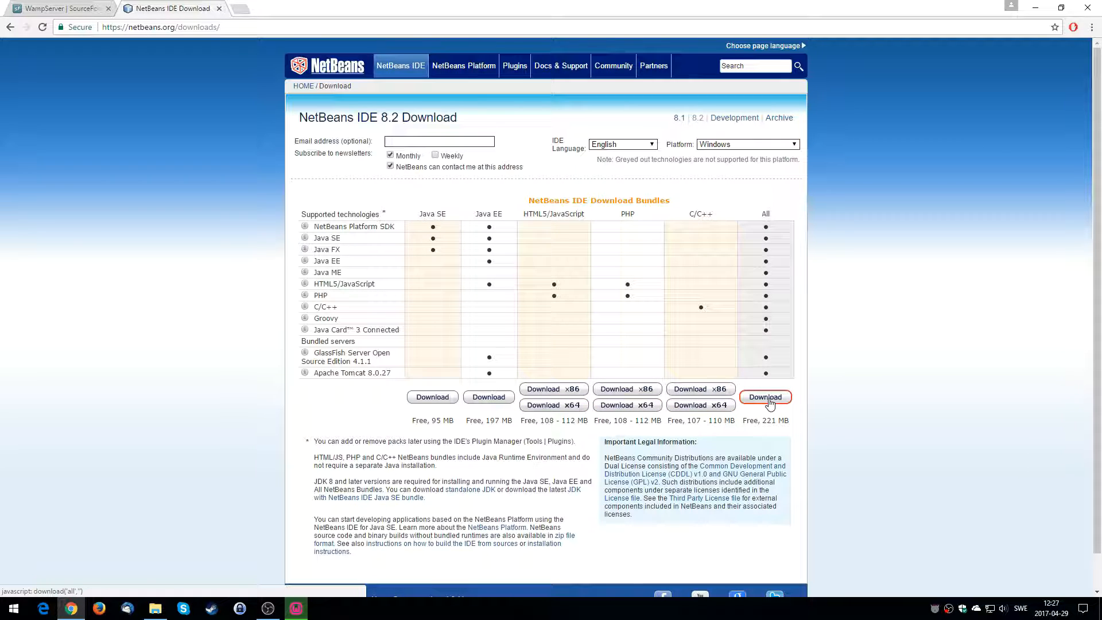
pyautogui.click(765, 396)
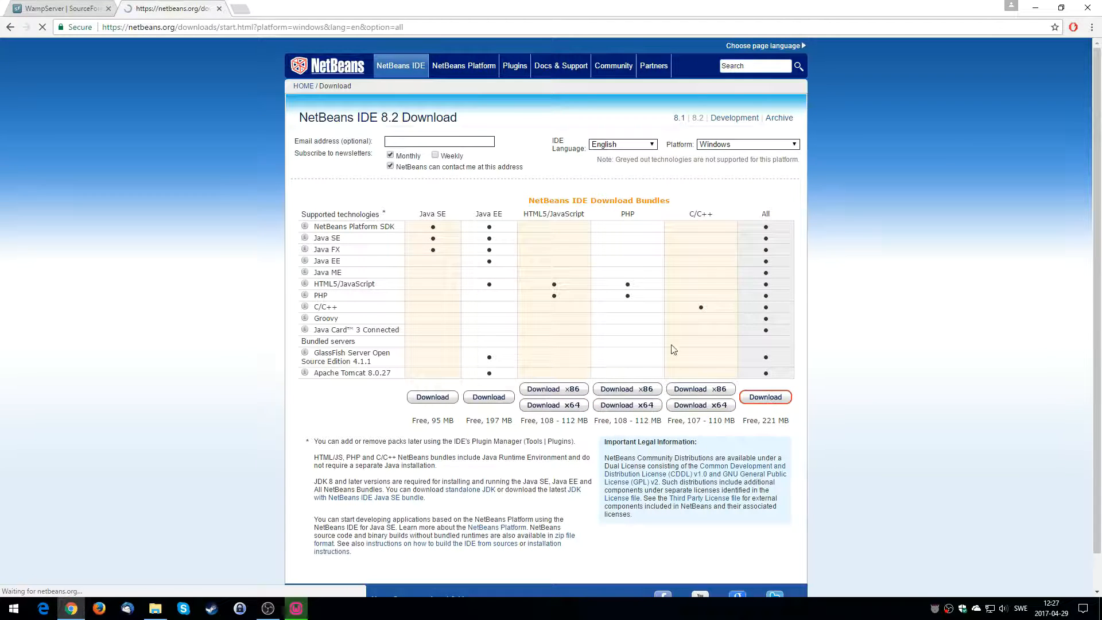
pyautogui.click(765, 396)
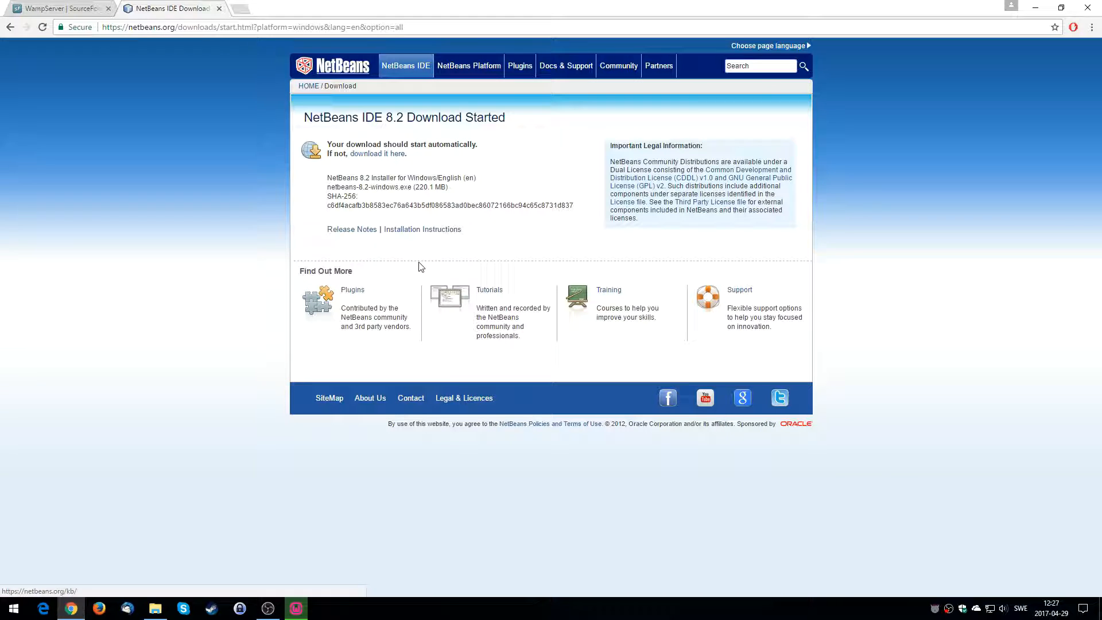
pyautogui.click(378, 153)
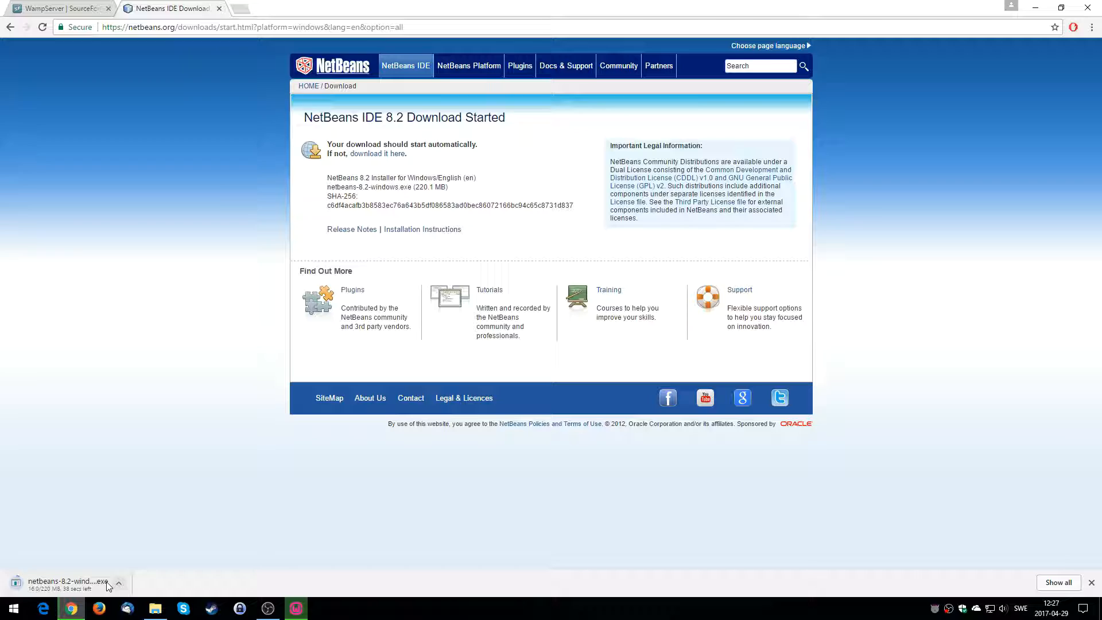
pyautogui.moveTo(146, 571)
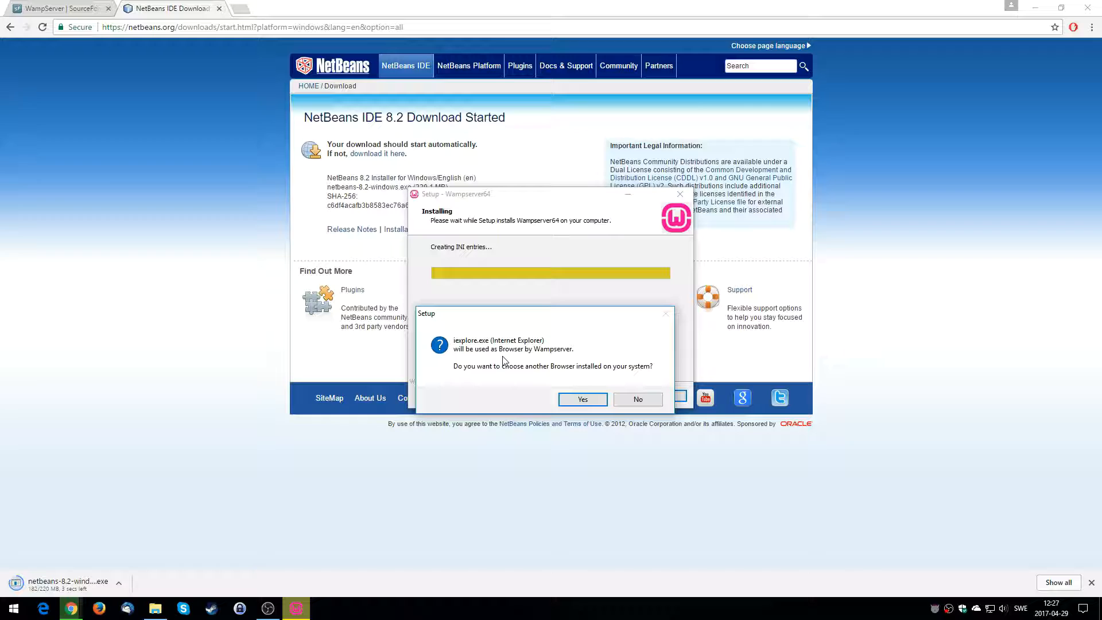
pyautogui.moveTo(529, 358)
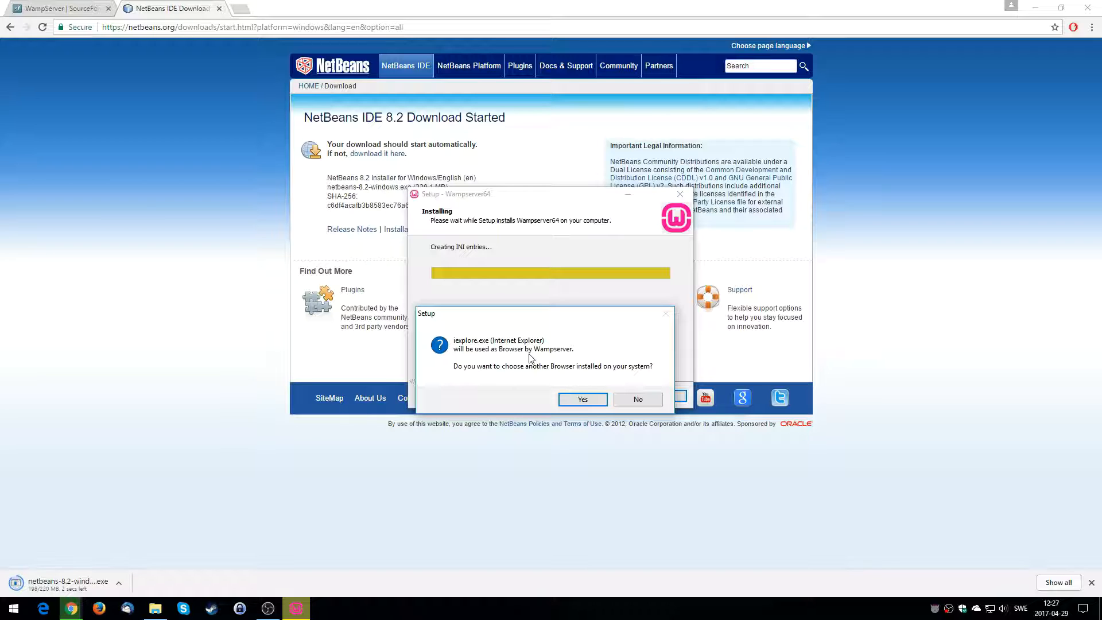
# Step: Choose another browser for WampServer and select chrome.exe
pyautogui.click(581, 399)
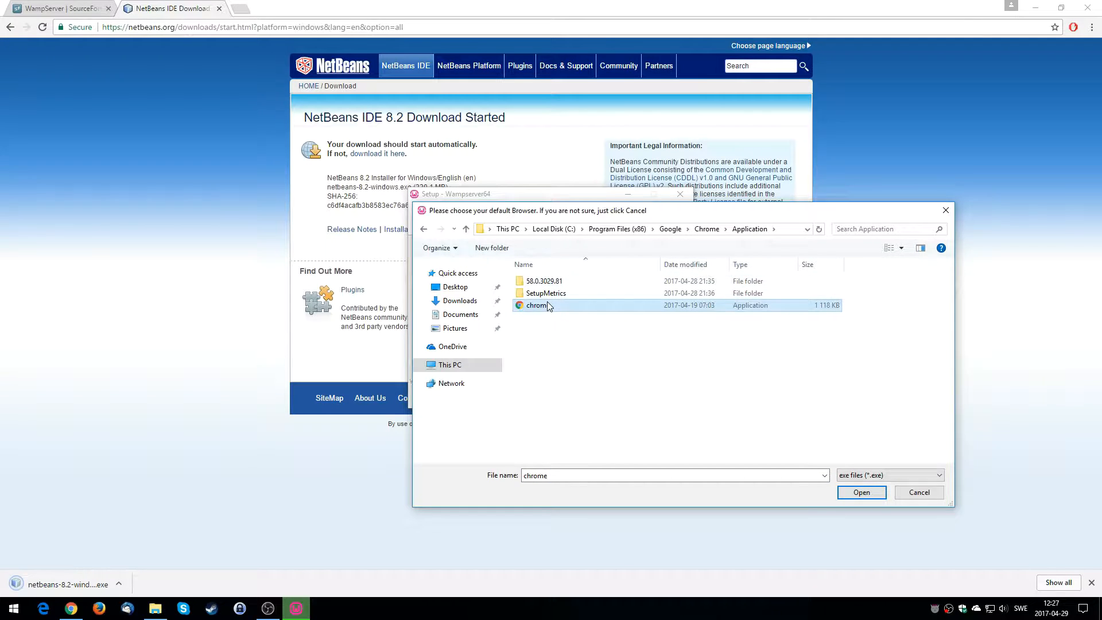
pyautogui.click(862, 492)
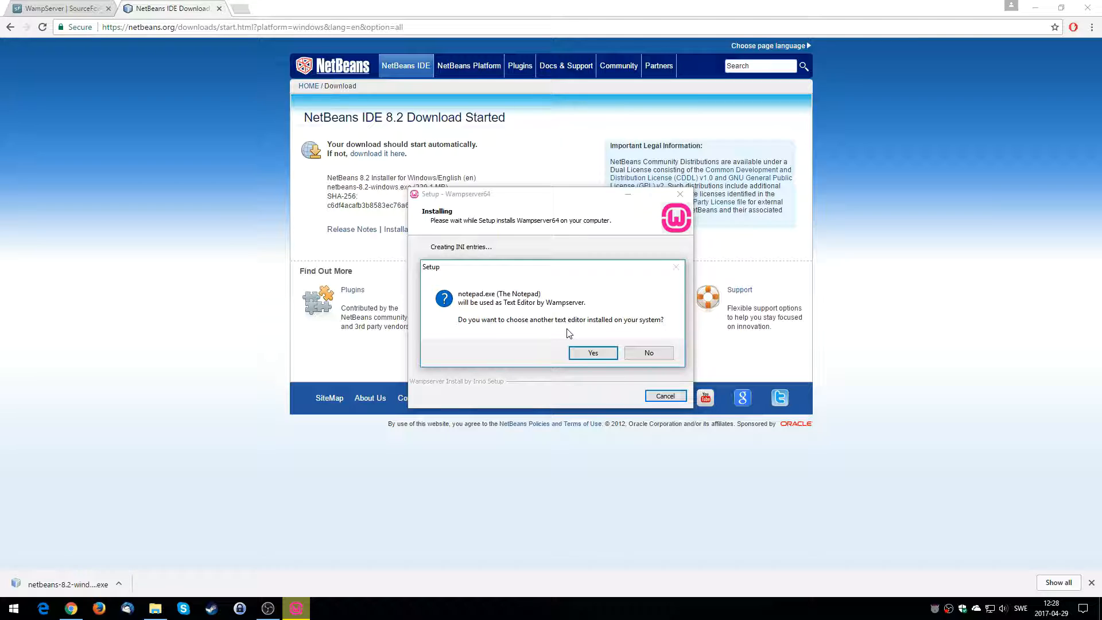
pyautogui.moveTo(475, 300)
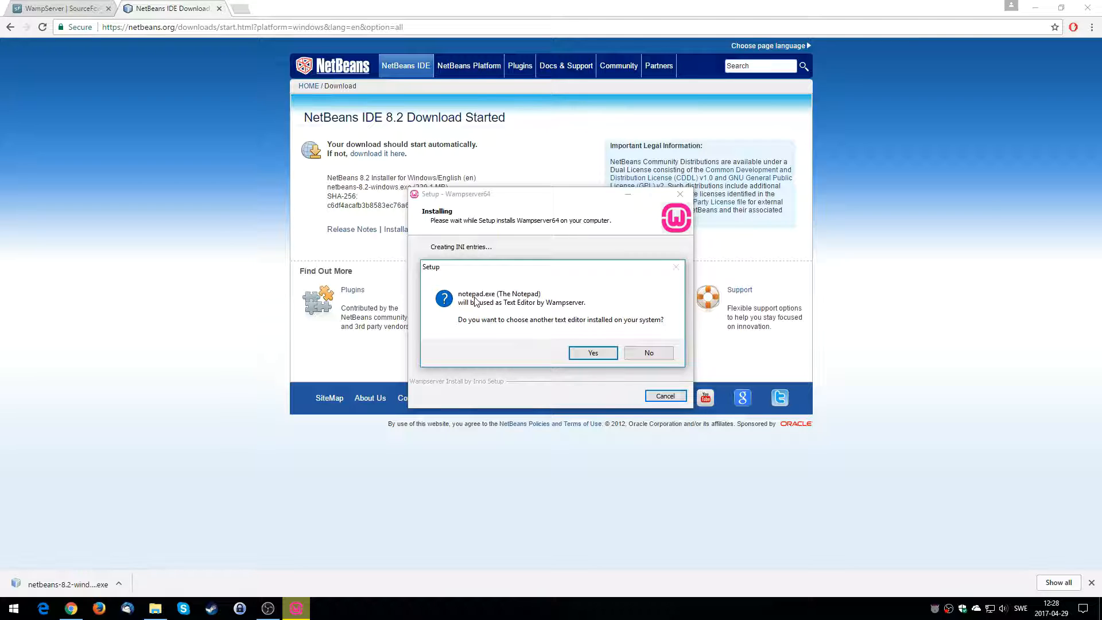
pyautogui.moveTo(493, 312)
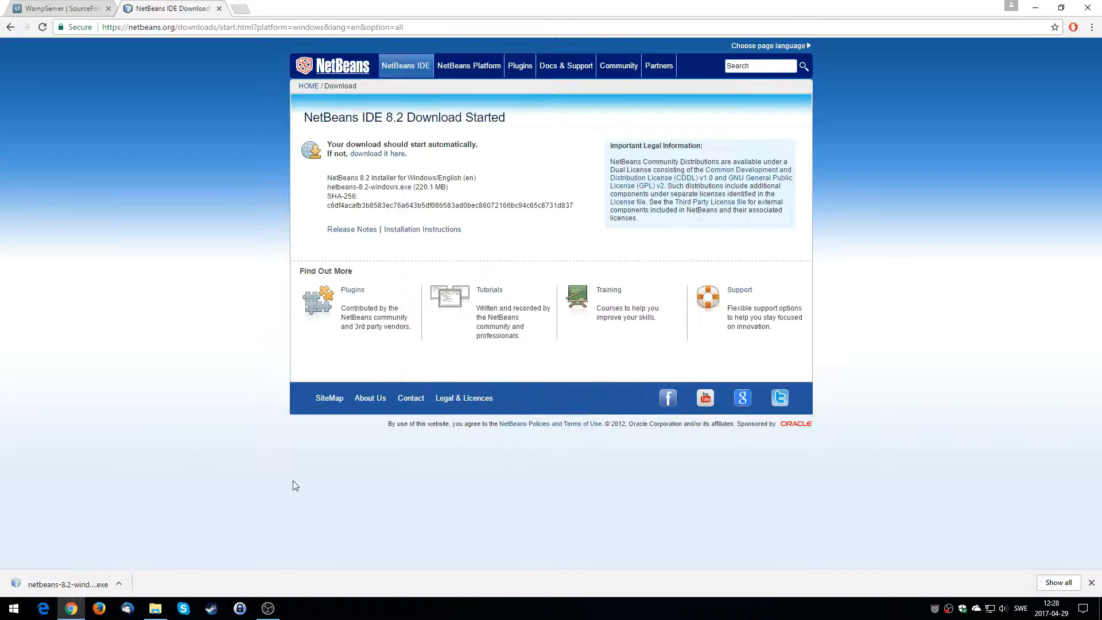
# Step: Launch the NetBeans installer and customize it to Base IDE, HTML5/JavaScript and PHP only
pyautogui.click(66, 584)
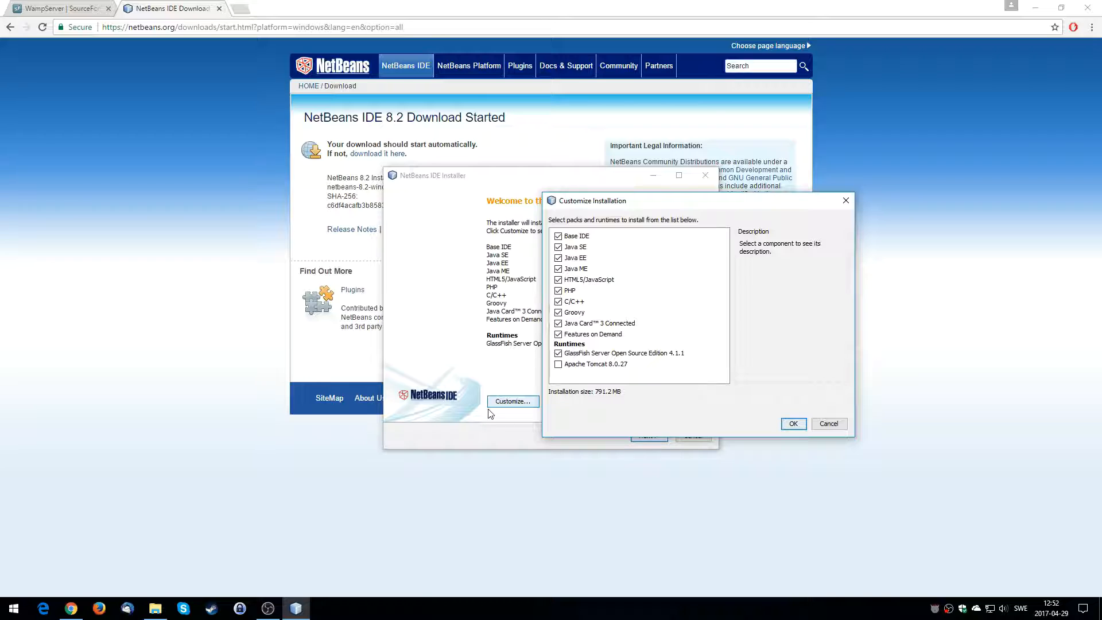
pyautogui.click(558, 247)
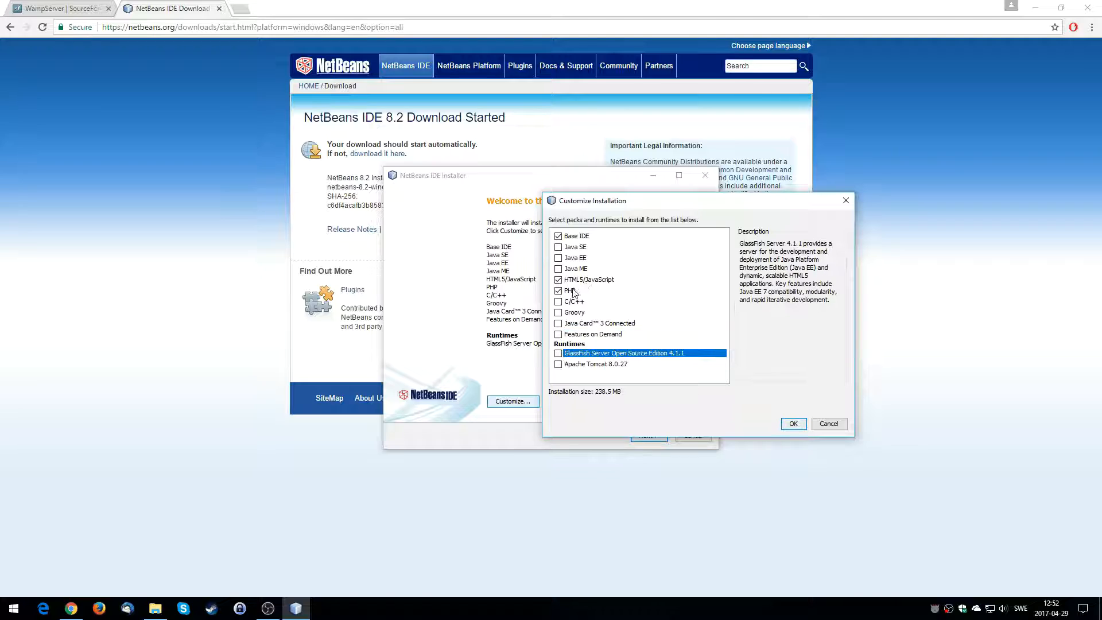
pyautogui.click(570, 290)
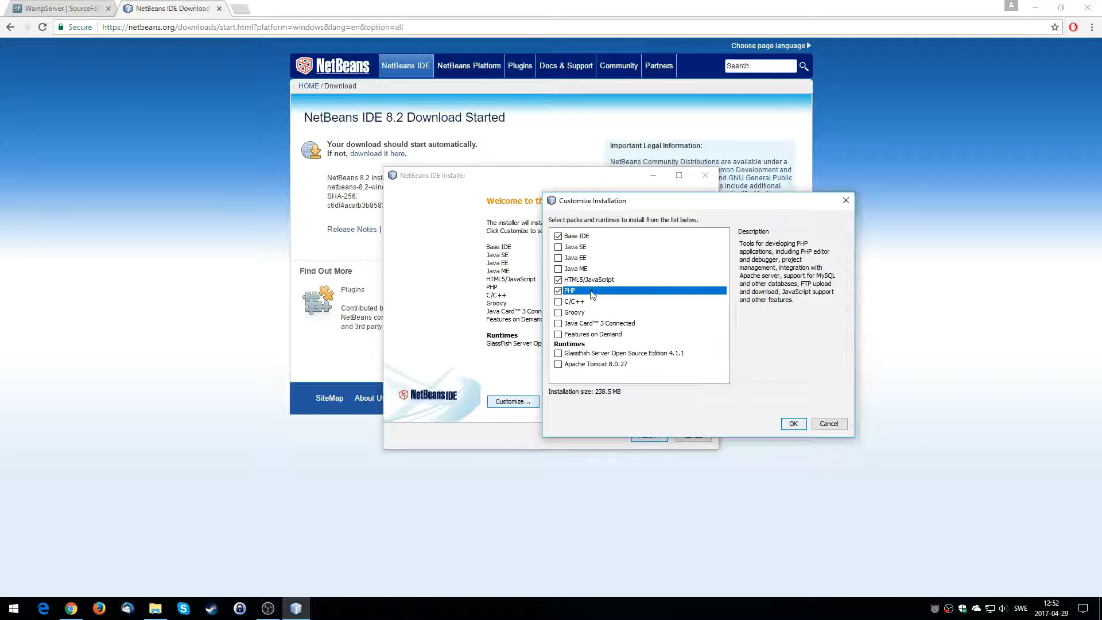
pyautogui.click(576, 235)
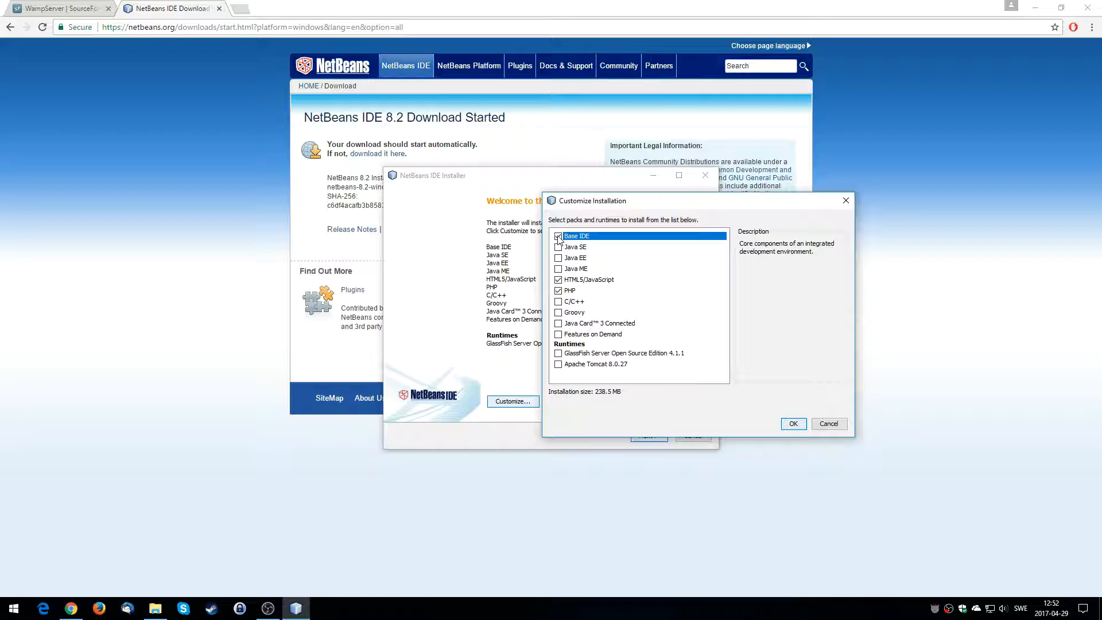
pyautogui.click(794, 424)
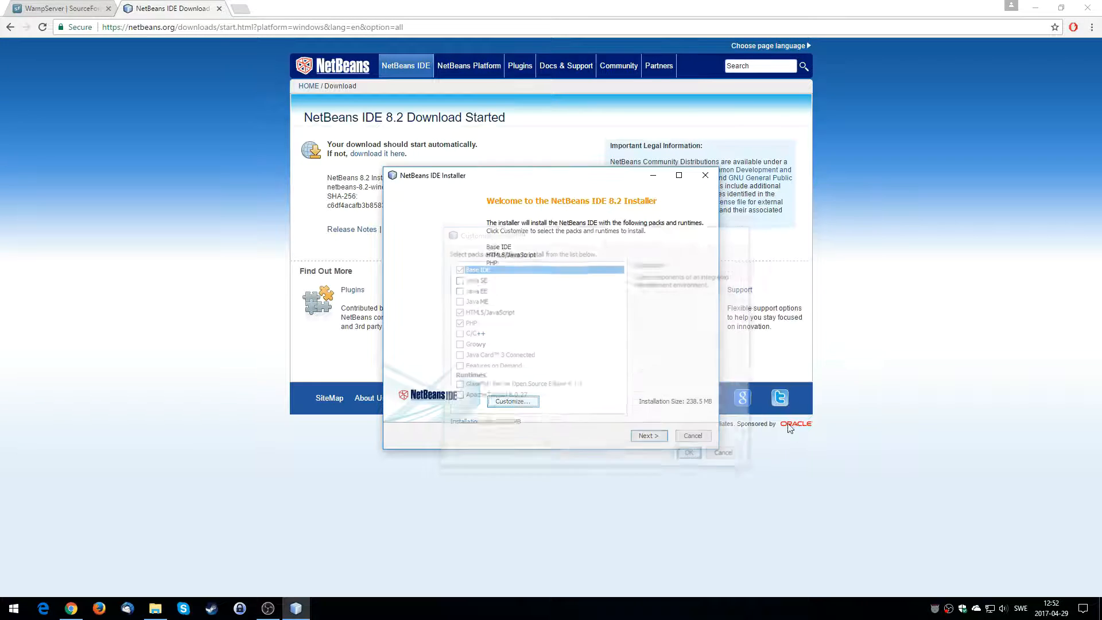
# Step: Accept the license, keep the default install folder and Java environment, and start the install
pyautogui.click(648, 435)
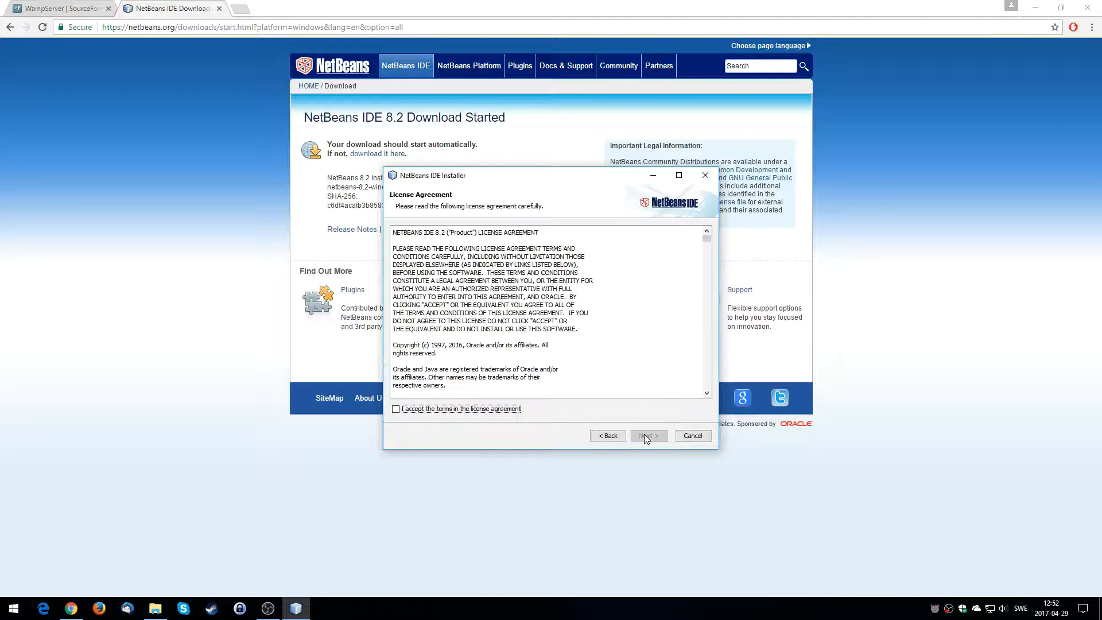
pyautogui.click(648, 437)
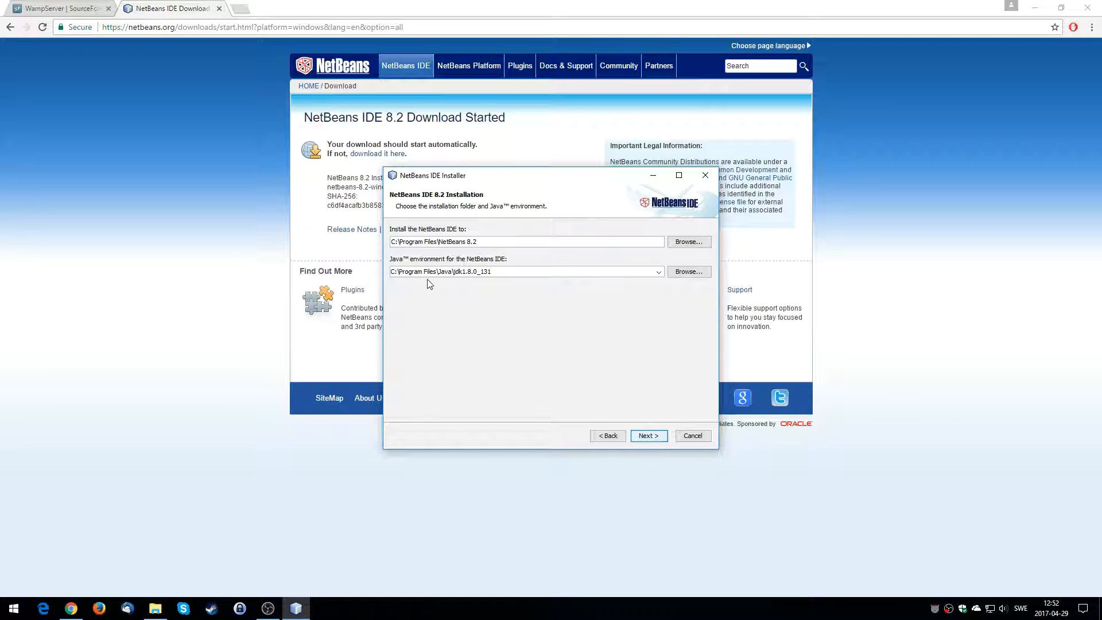
pyautogui.moveTo(399, 315)
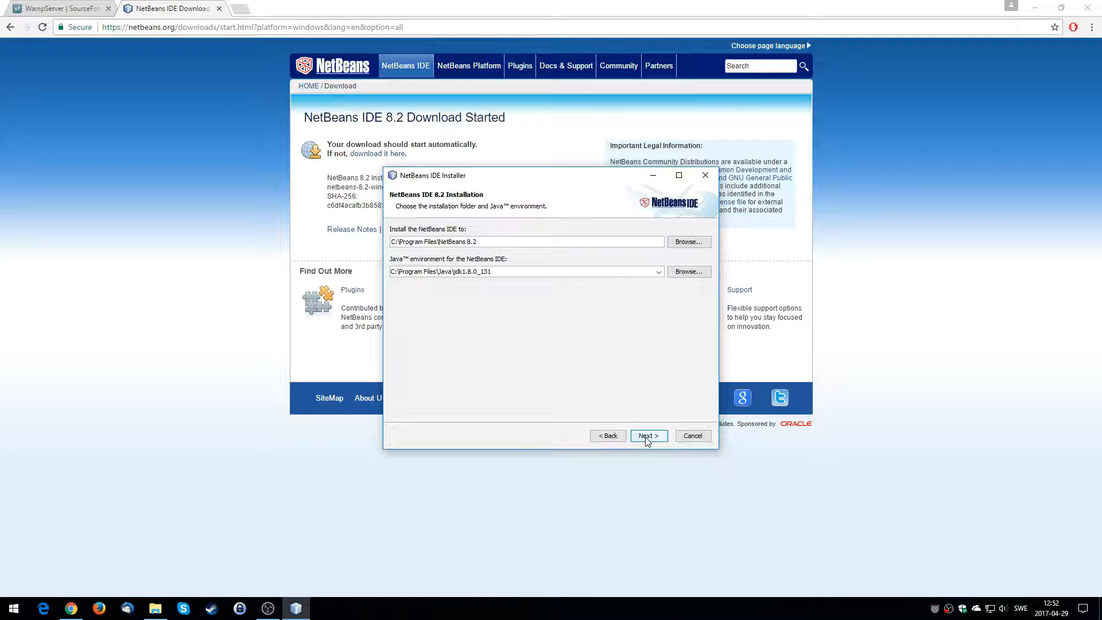
pyautogui.click(648, 437)
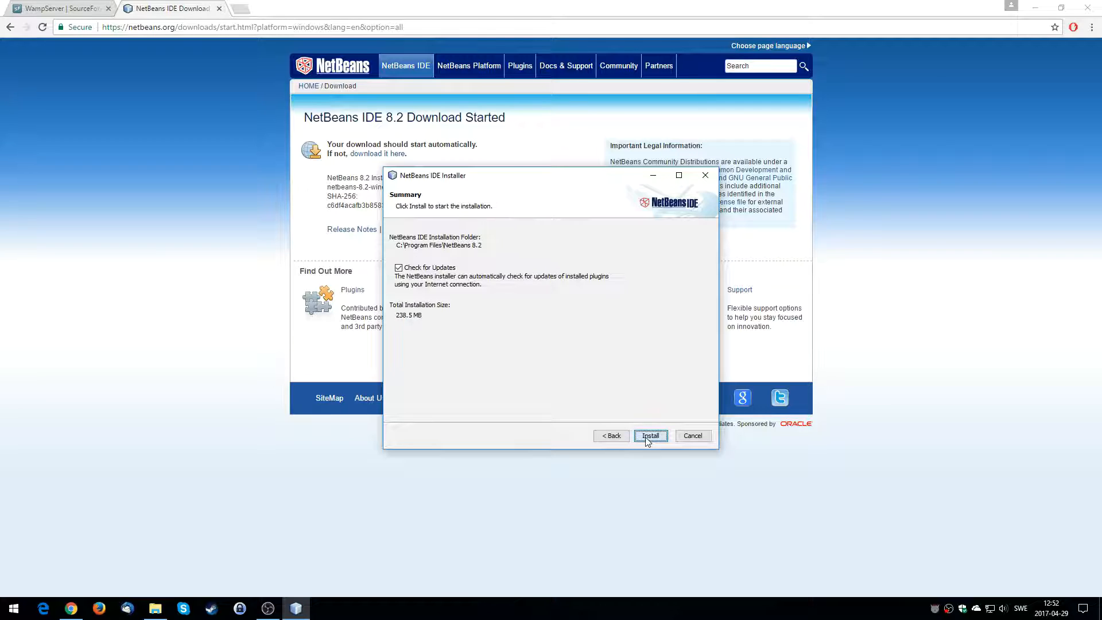
pyautogui.click(650, 436)
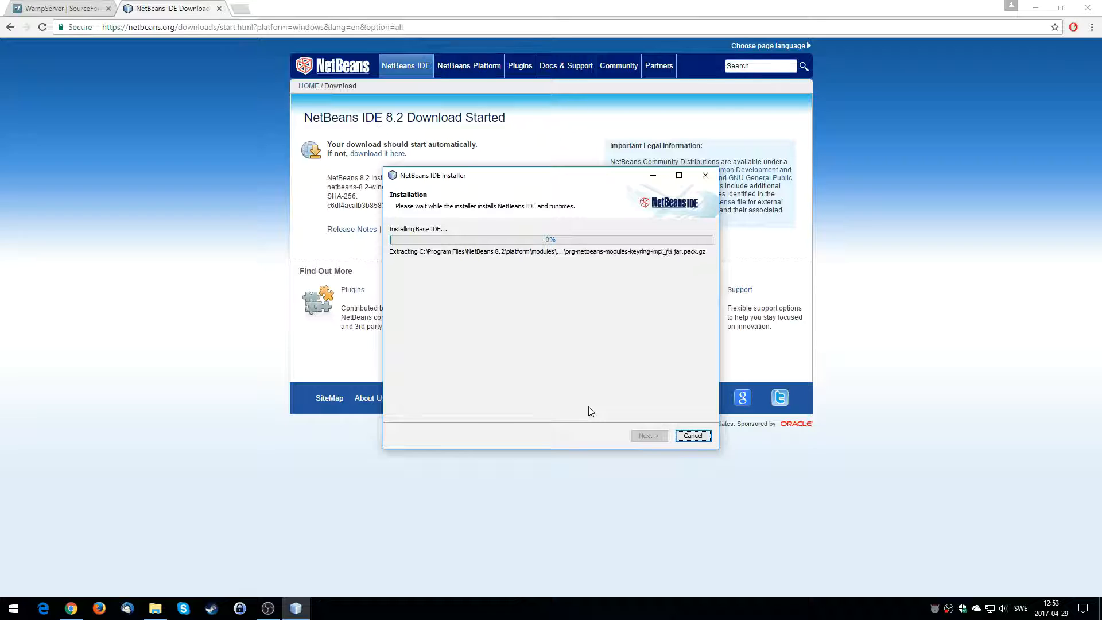
pyautogui.moveTo(652, 182)
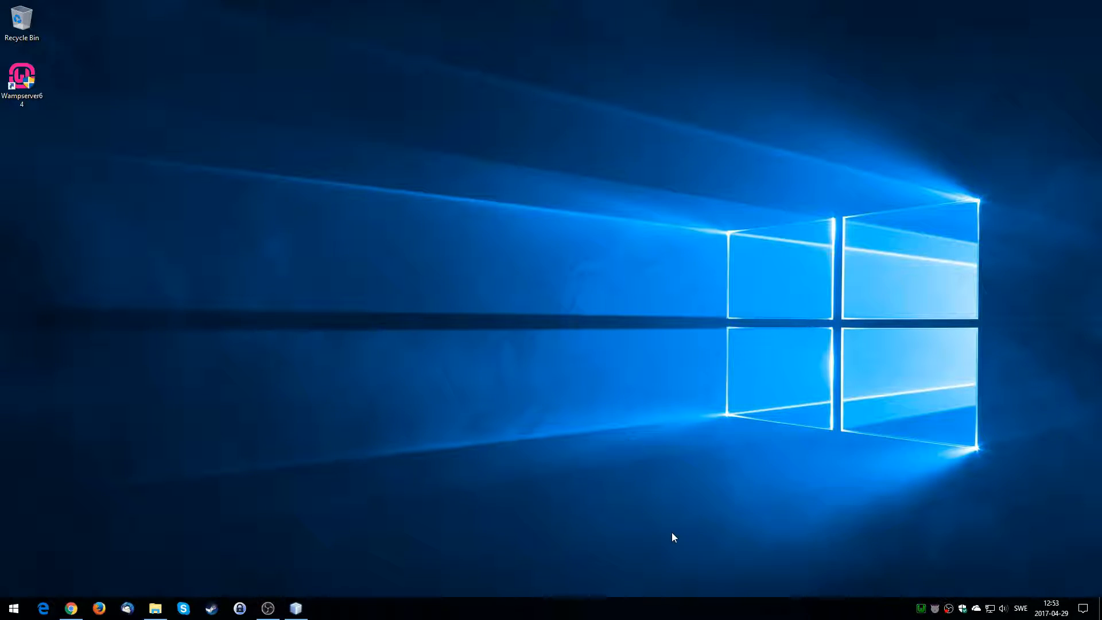
pyautogui.moveTo(921, 615)
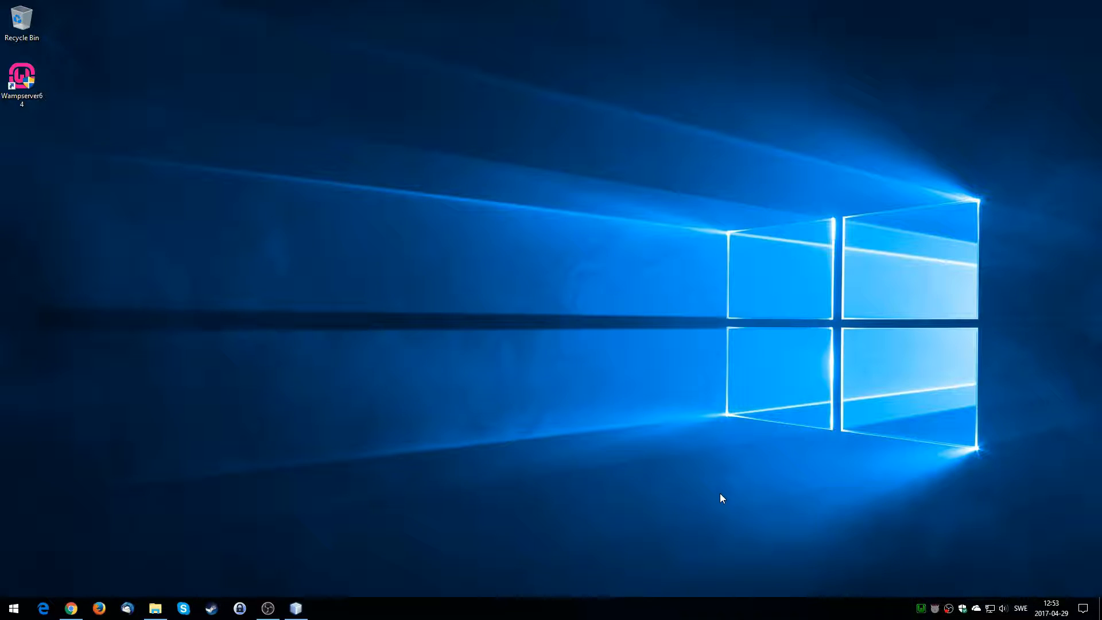
pyautogui.moveTo(399, 492)
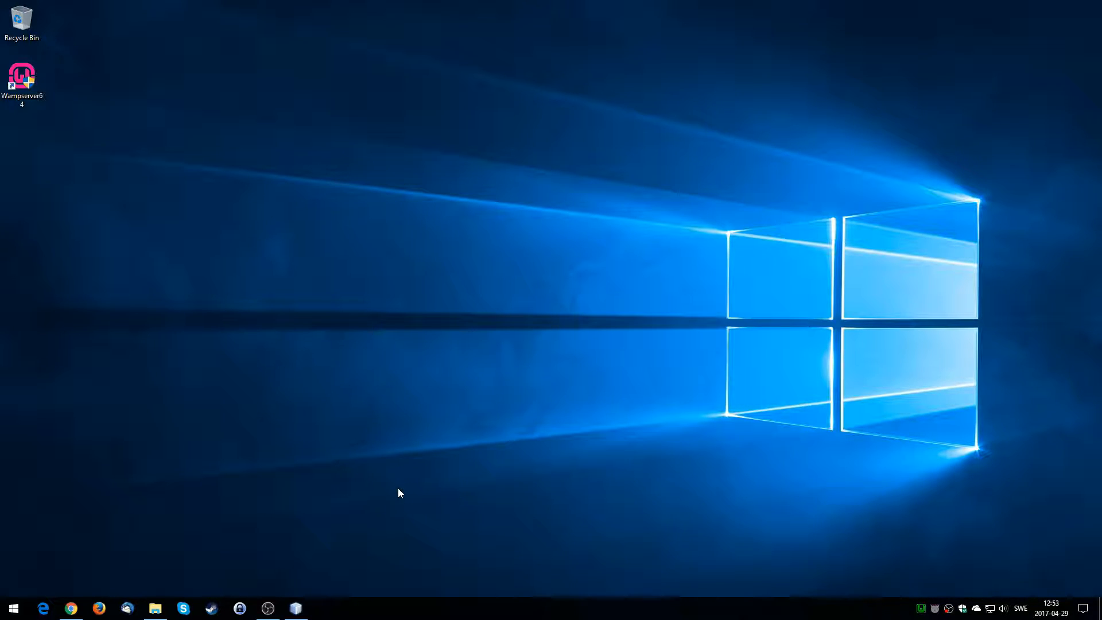
pyautogui.moveTo(268, 521)
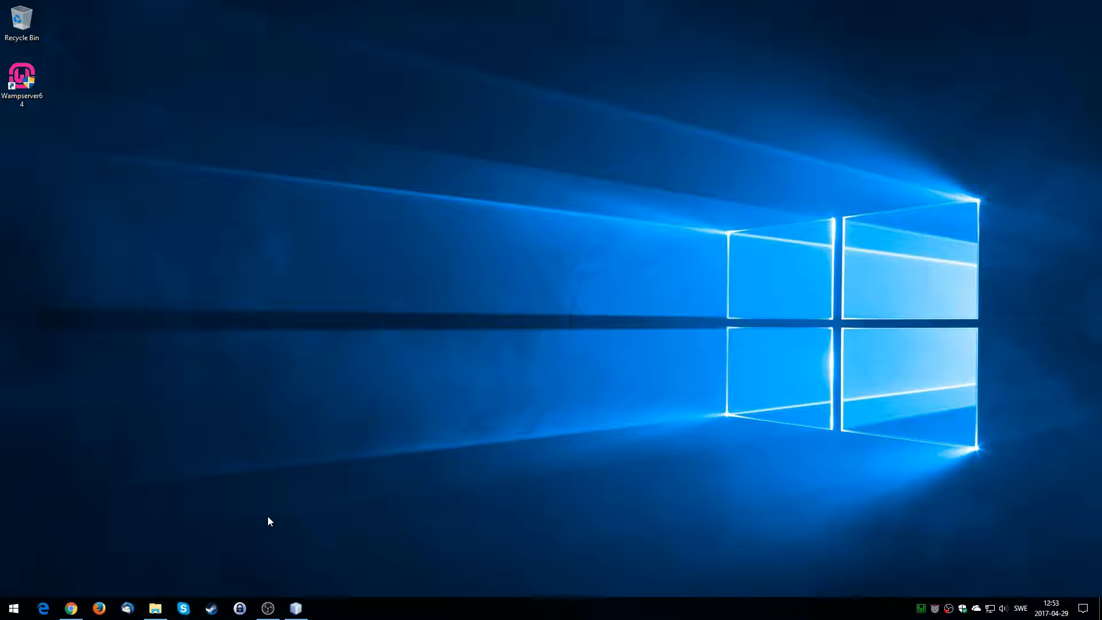
pyautogui.moveTo(214, 523)
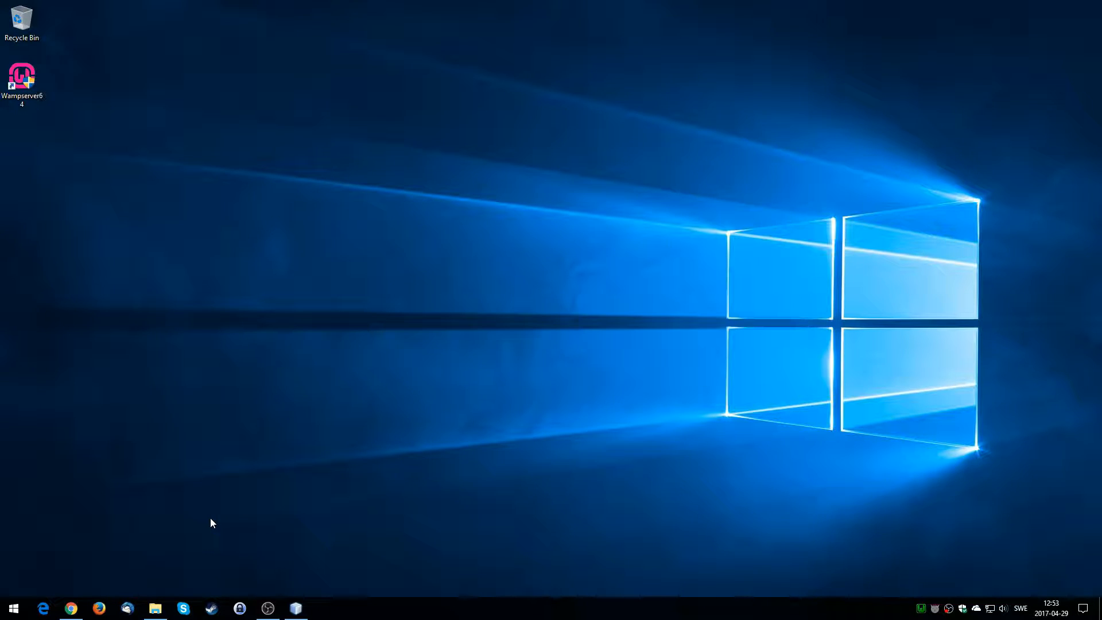
pyautogui.moveTo(811, 578)
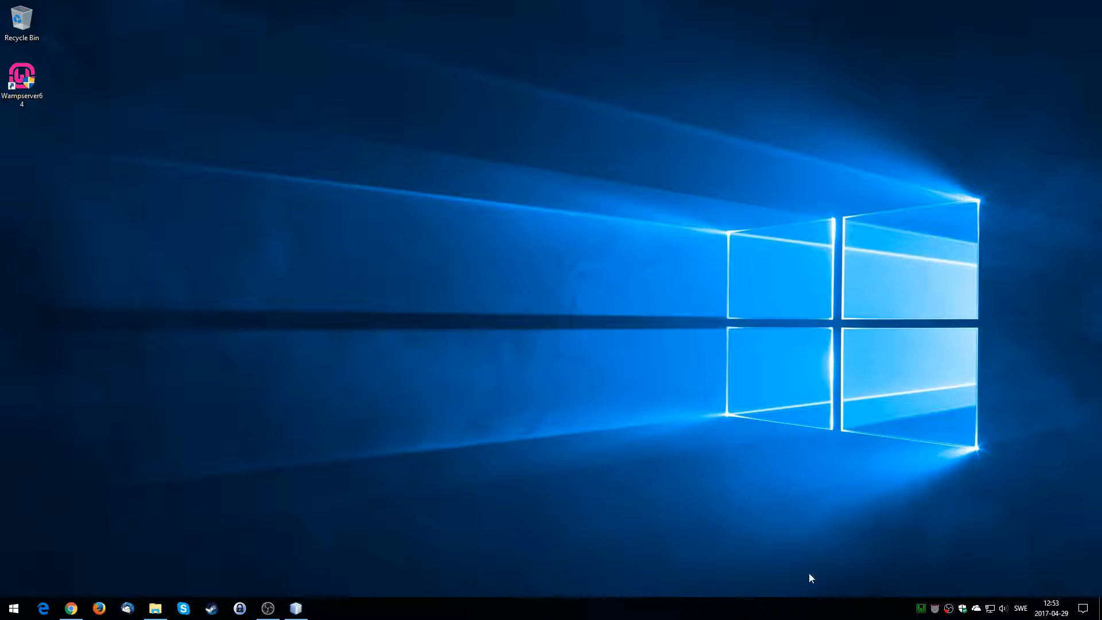
pyautogui.moveTo(243, 496)
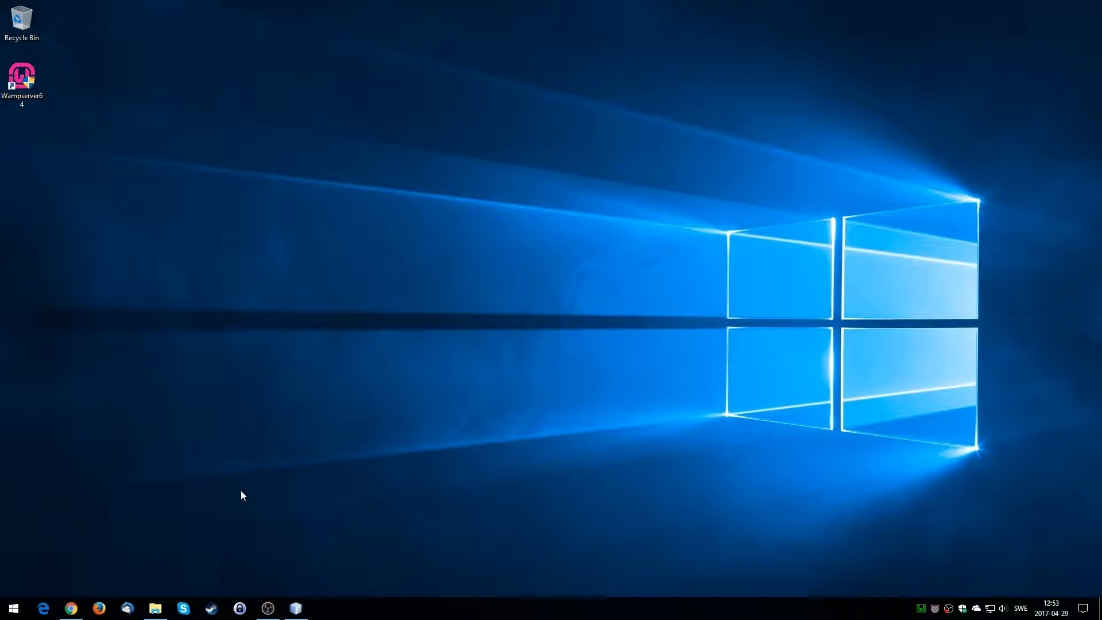
pyautogui.moveTo(254, 466)
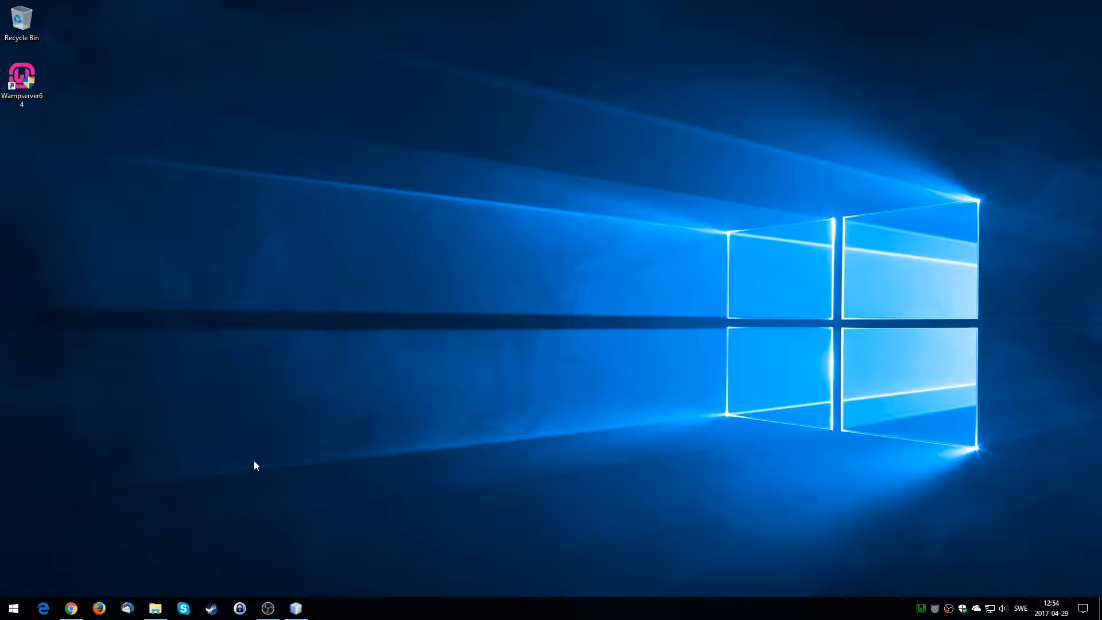
pyautogui.moveTo(70, 609)
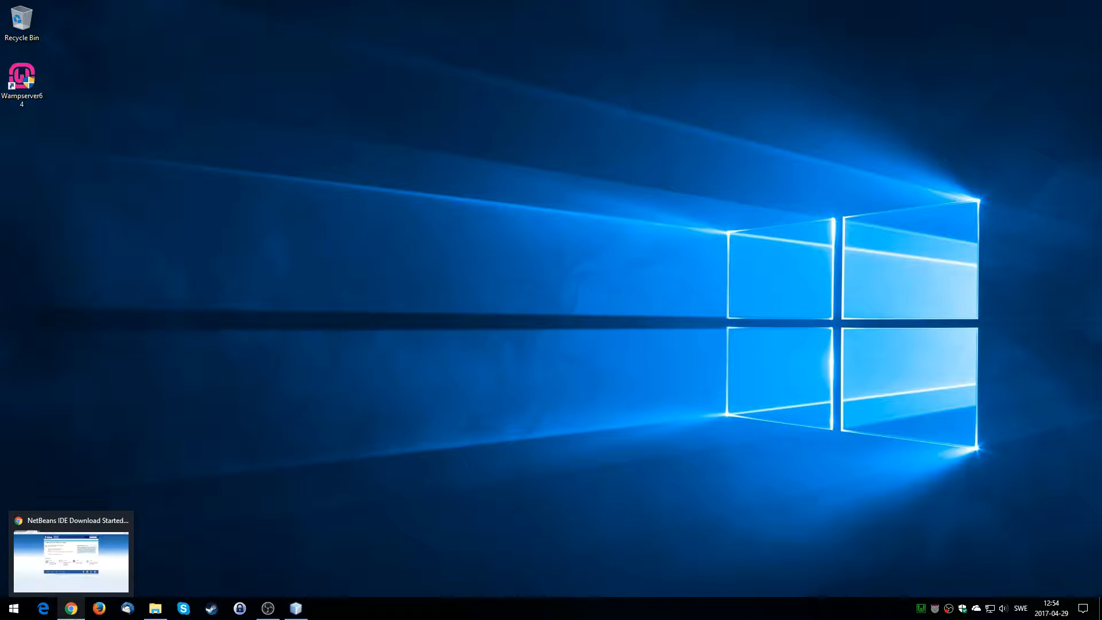
# Step: Load localhost in Chrome and finish the completed NetBeans setup
pyautogui.click(70, 556)
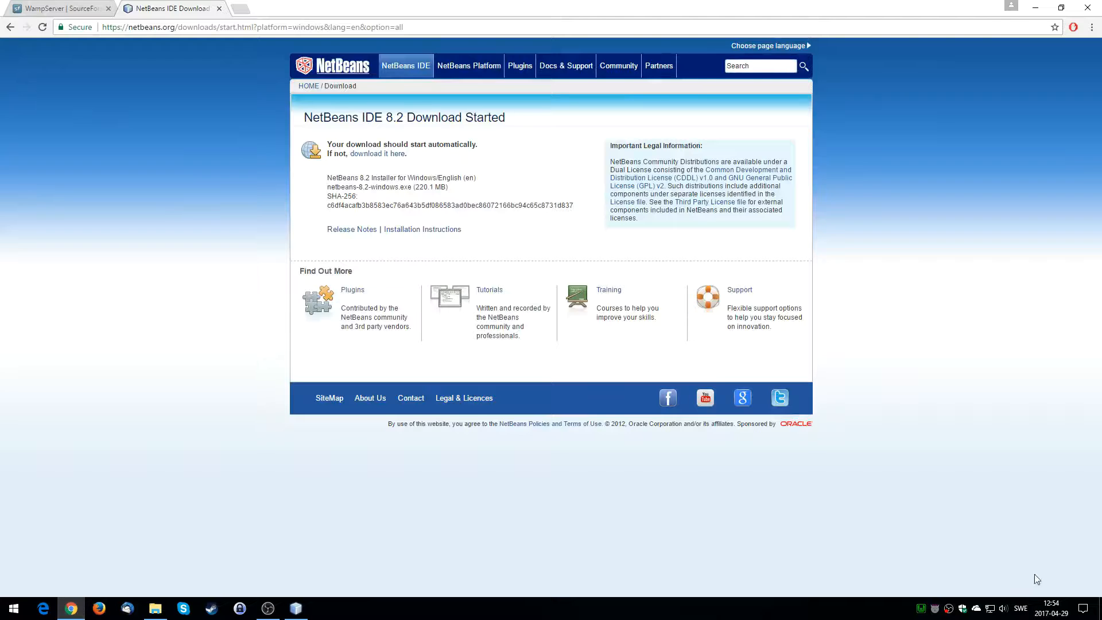
pyautogui.write('localhost')
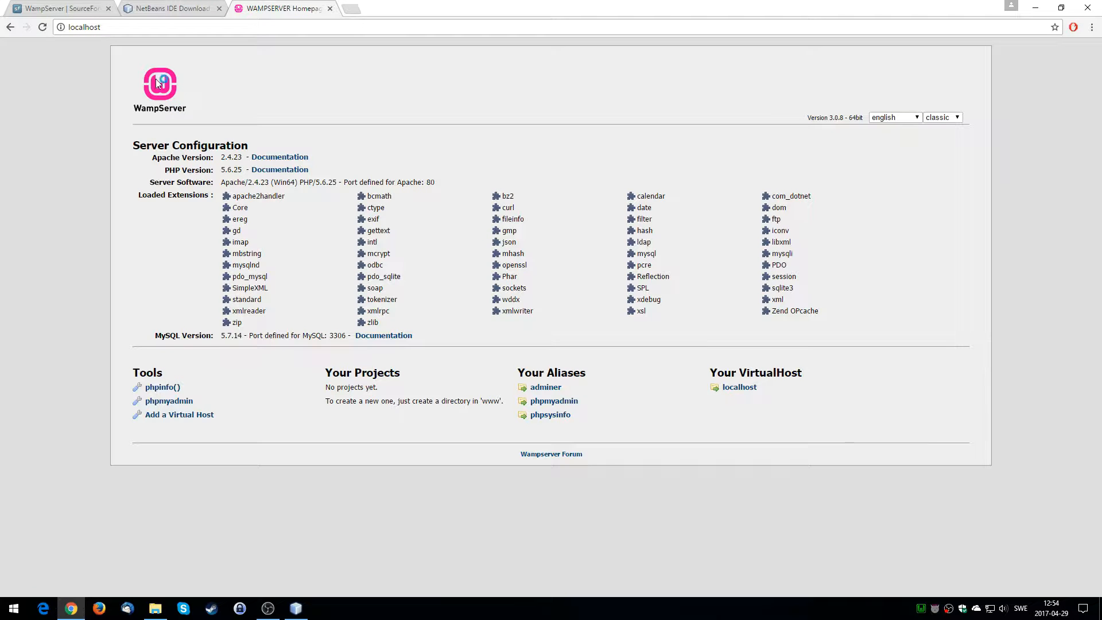
pyautogui.moveTo(821, 346)
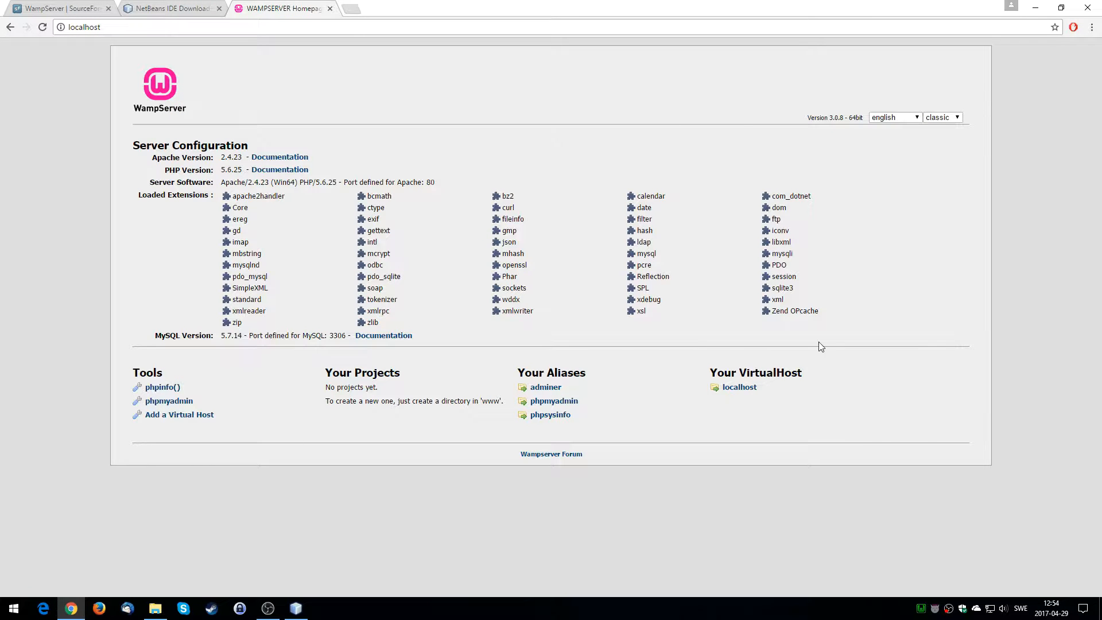
pyautogui.moveTo(365, 295)
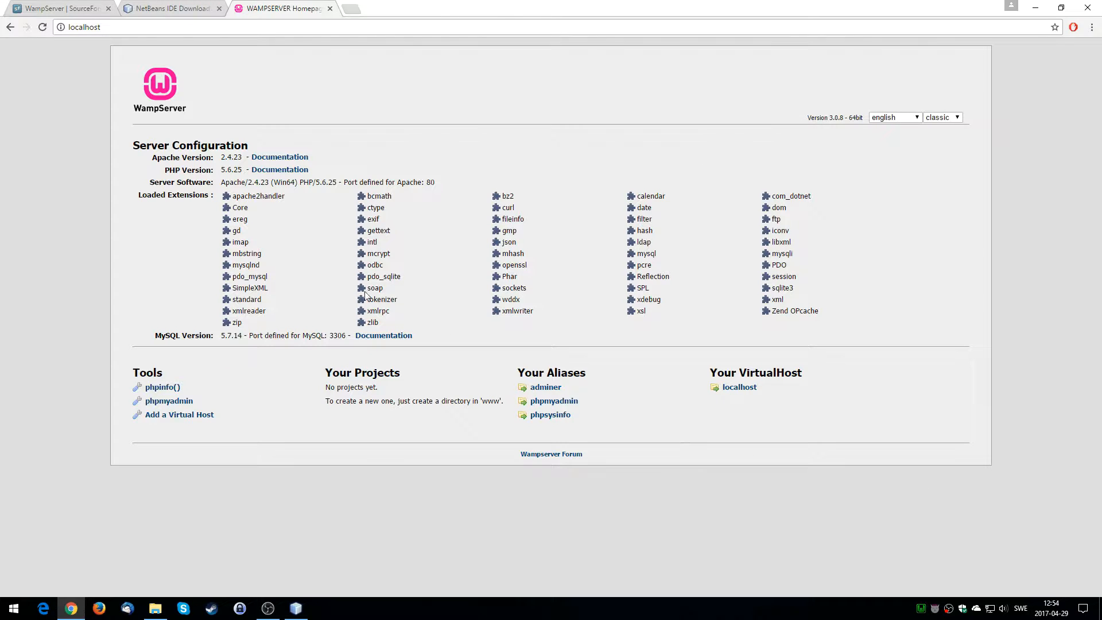
pyautogui.moveTo(523, 350)
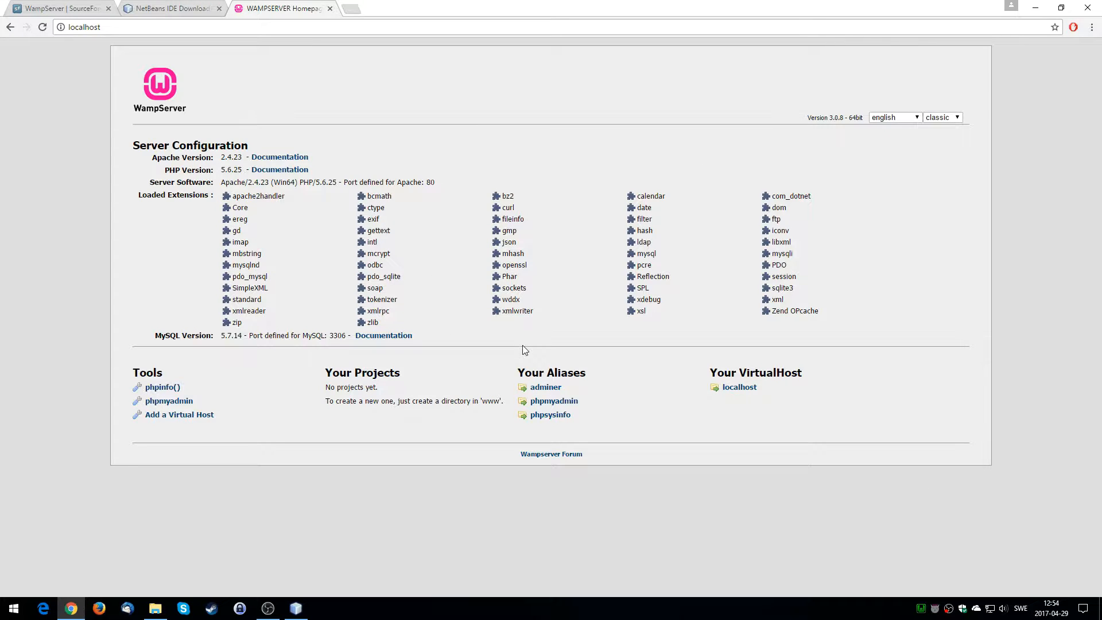
pyautogui.moveTo(387, 514)
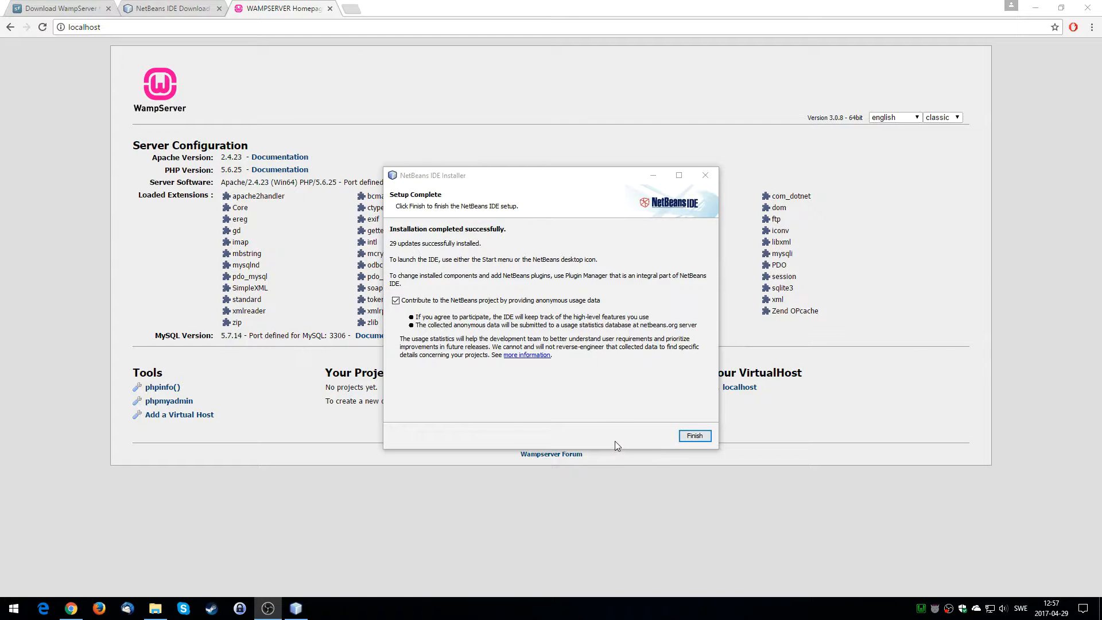
pyautogui.moveTo(799, 462)
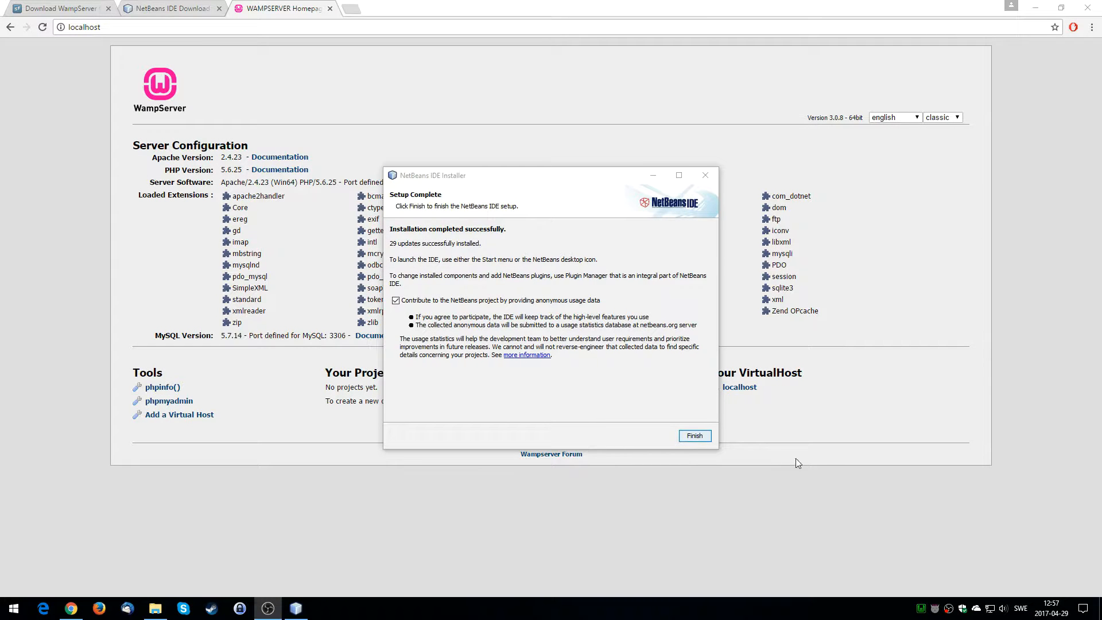
pyautogui.click(694, 436)
pyautogui.write('netbeans')
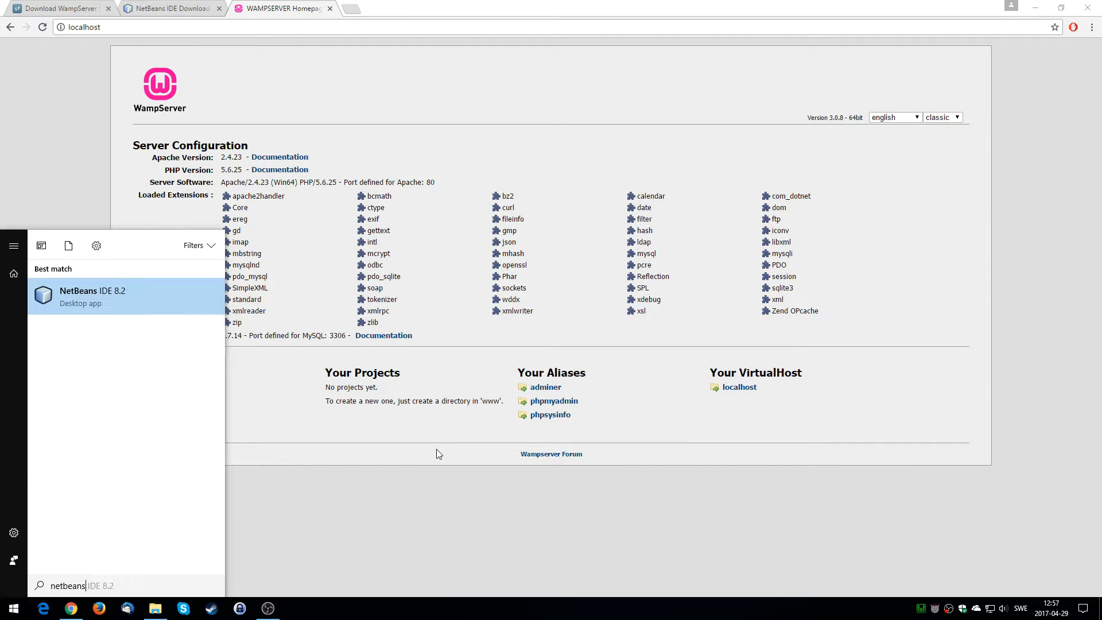
# Step: Launch NetBeans IDE 8.2, decline the usage statistics prompt, and maximize its Start Page window
pyautogui.click(92, 290)
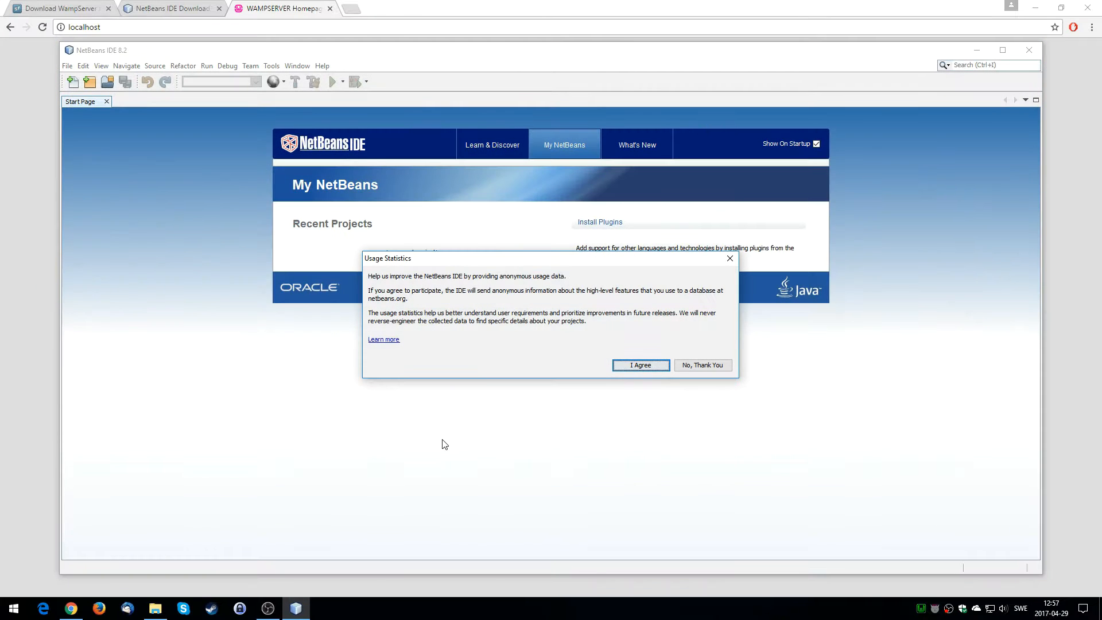
pyautogui.click(703, 365)
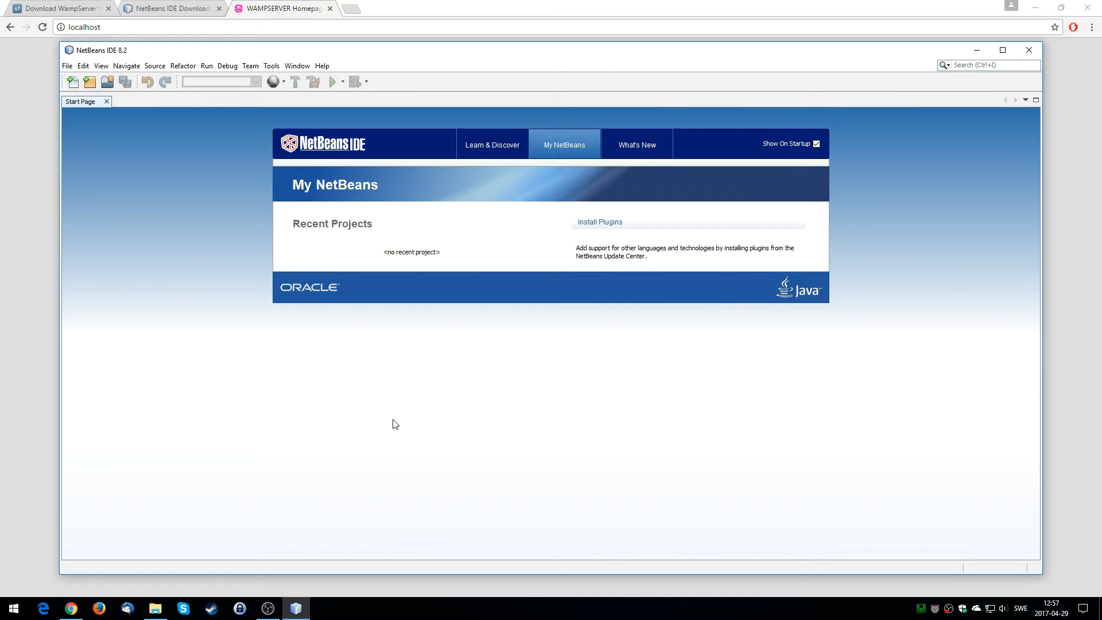
pyautogui.moveTo(476, 351)
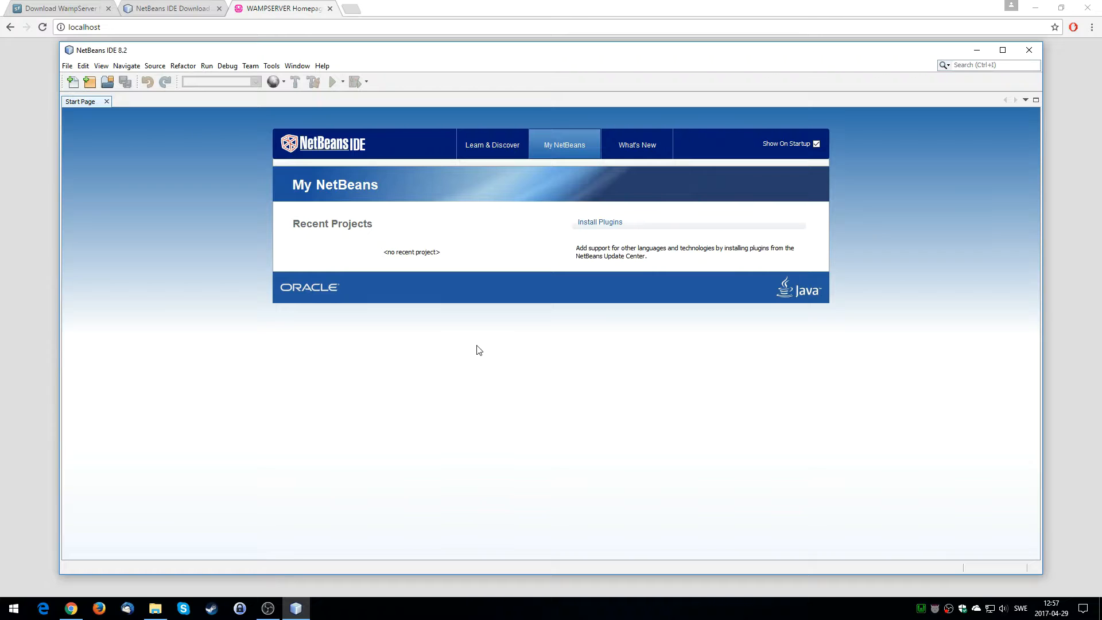
pyautogui.moveTo(524, 60)
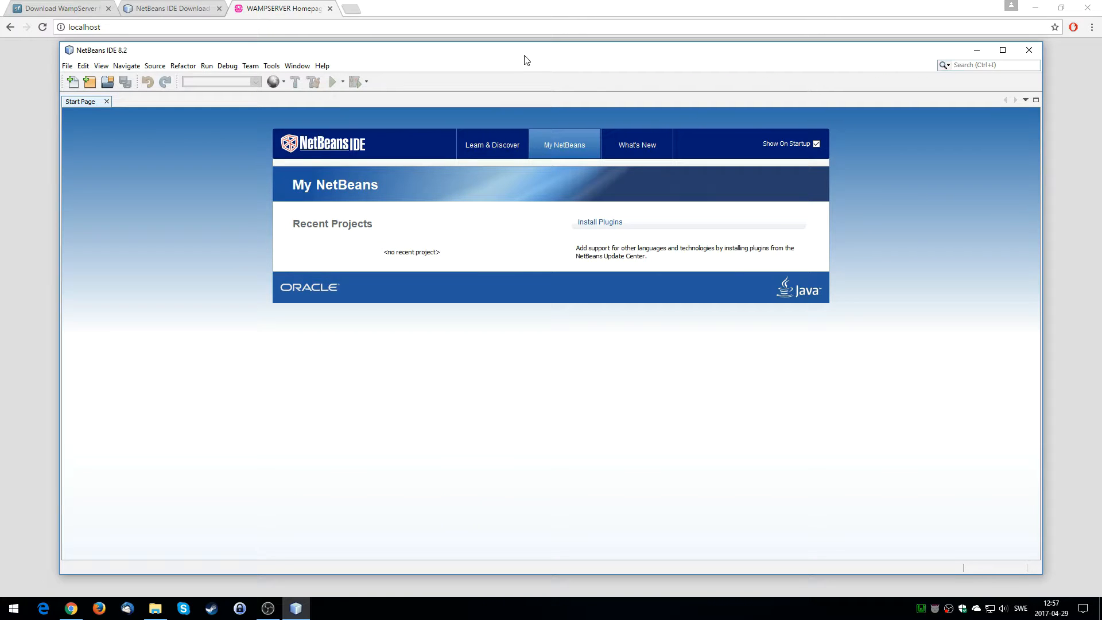
pyautogui.click(1002, 50)
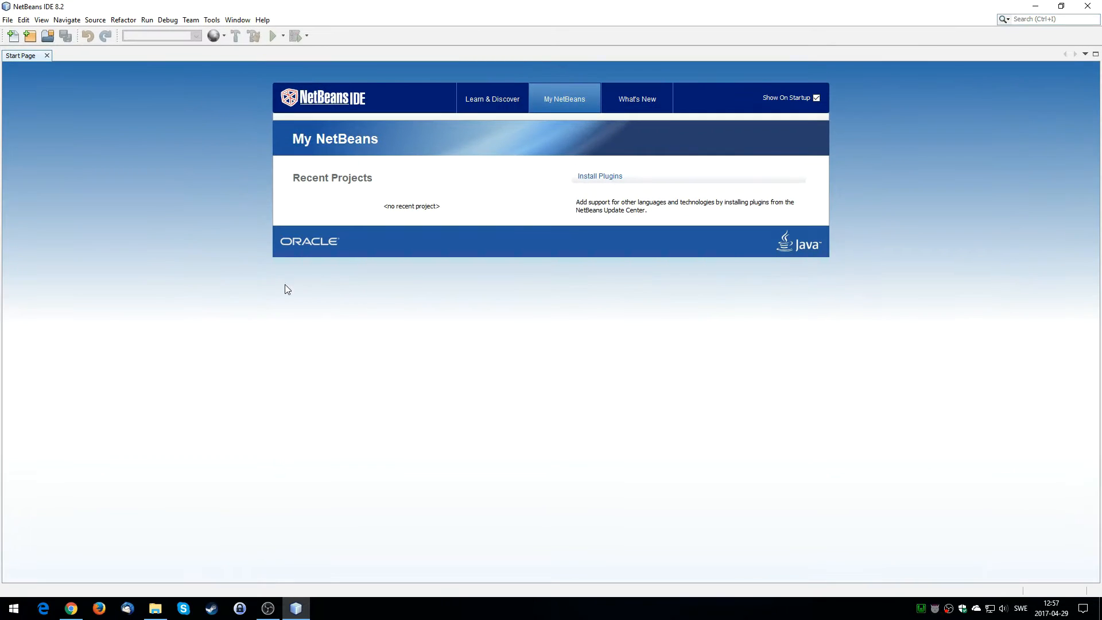
pyautogui.moveTo(380, 359)
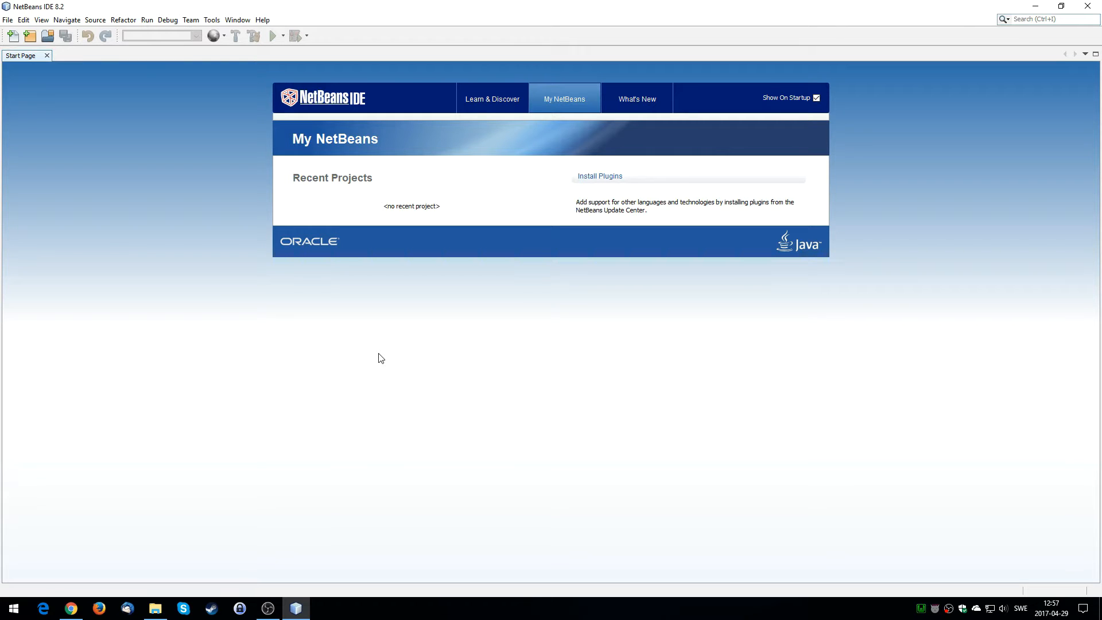